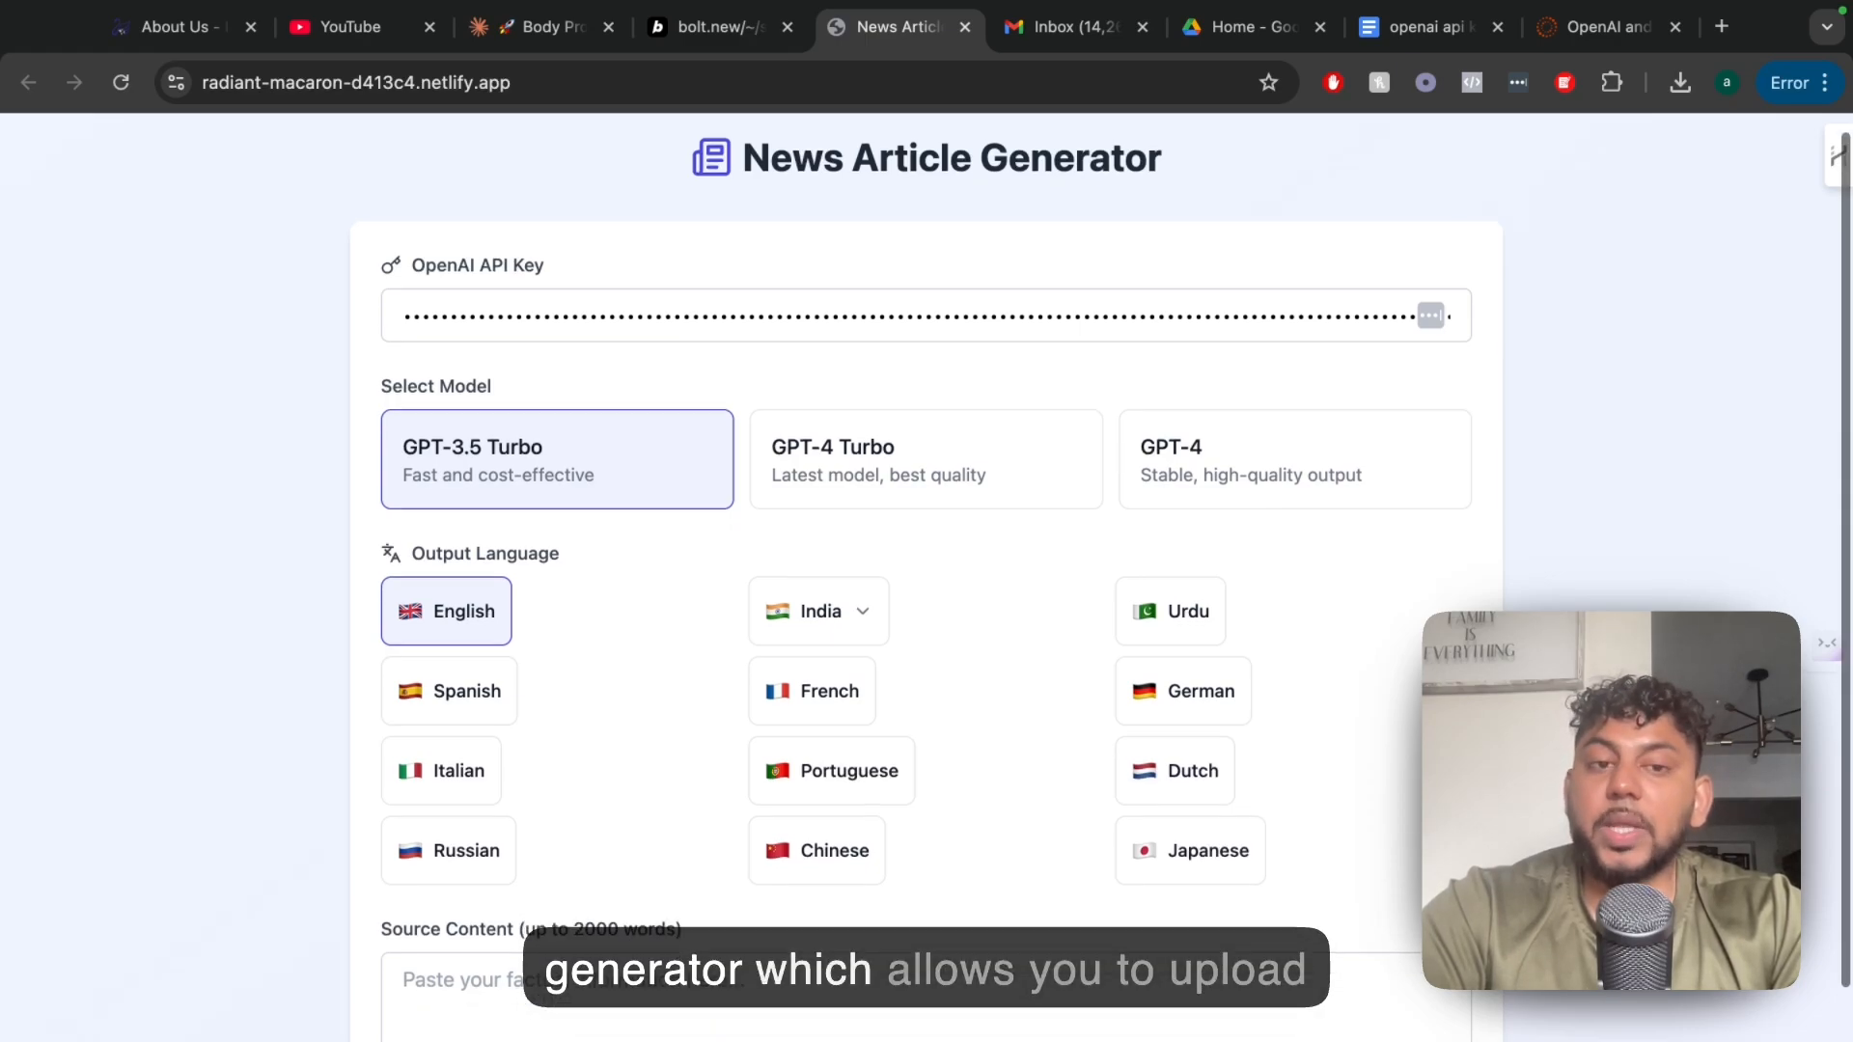
Review the India language dropdown (Hindi, Bengali and others) and collapse it, keeping English.
{"action": "scroll", "scroll_direction": "down", "scroll_amount": 3}
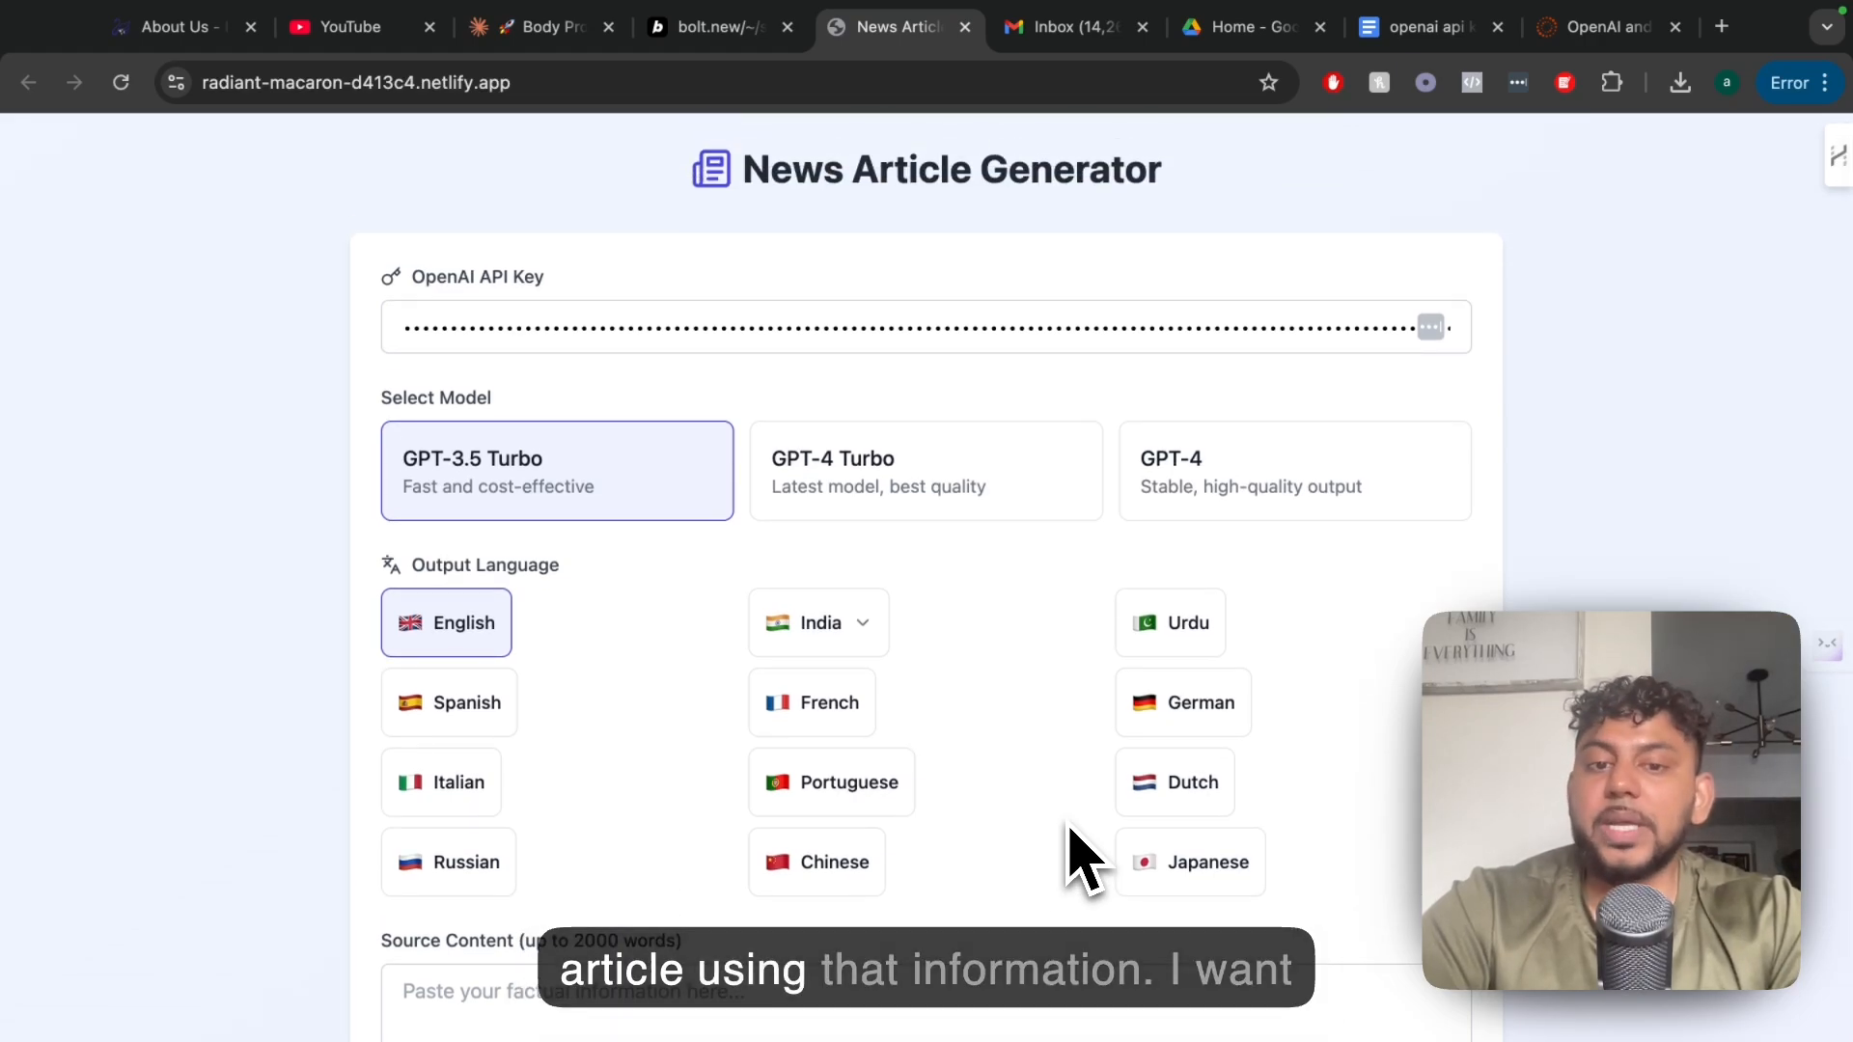
{"action": "scroll", "scroll_direction": "down", "scroll_amount": 3}
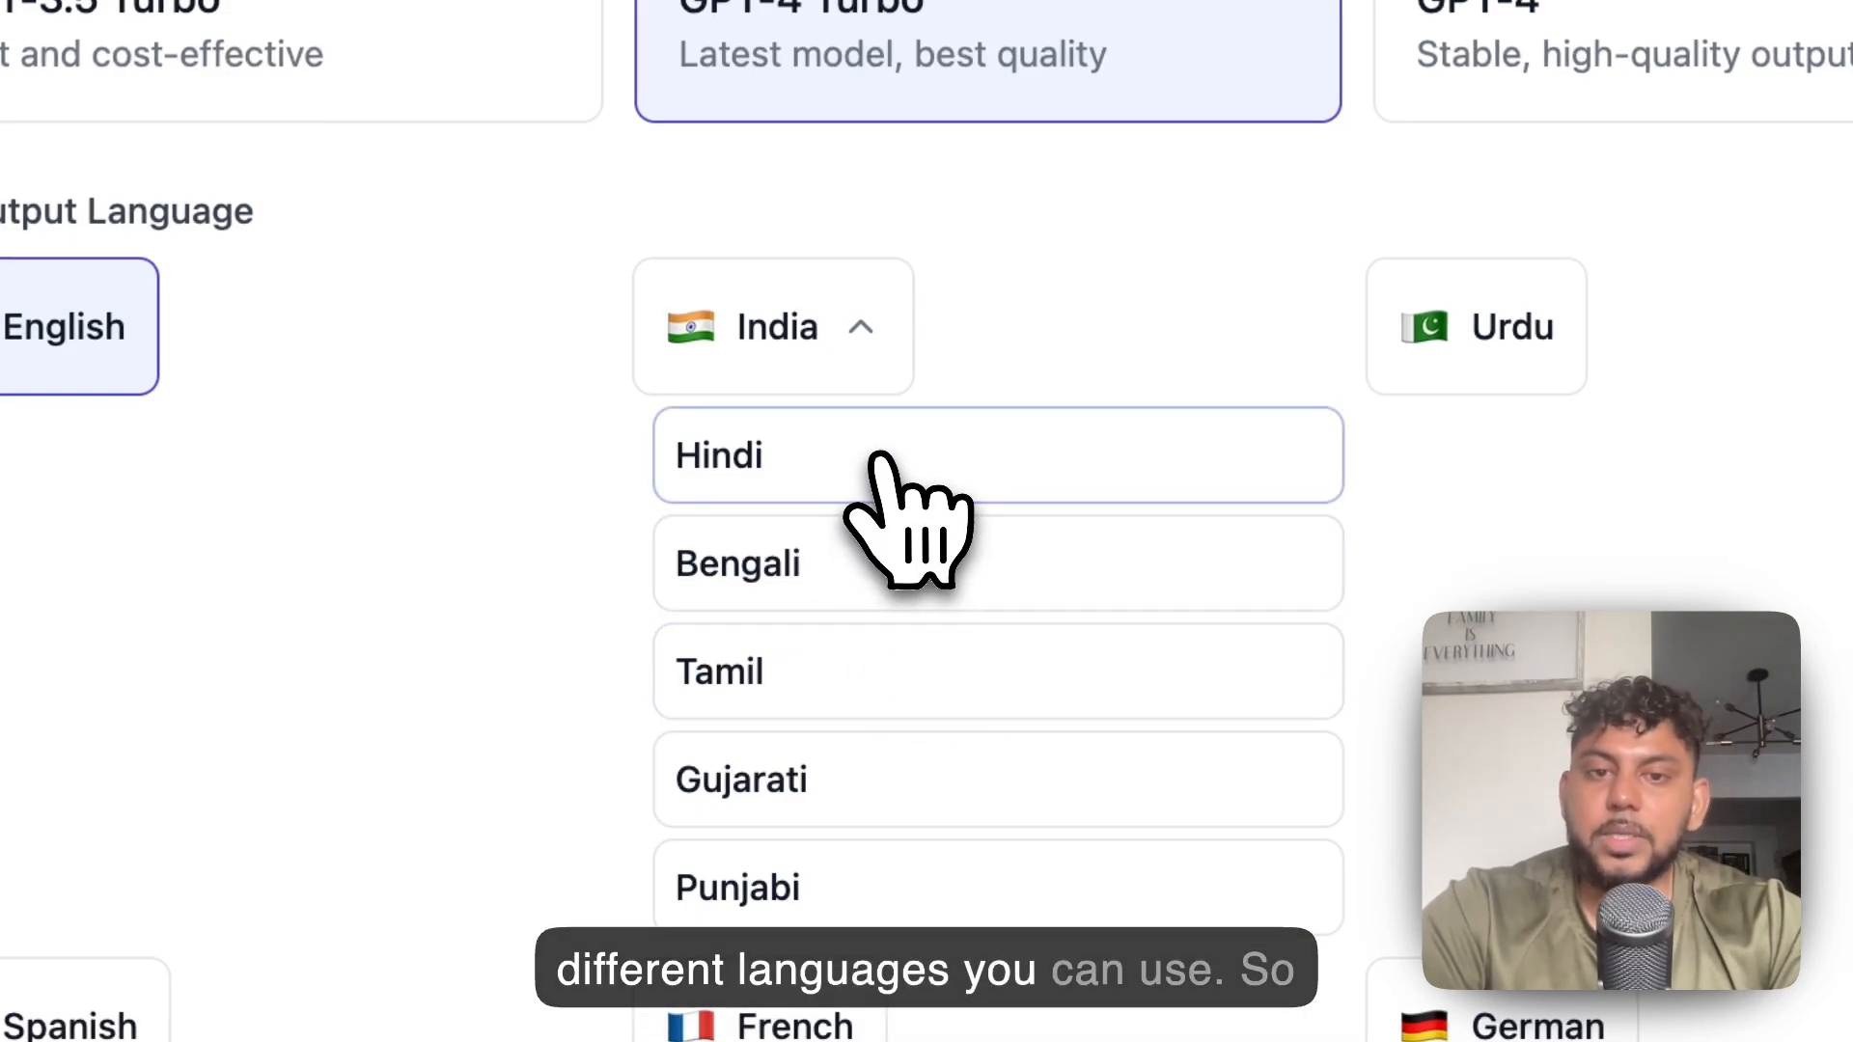
{"action": "left_click", "coordinate": [772, 327]}
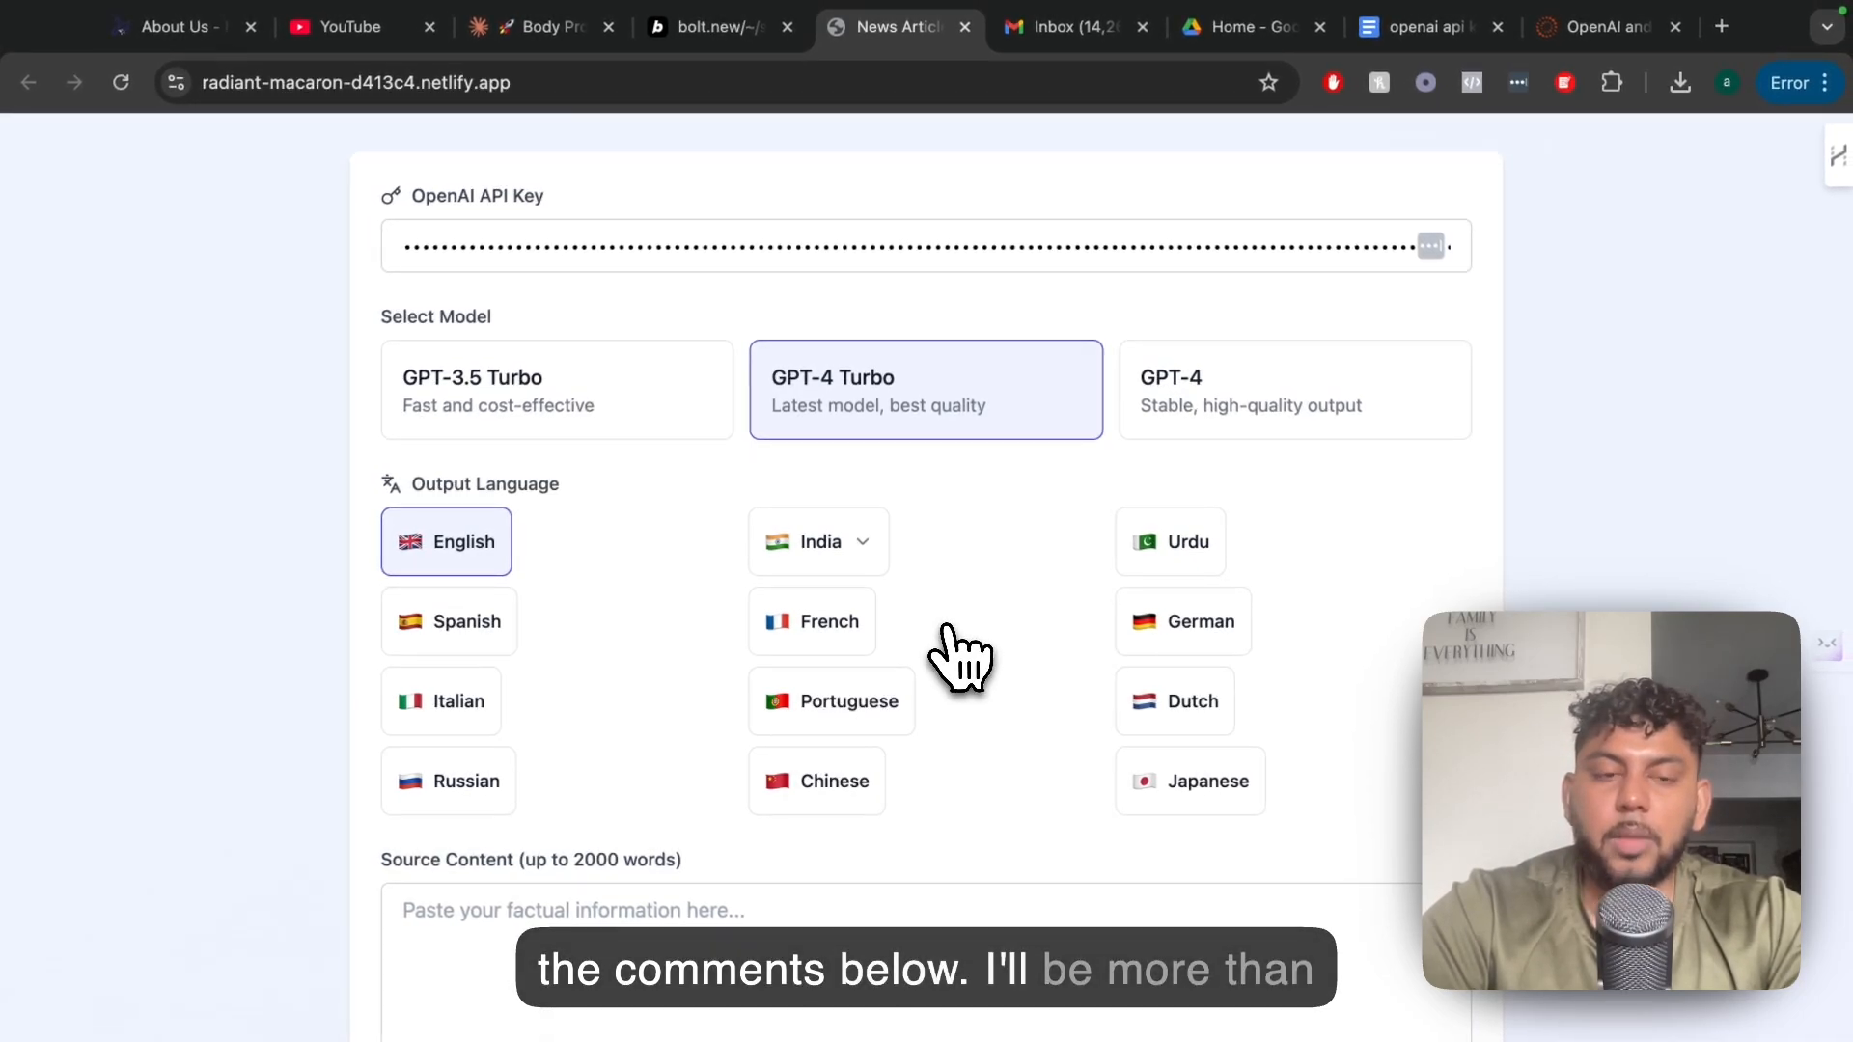
{"action": "mouse_move", "coordinate": [1055, 728]}
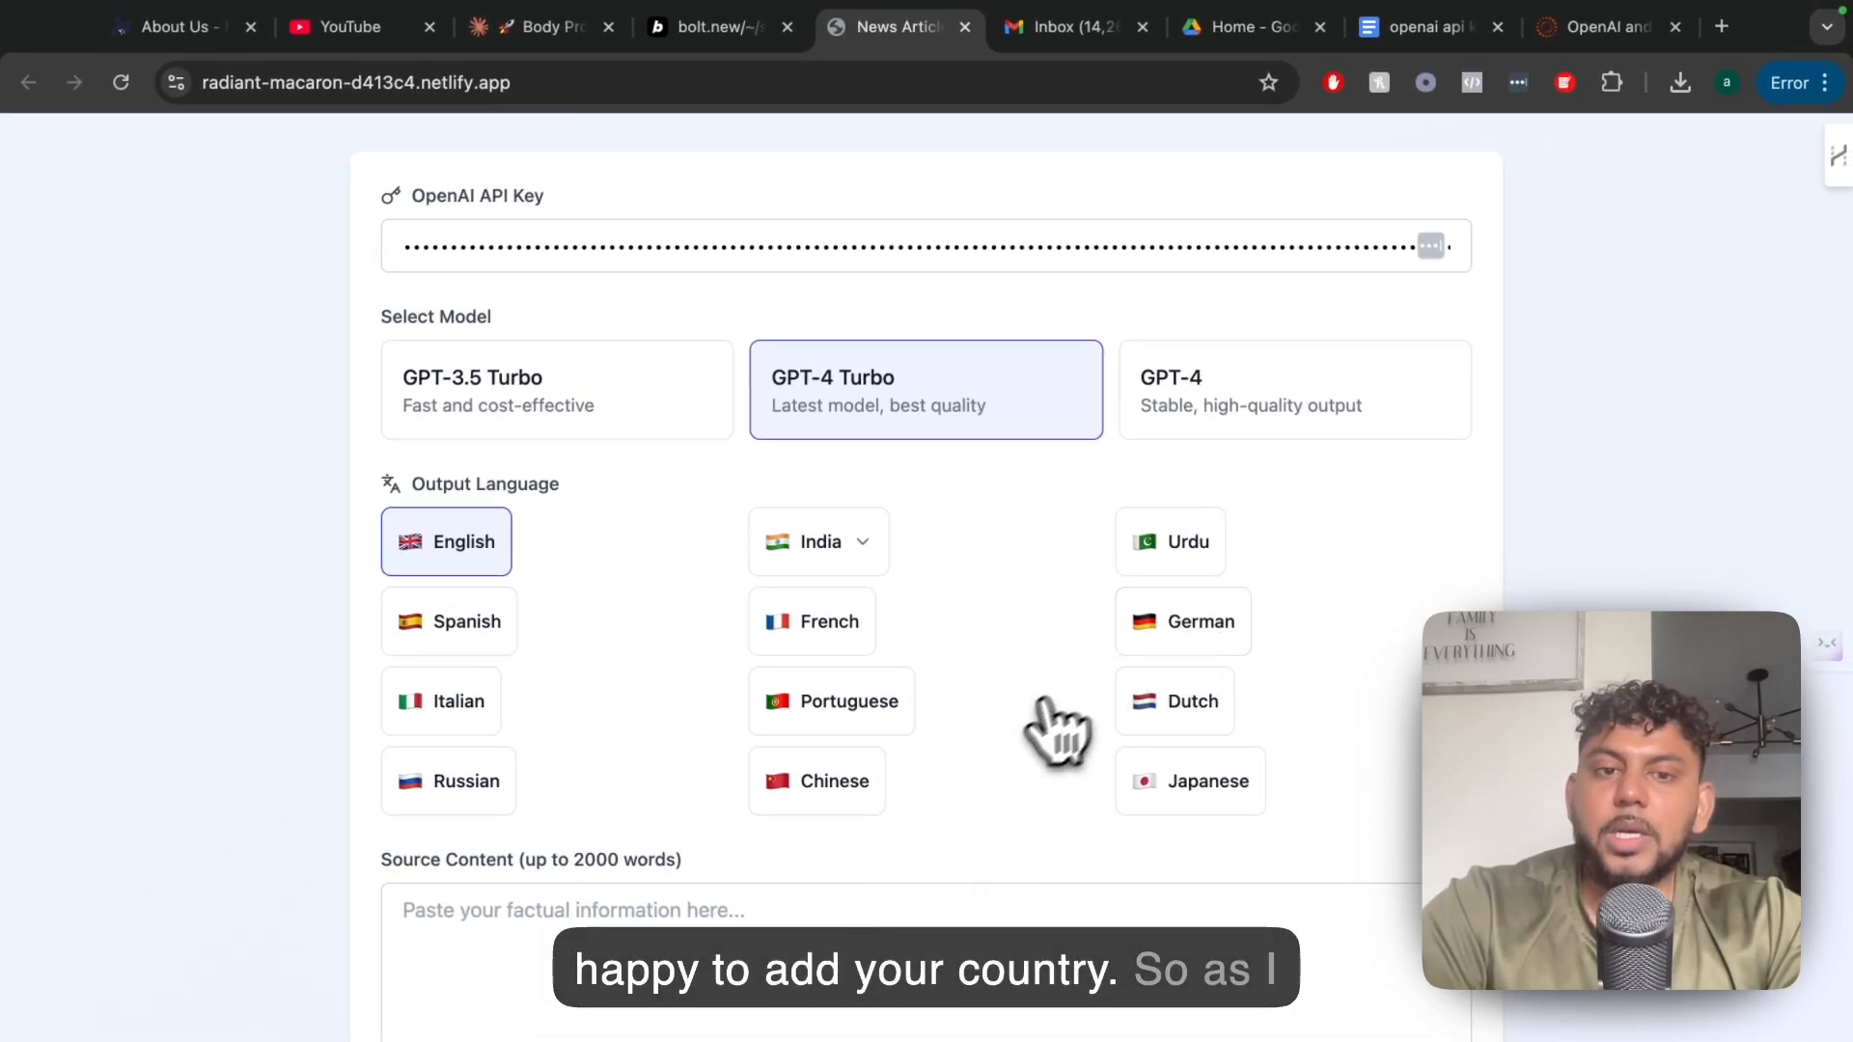
Scroll down the News Article Generator page before switching to the bolt.new project.
{"action": "scroll", "scroll_direction": "down", "scroll_amount": 3}
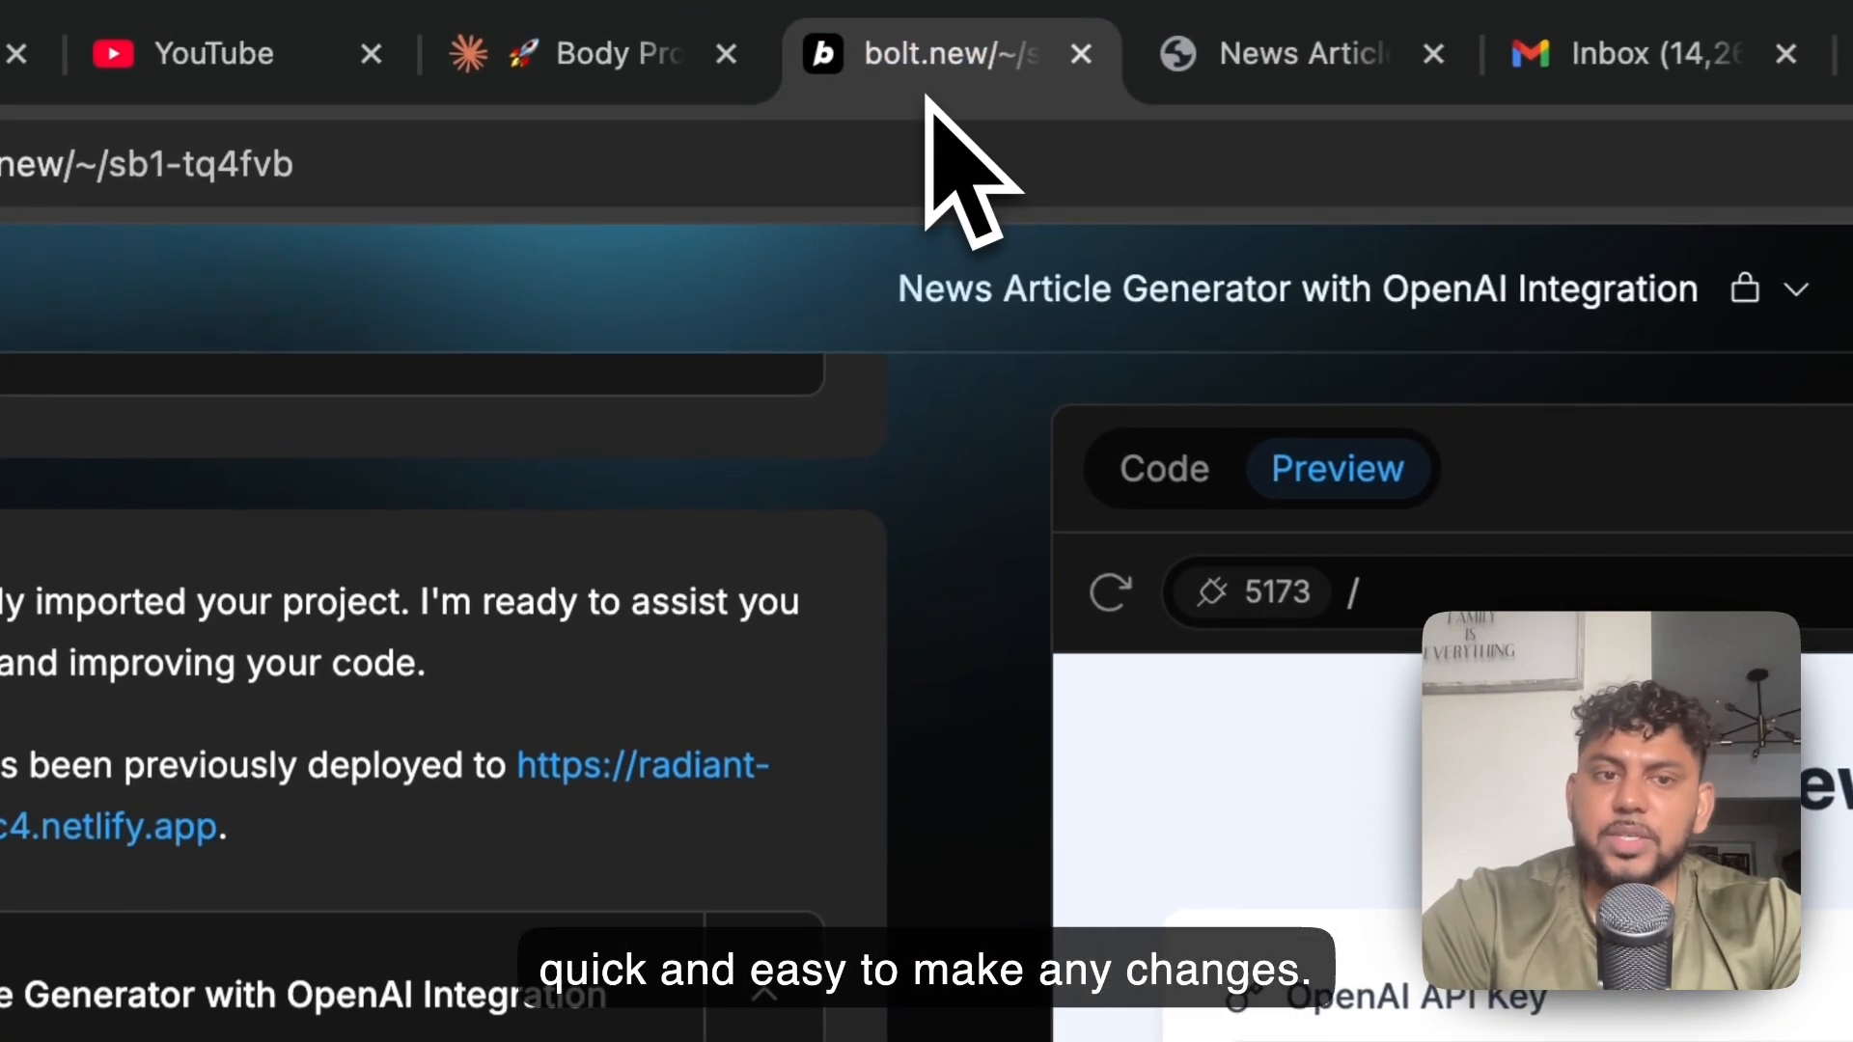
{"action": "scroll", "scroll_direction": "down", "scroll_amount": 3}
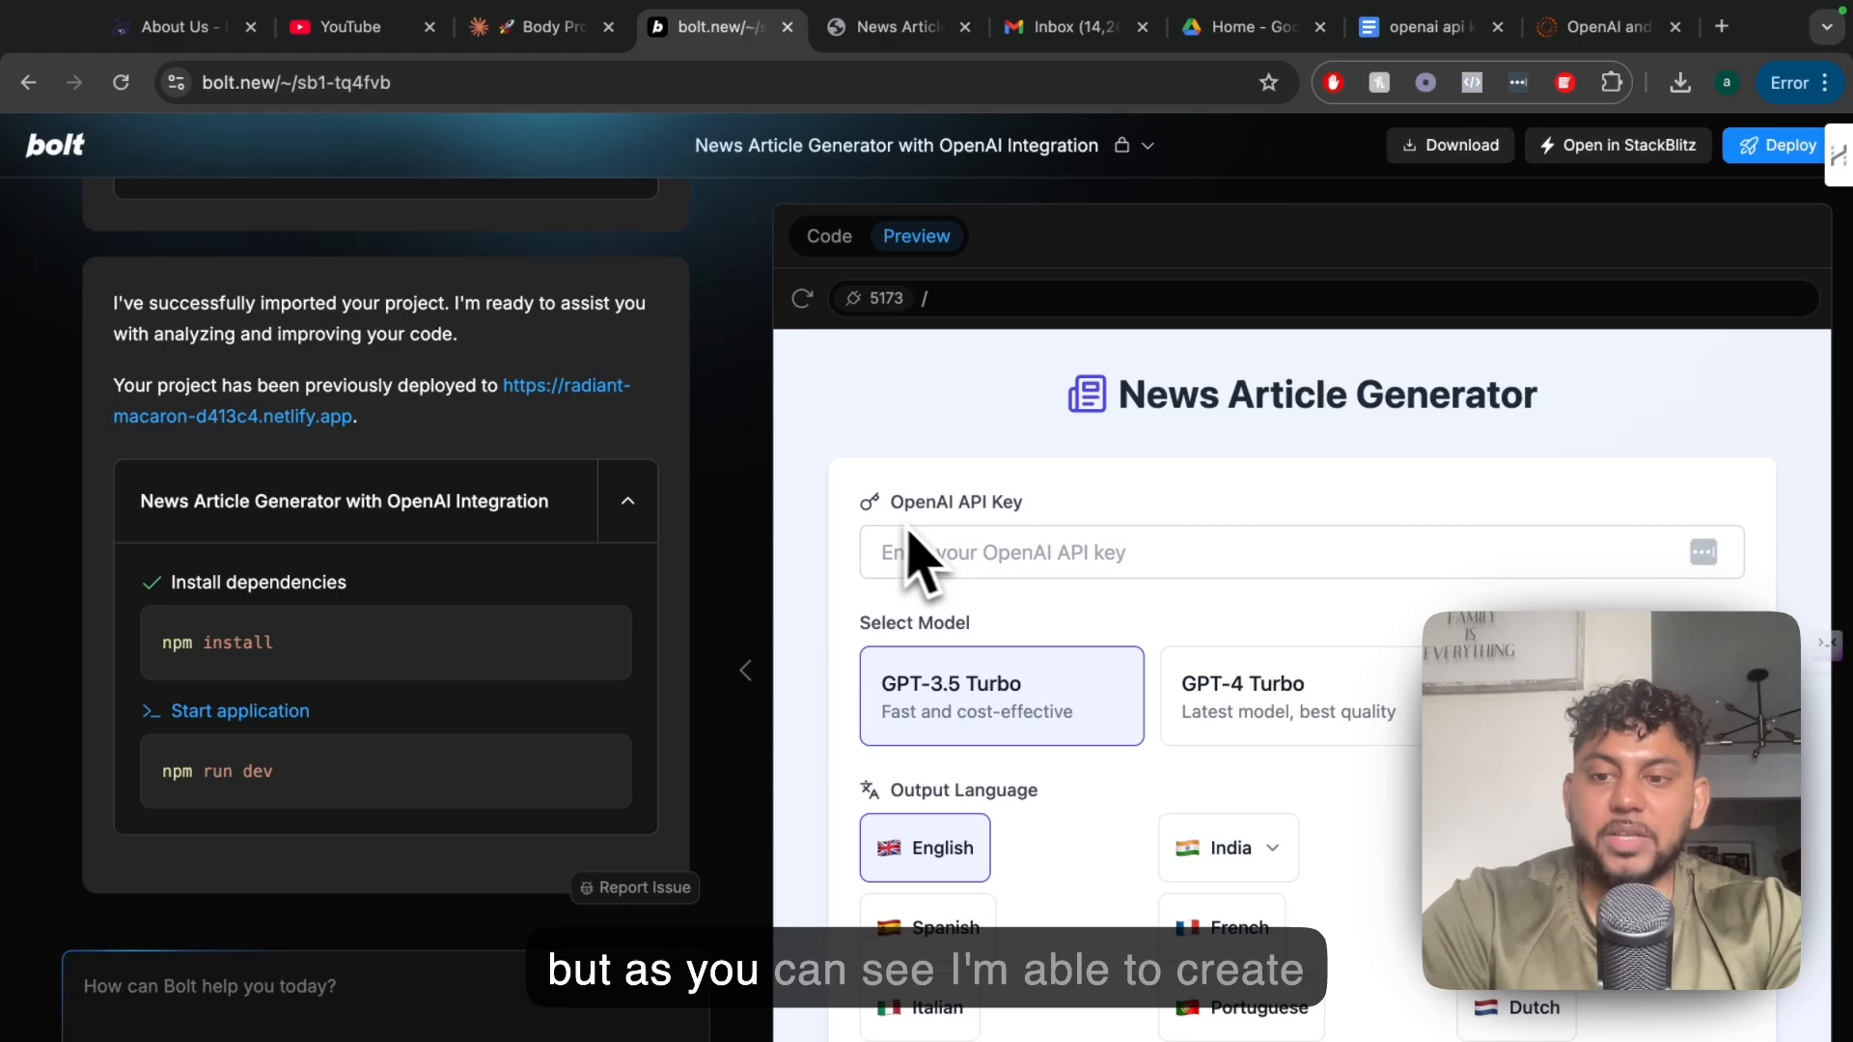
{"action": "scroll", "scroll_direction": "down", "scroll_amount": 3}
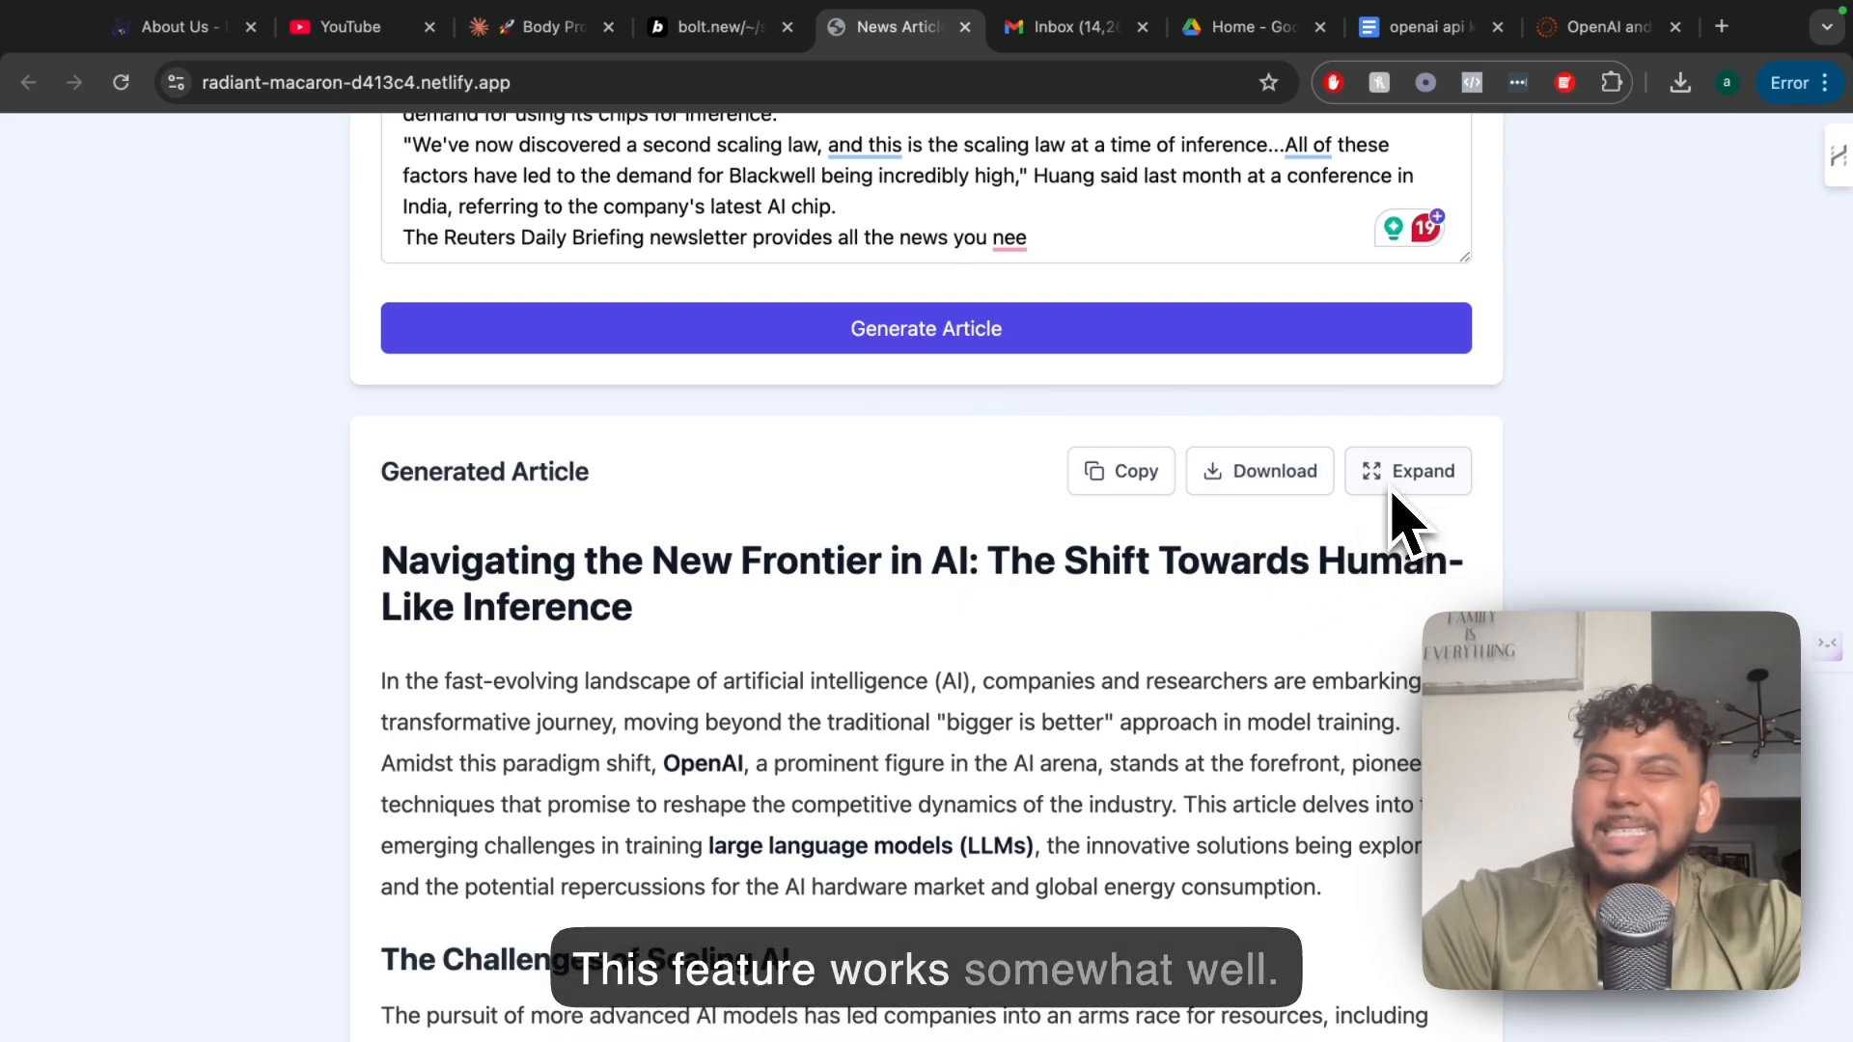
{"action": "mouse_move", "coordinate": [1193, 651]}
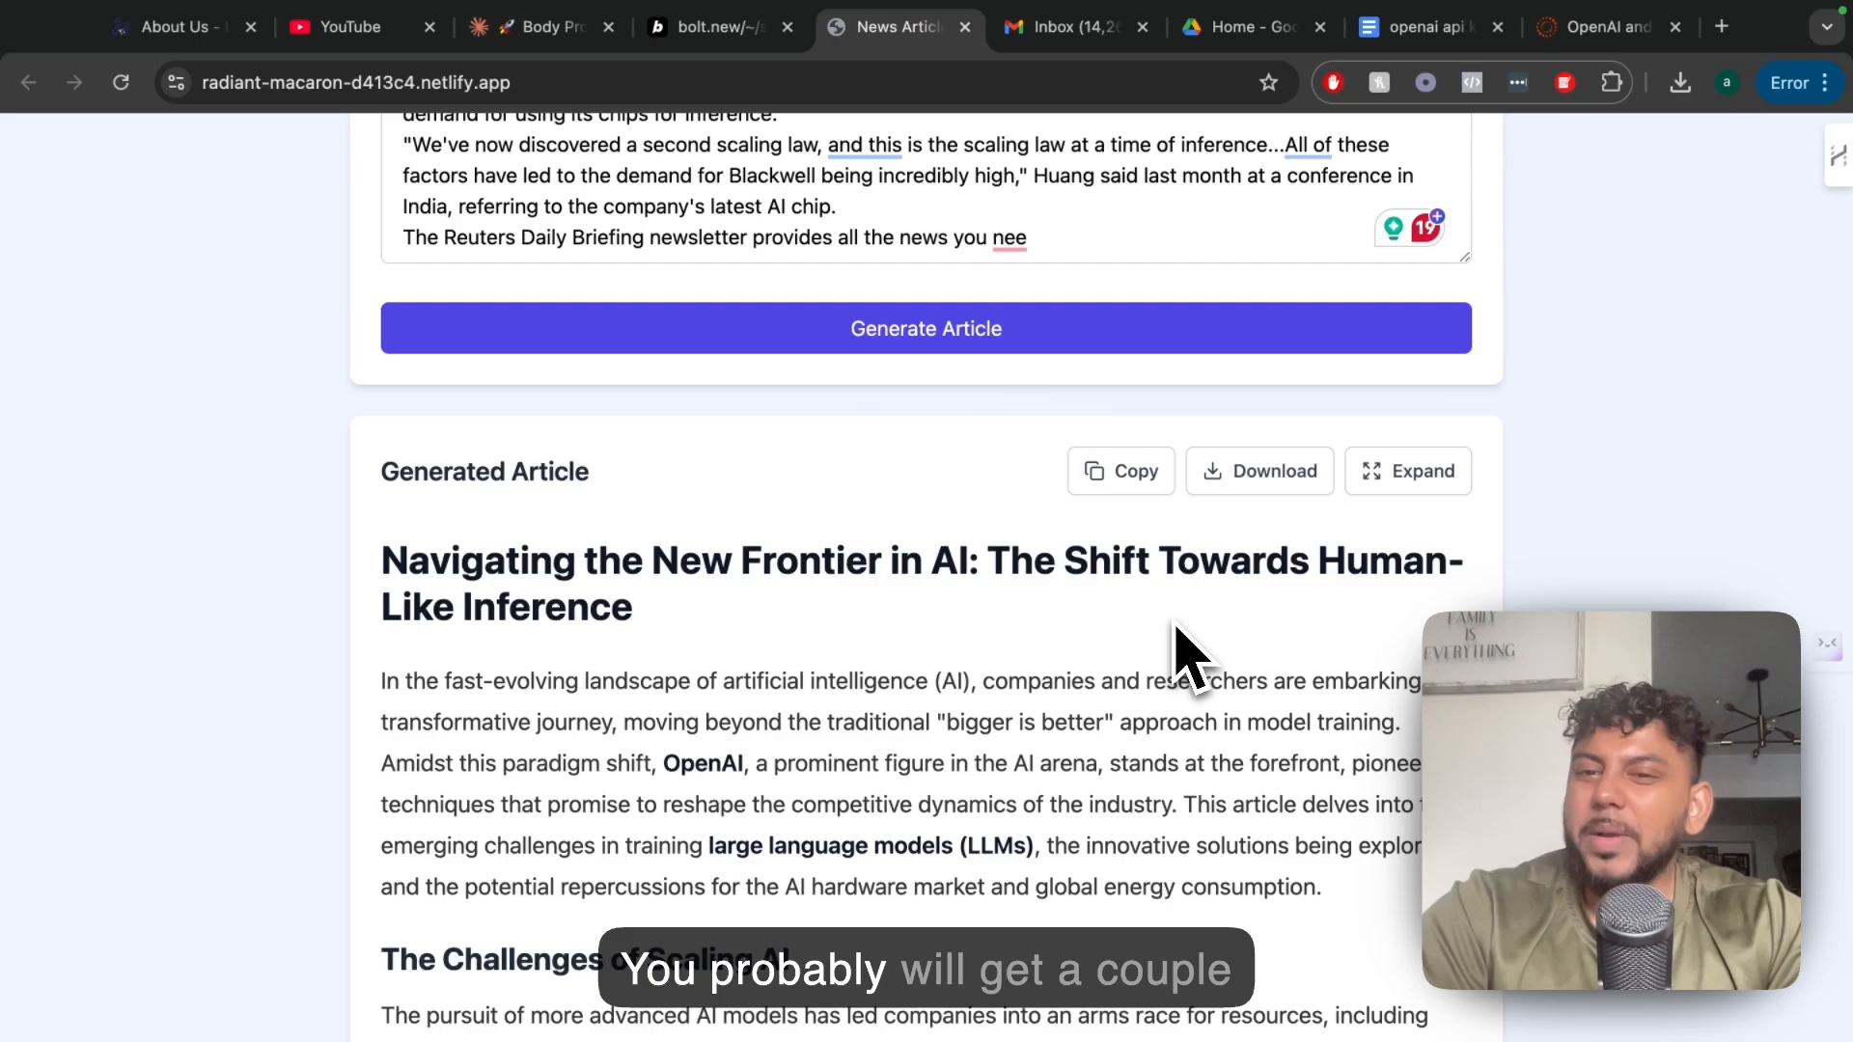
{"action": "mouse_move", "coordinate": [1407, 507]}
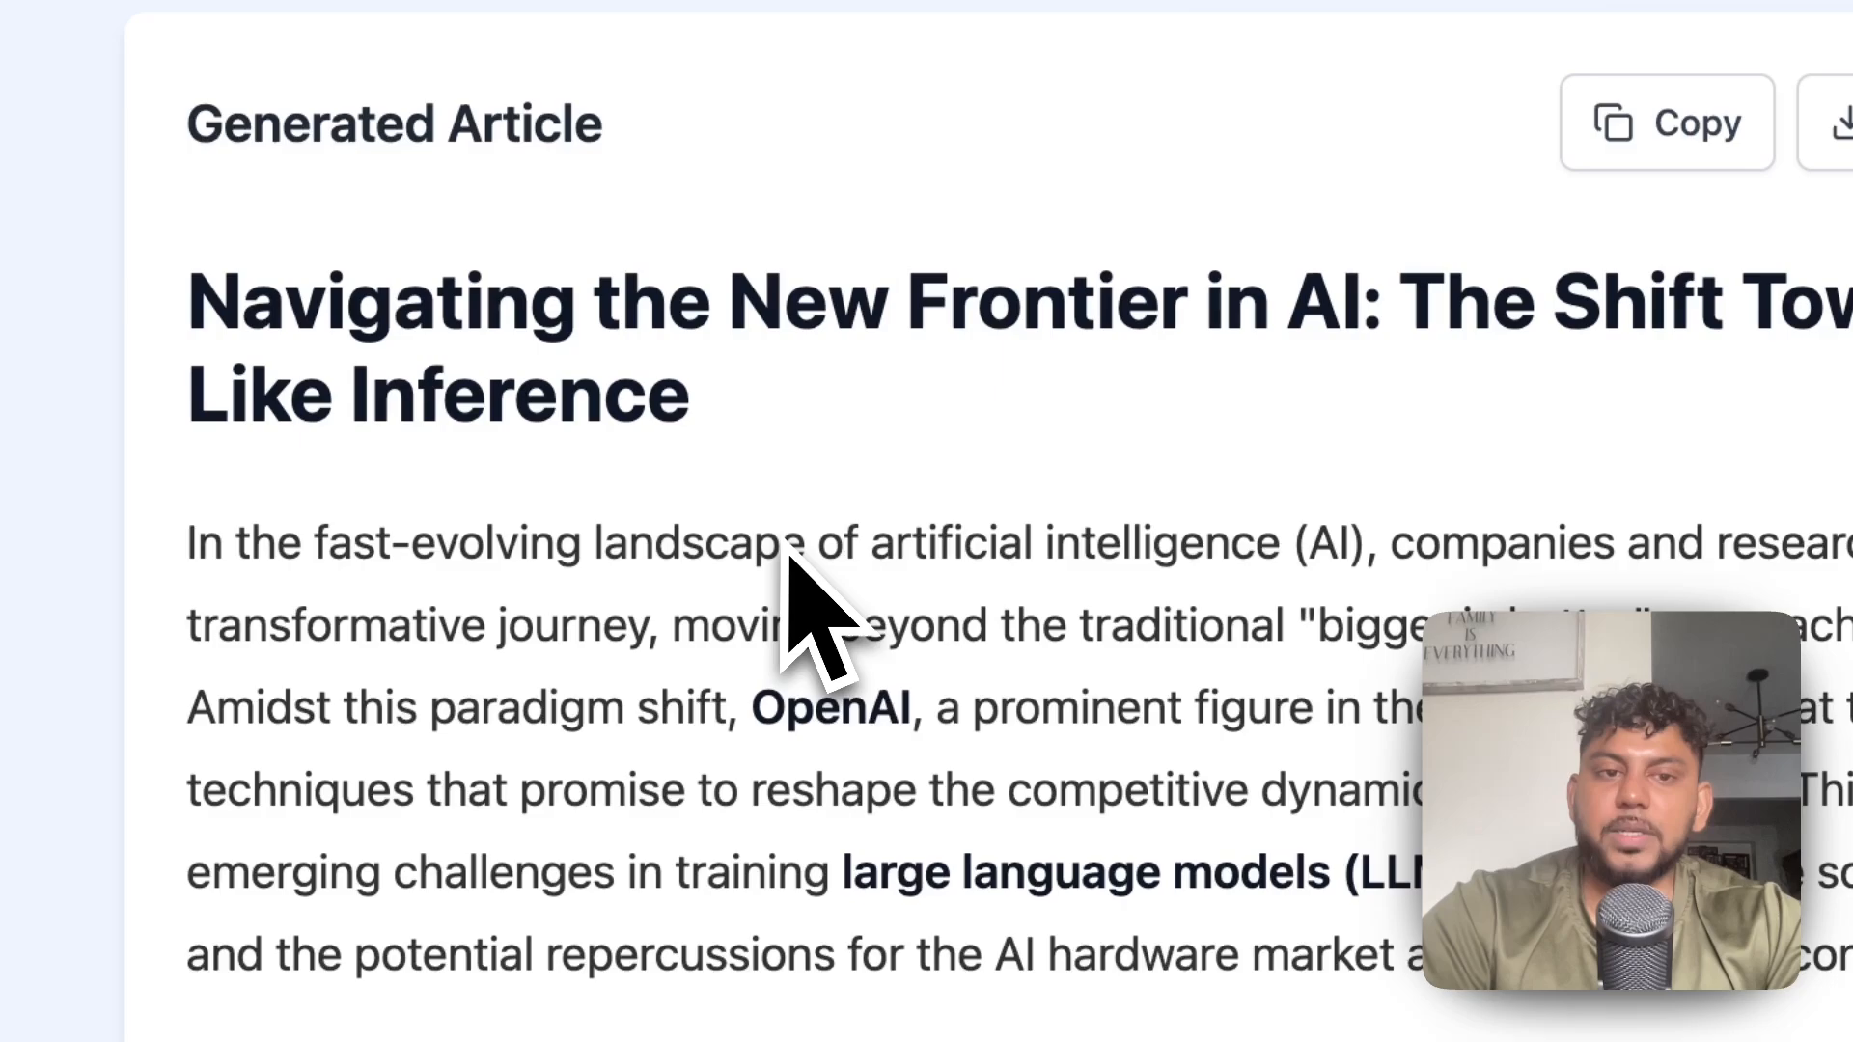
Scroll through the generated article from scaling challenges and hardware shifts to its Conclusion.
{"action": "scroll", "scroll_direction": "down", "scroll_amount": 3}
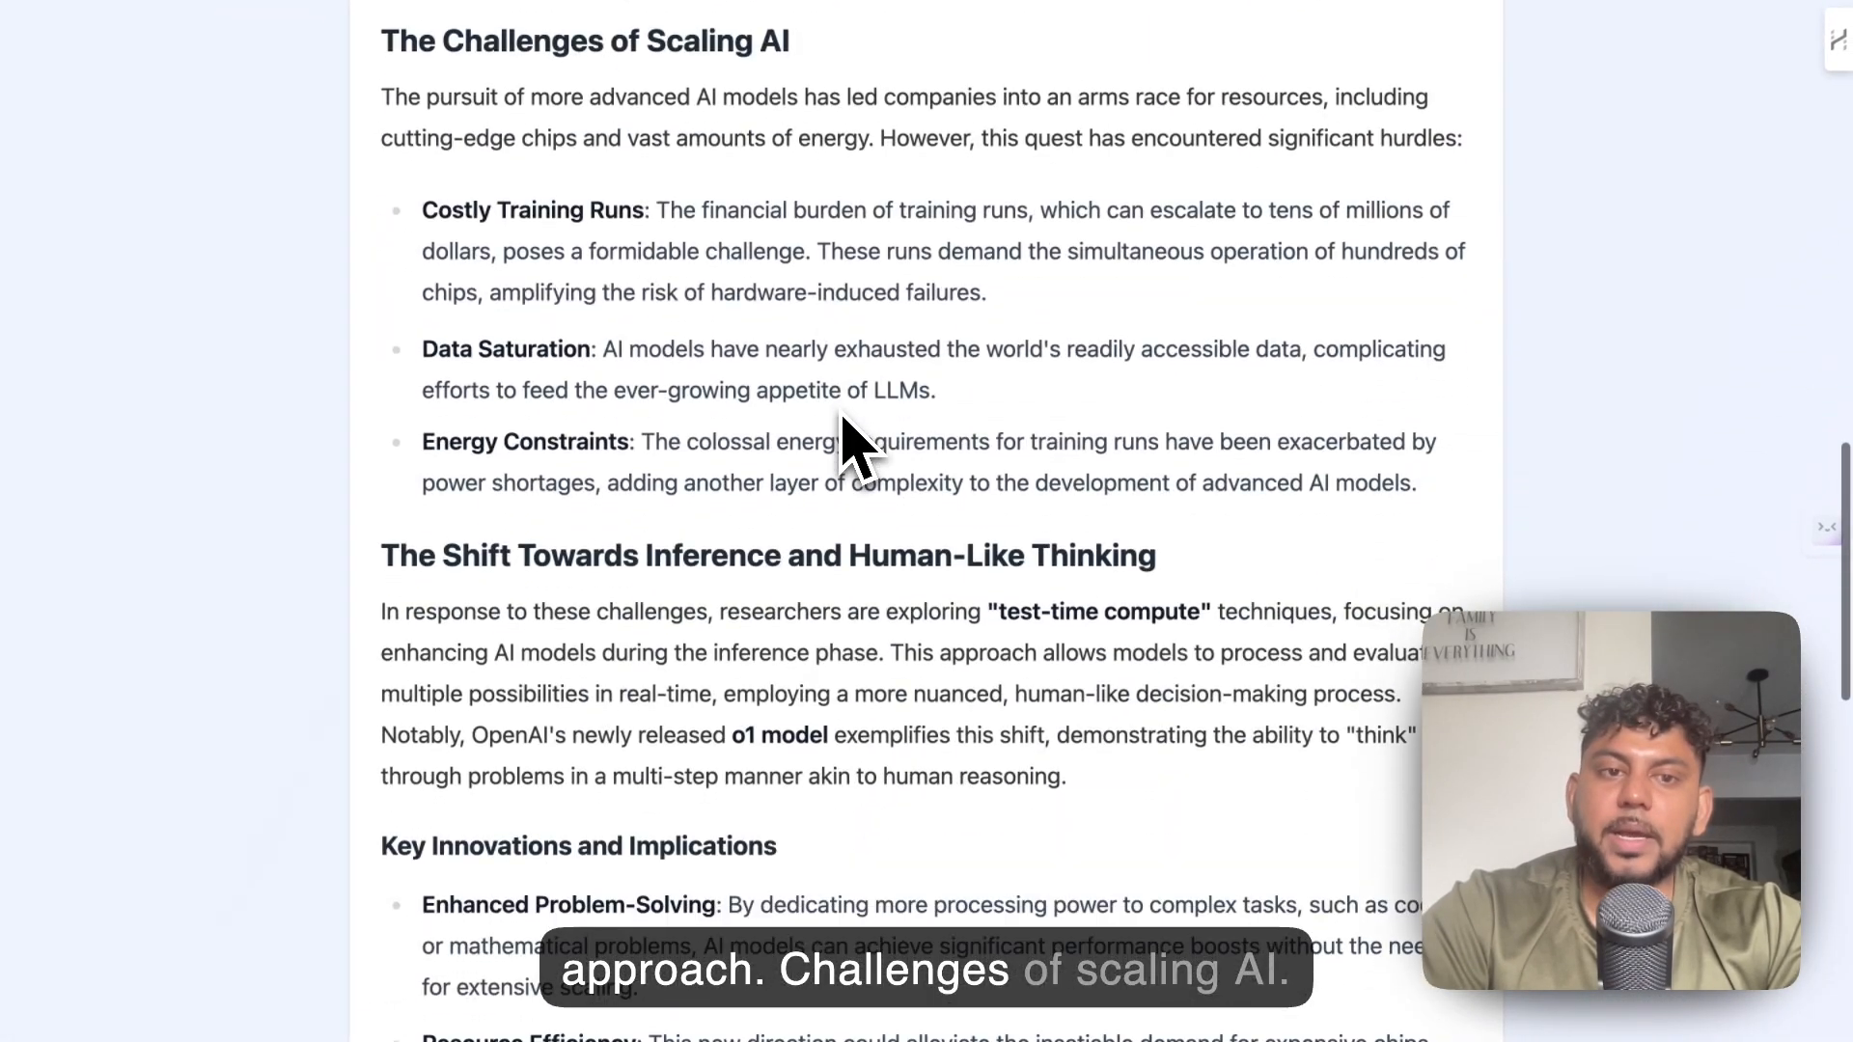
{"action": "scroll", "scroll_direction": "down", "scroll_amount": 3}
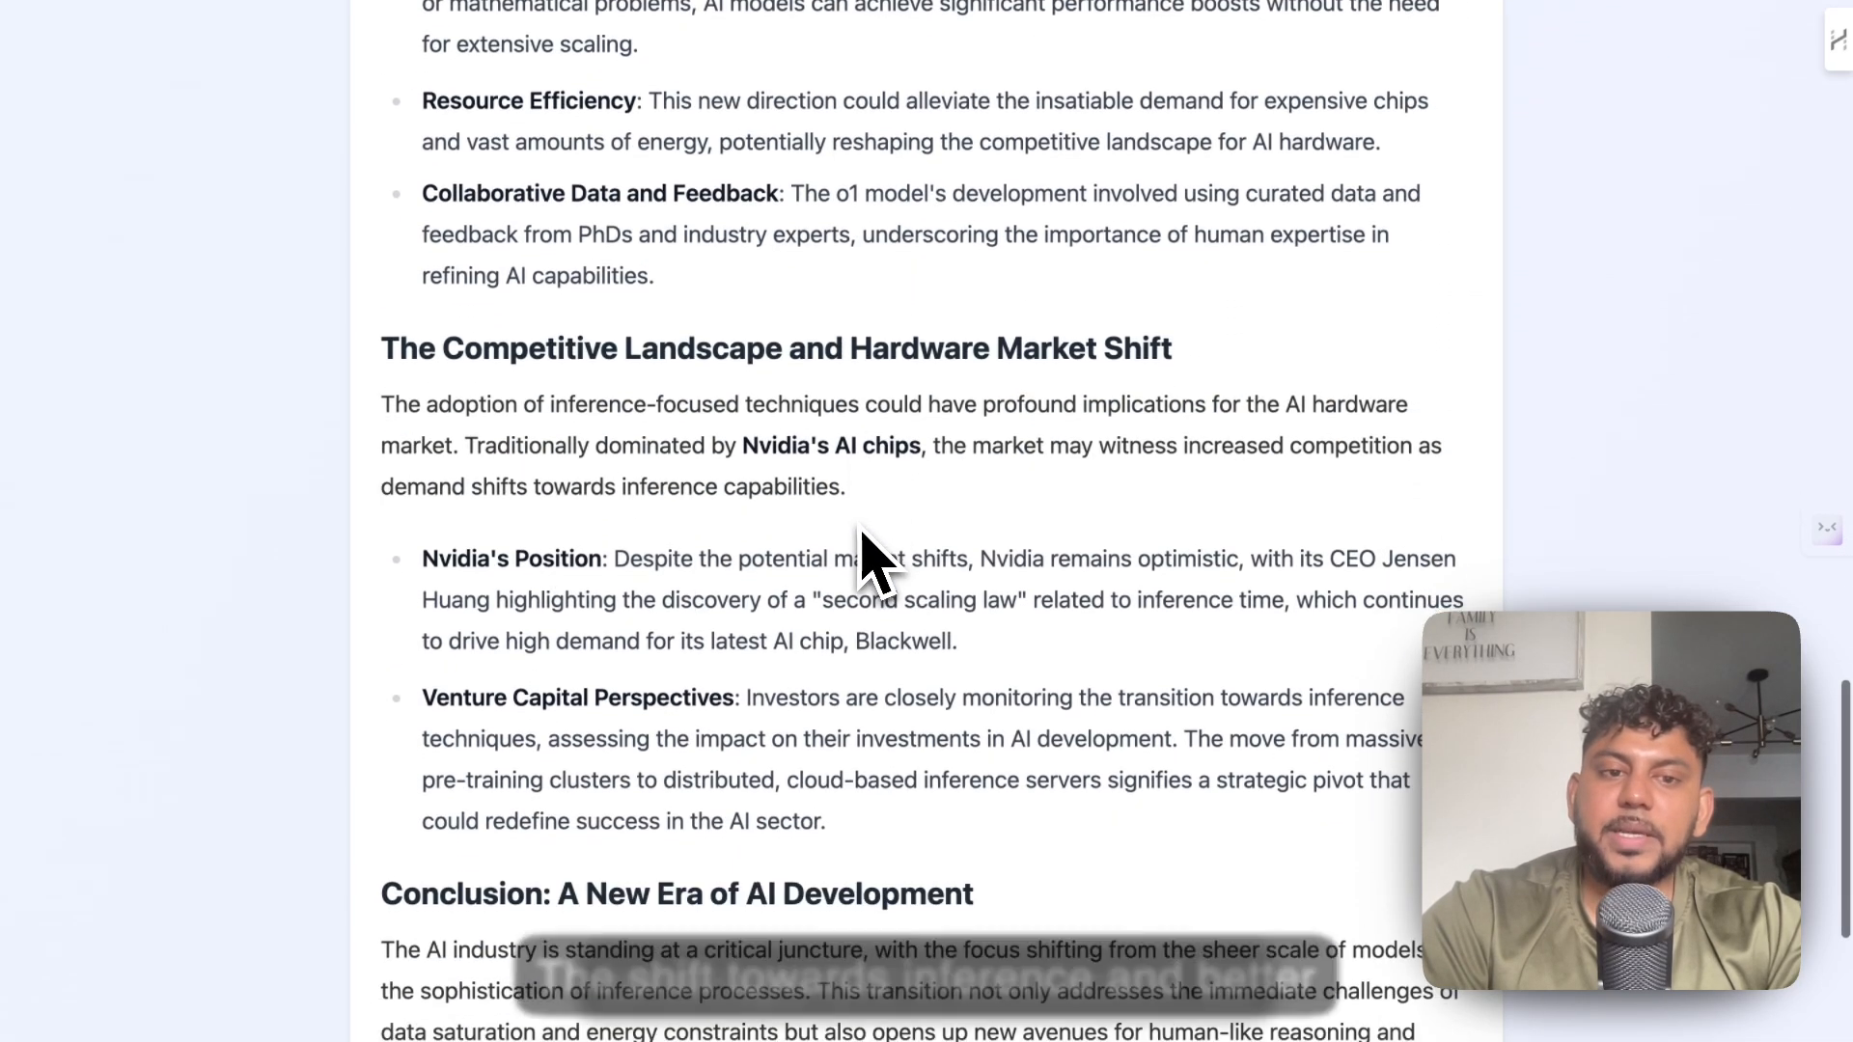
{"action": "scroll", "scroll_direction": "down", "scroll_amount": 3}
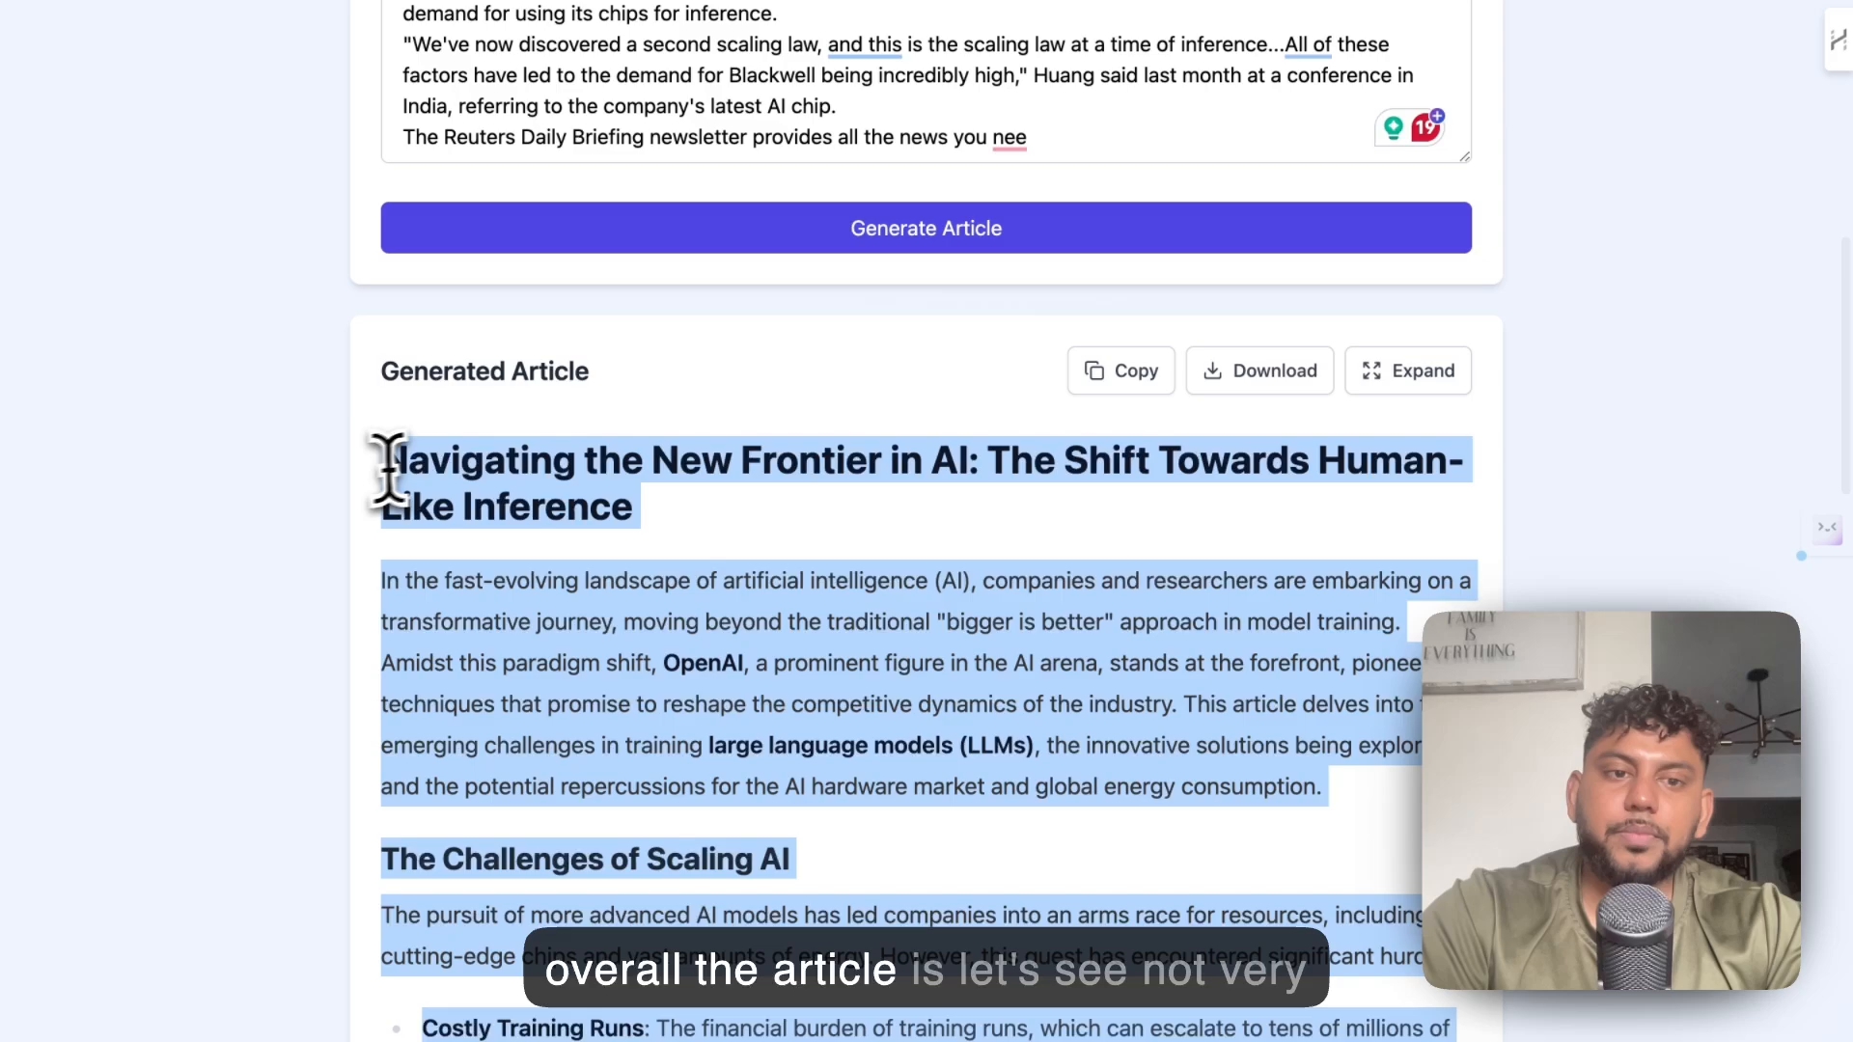
Count the selected article with Word Counter Plus: 634 words, 4,498 characters, then dismiss.
{"action": "right_click", "coordinate": [508, 484]}
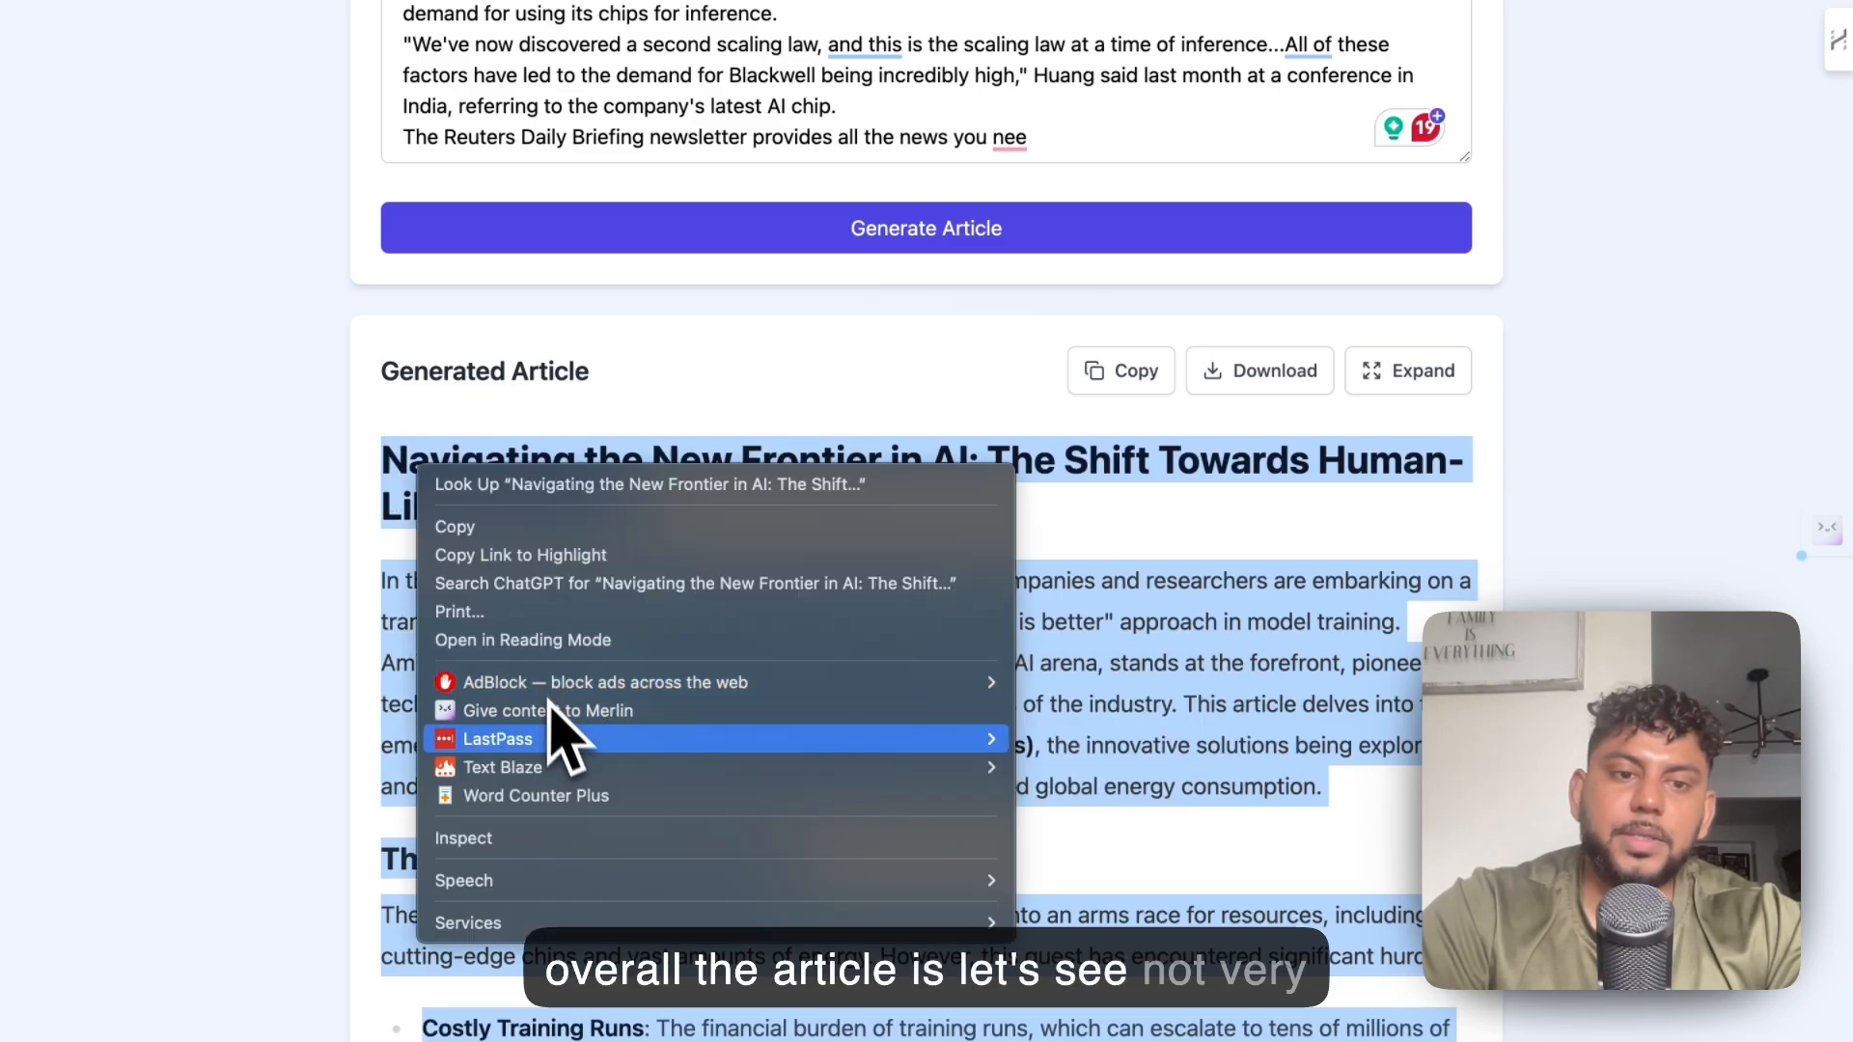
{"action": "left_click", "coordinate": [535, 795]}
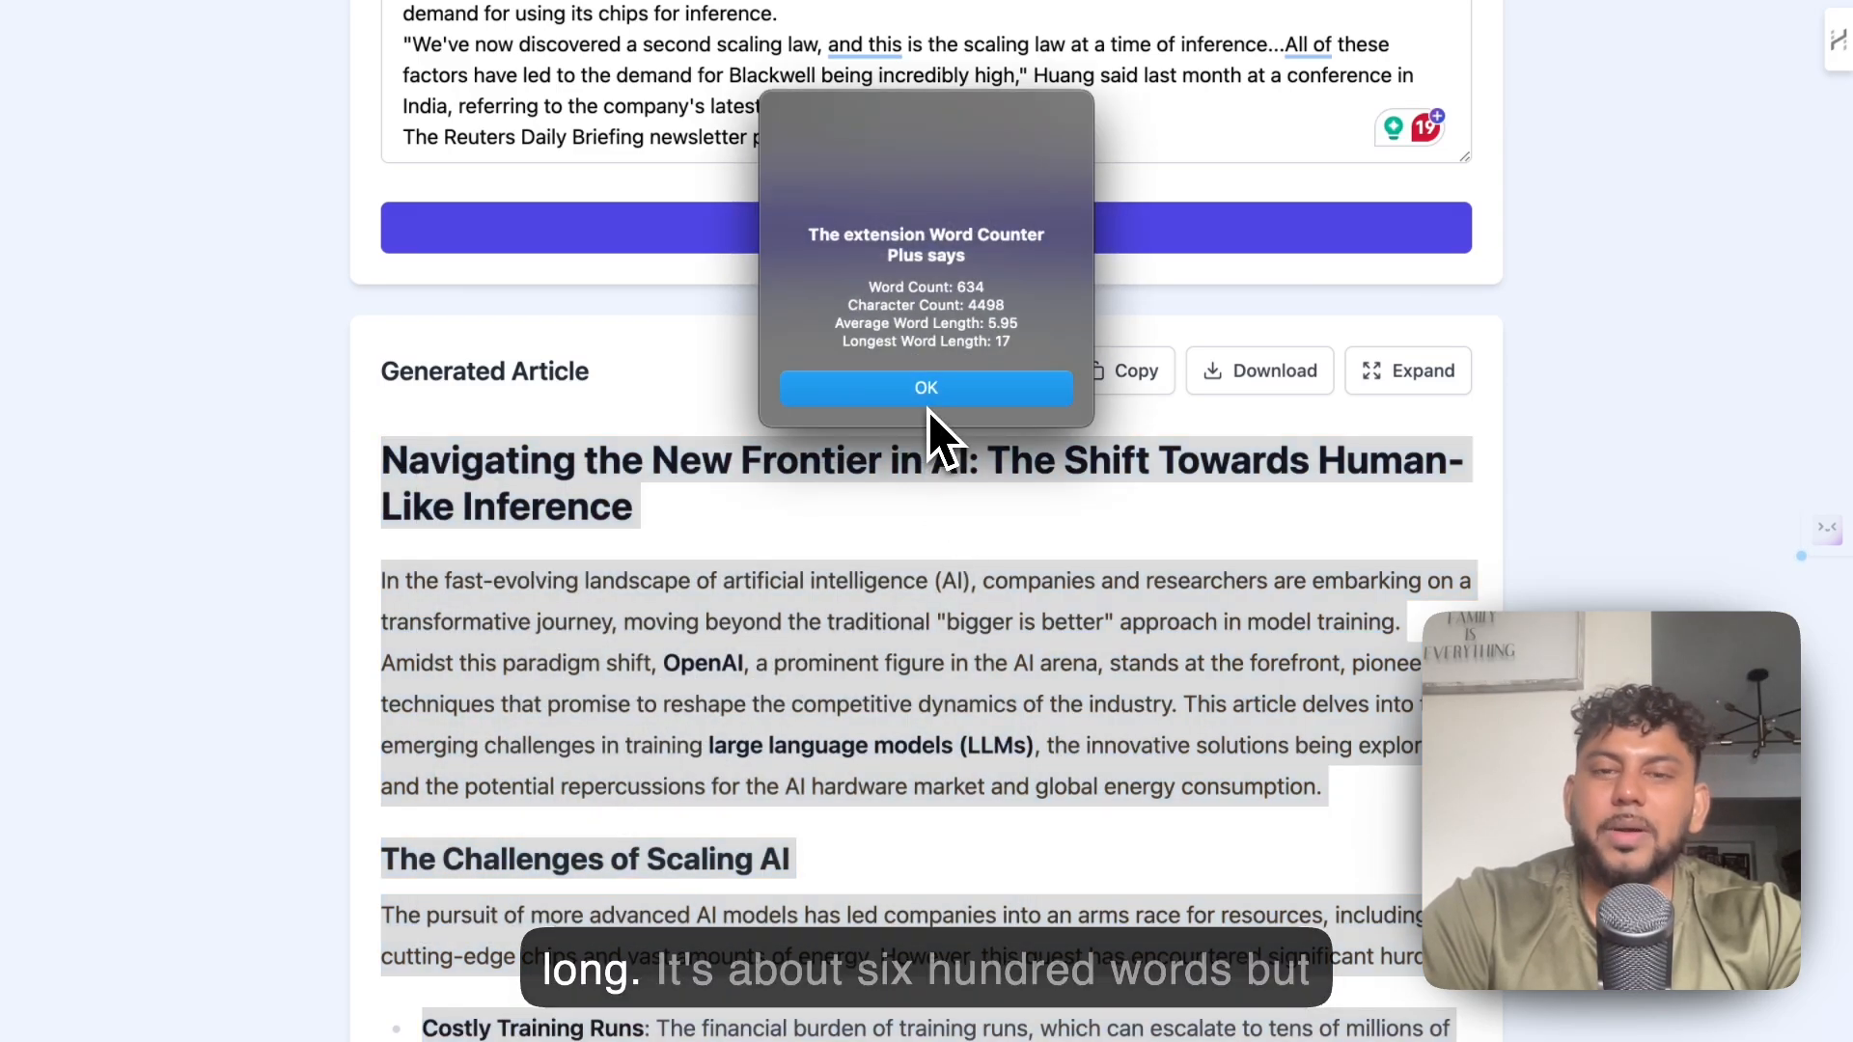
{"action": "left_click", "coordinate": [925, 388]}
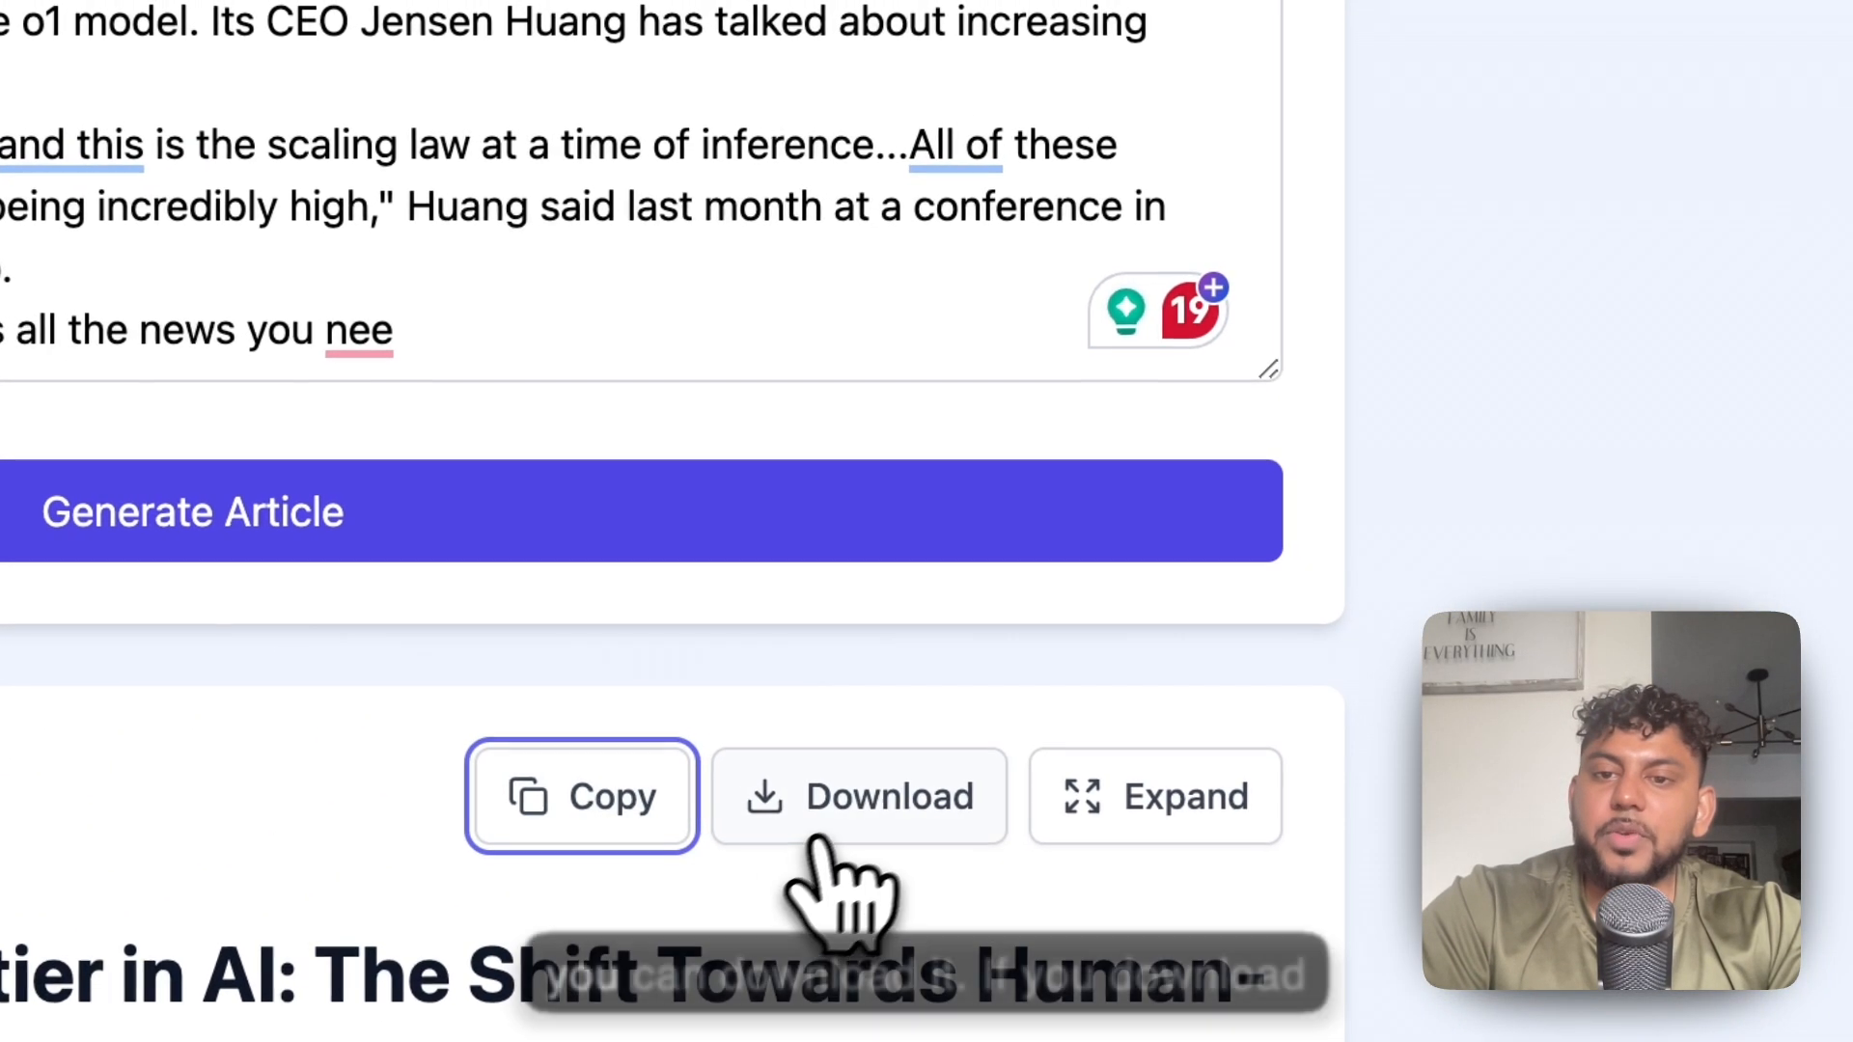
Download the generated article, then expand it into a longer, more detailed version.
{"action": "left_click", "coordinate": [859, 795]}
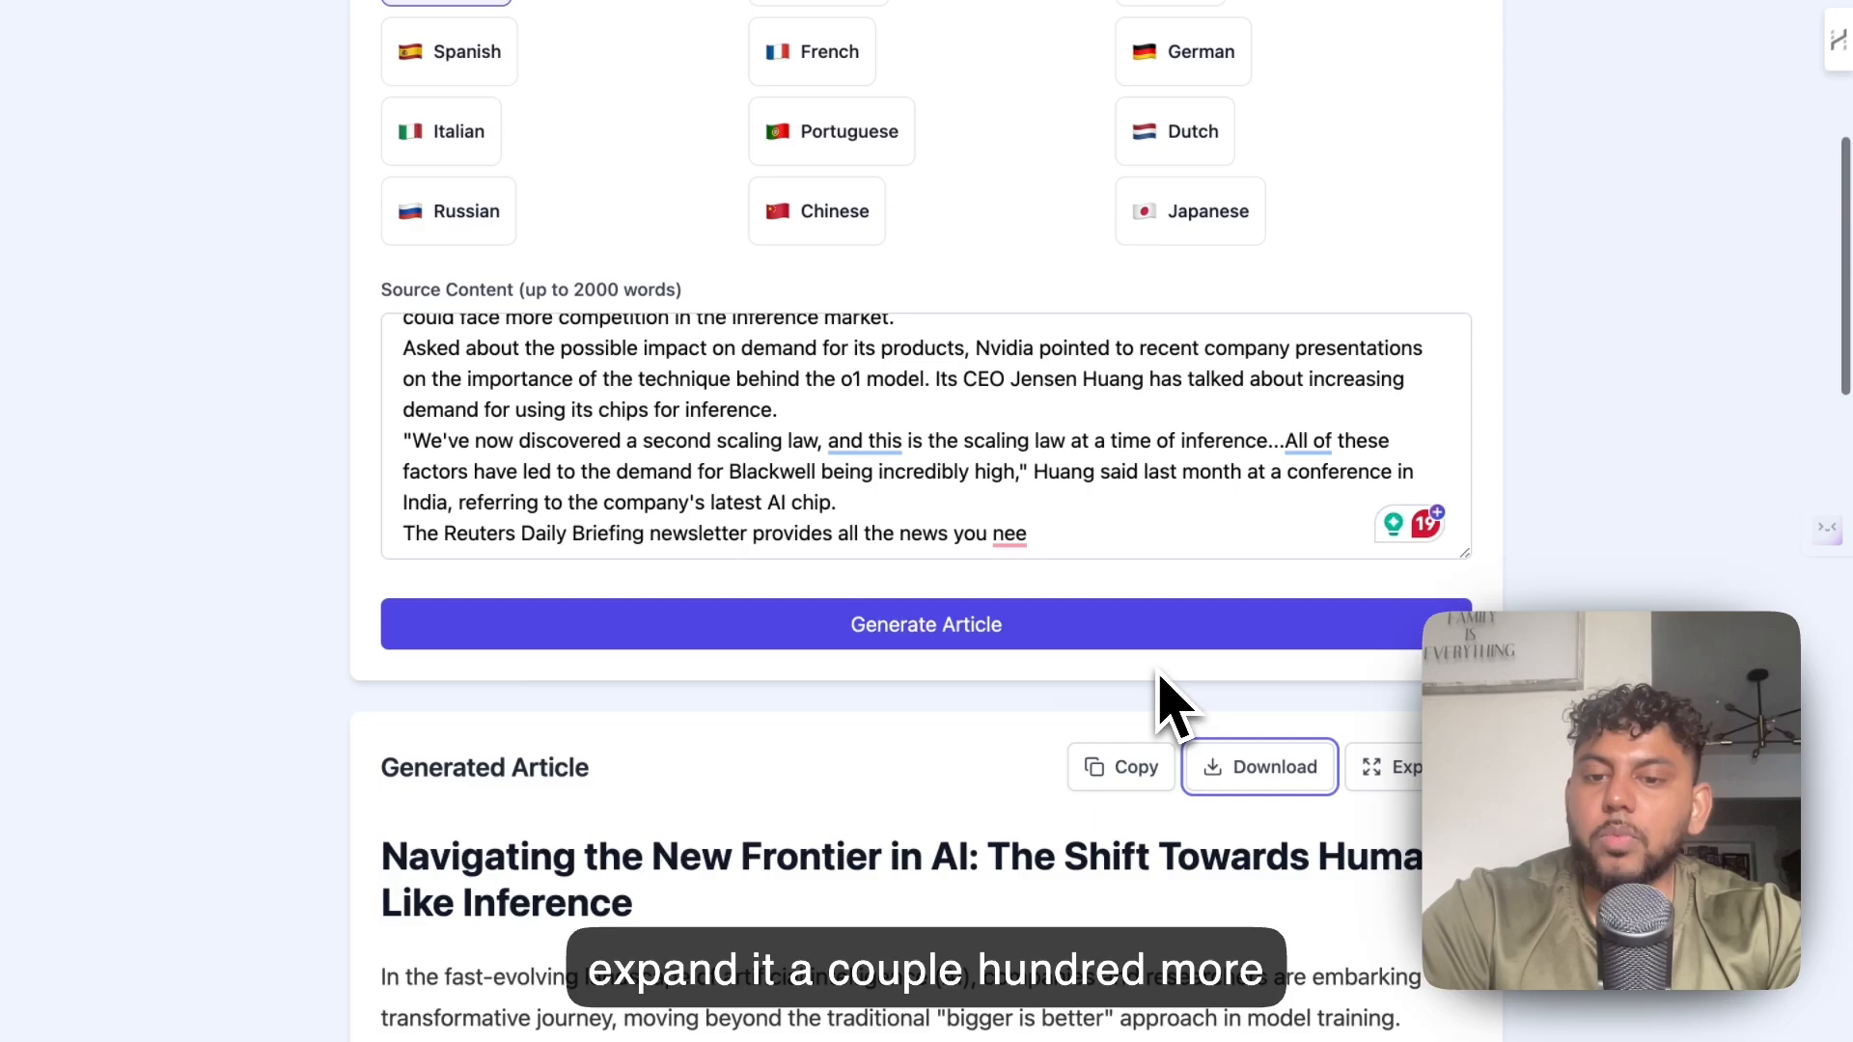
{"action": "left_click", "coordinate": [1405, 766]}
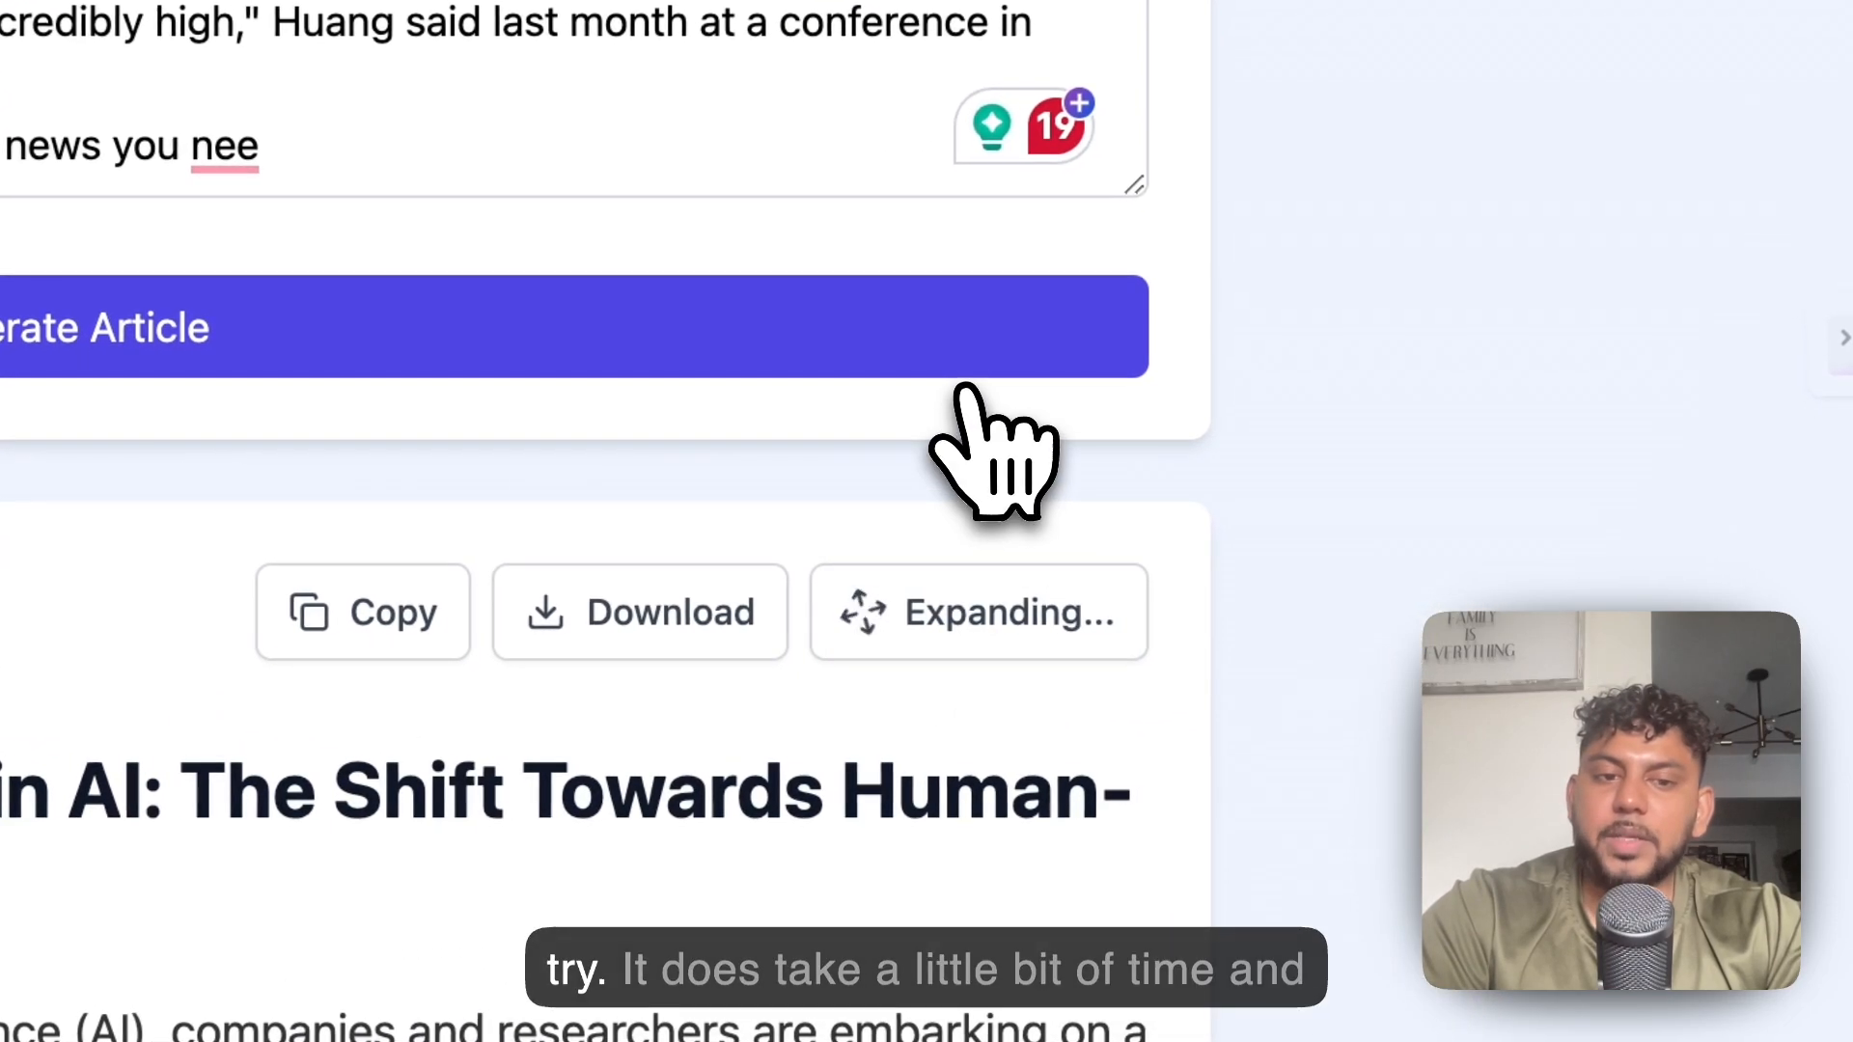
{"action": "scroll", "scroll_direction": "down", "scroll_amount": 3}
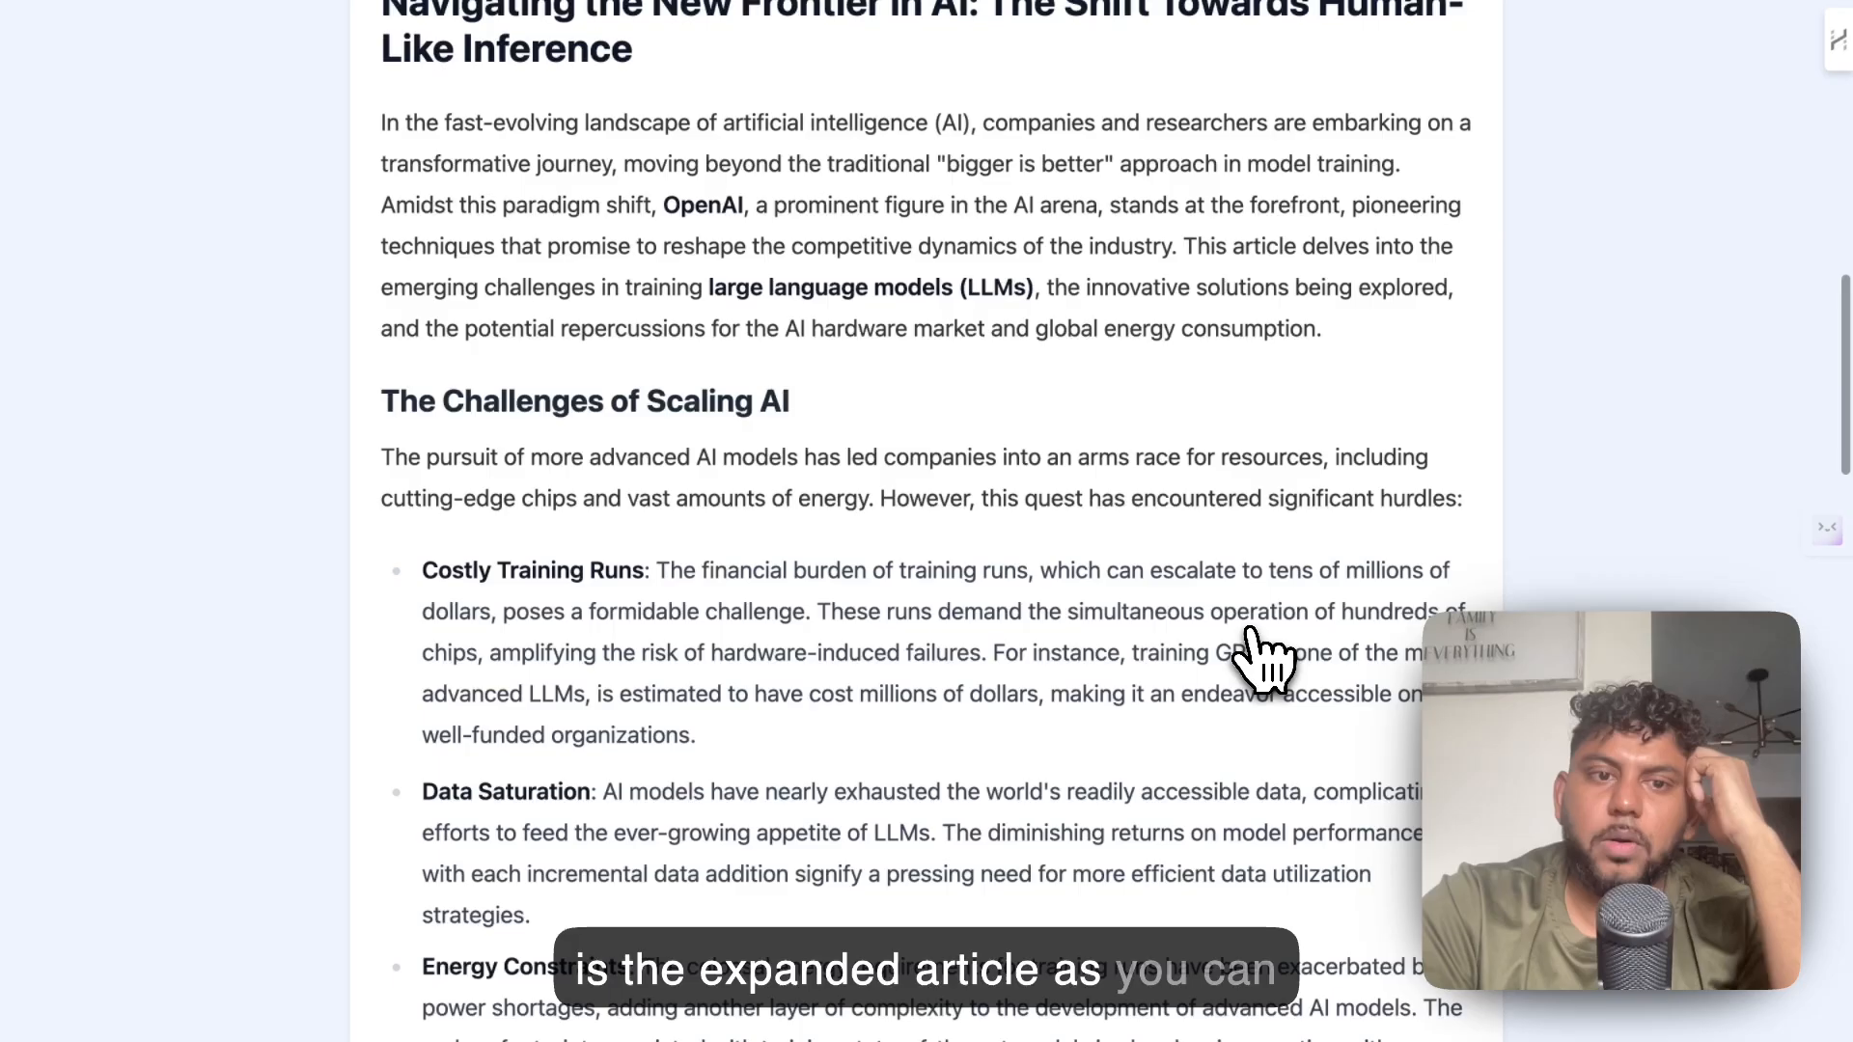
{"action": "scroll", "scroll_direction": "down", "scroll_amount": 3}
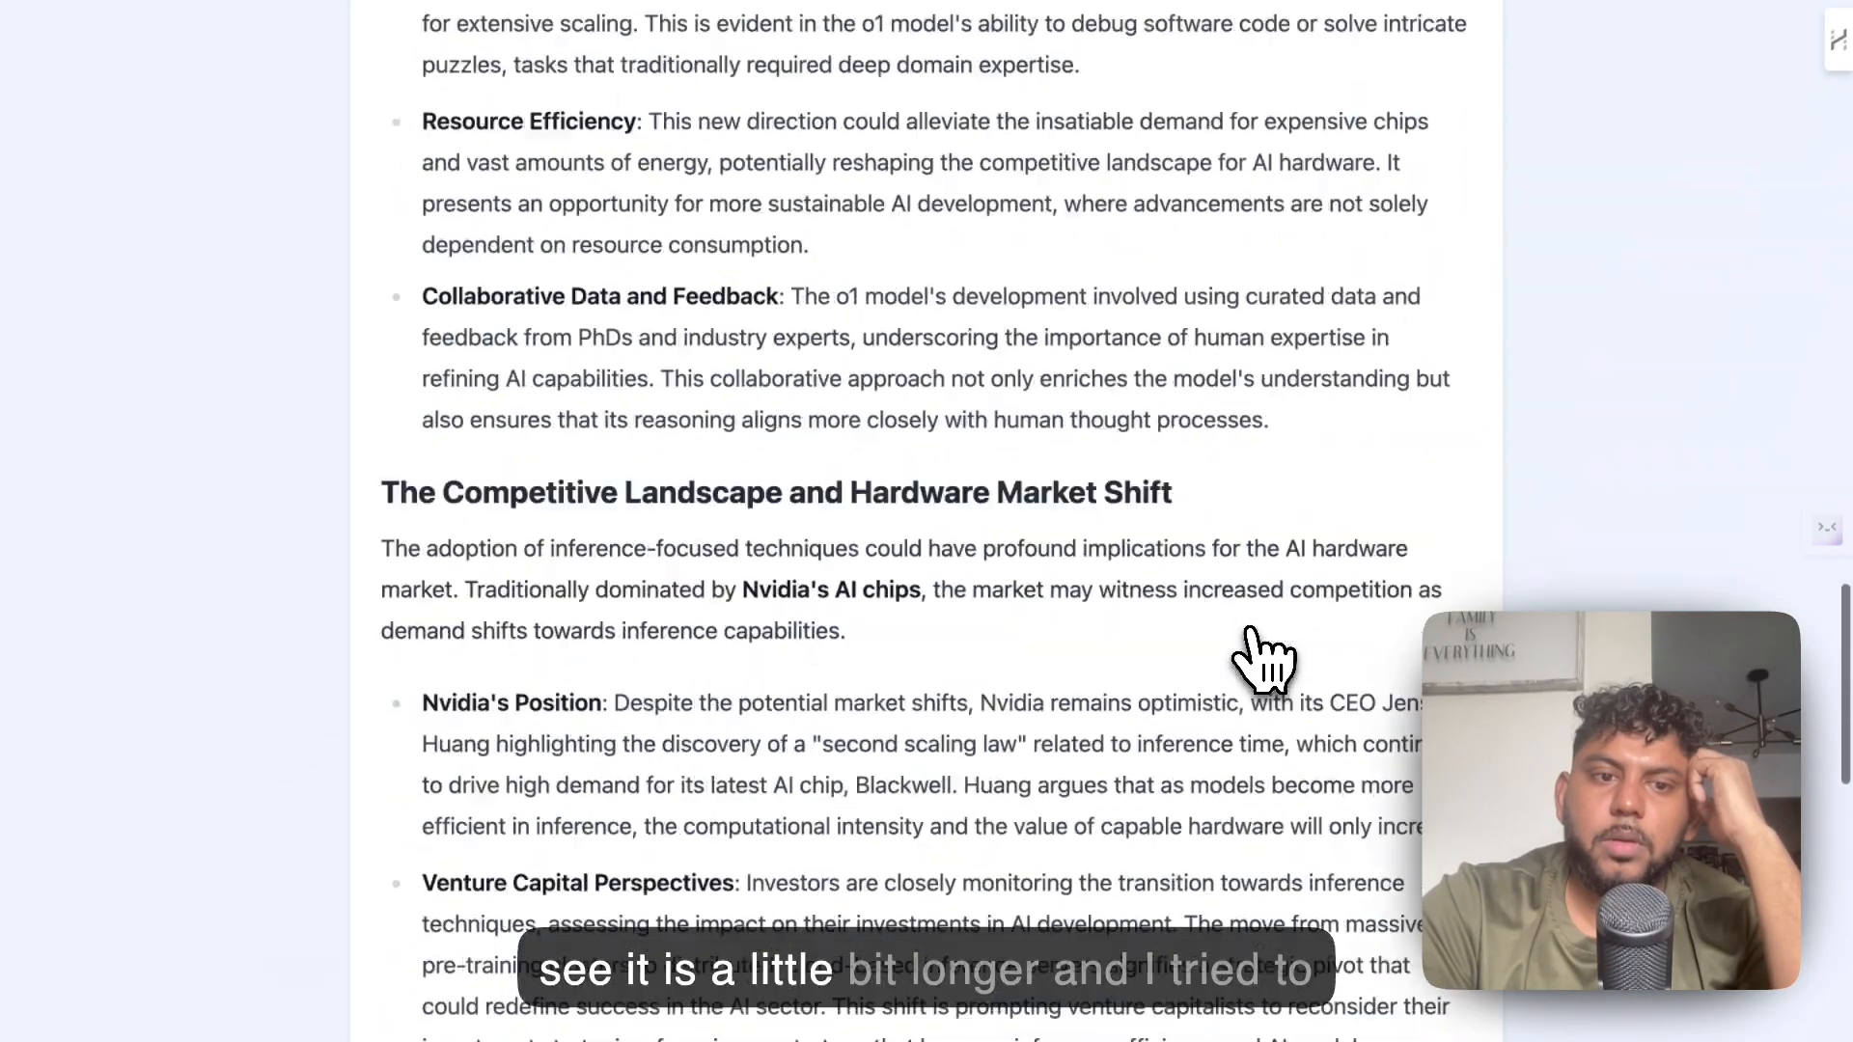
{"action": "scroll", "scroll_direction": "down", "scroll_amount": 3}
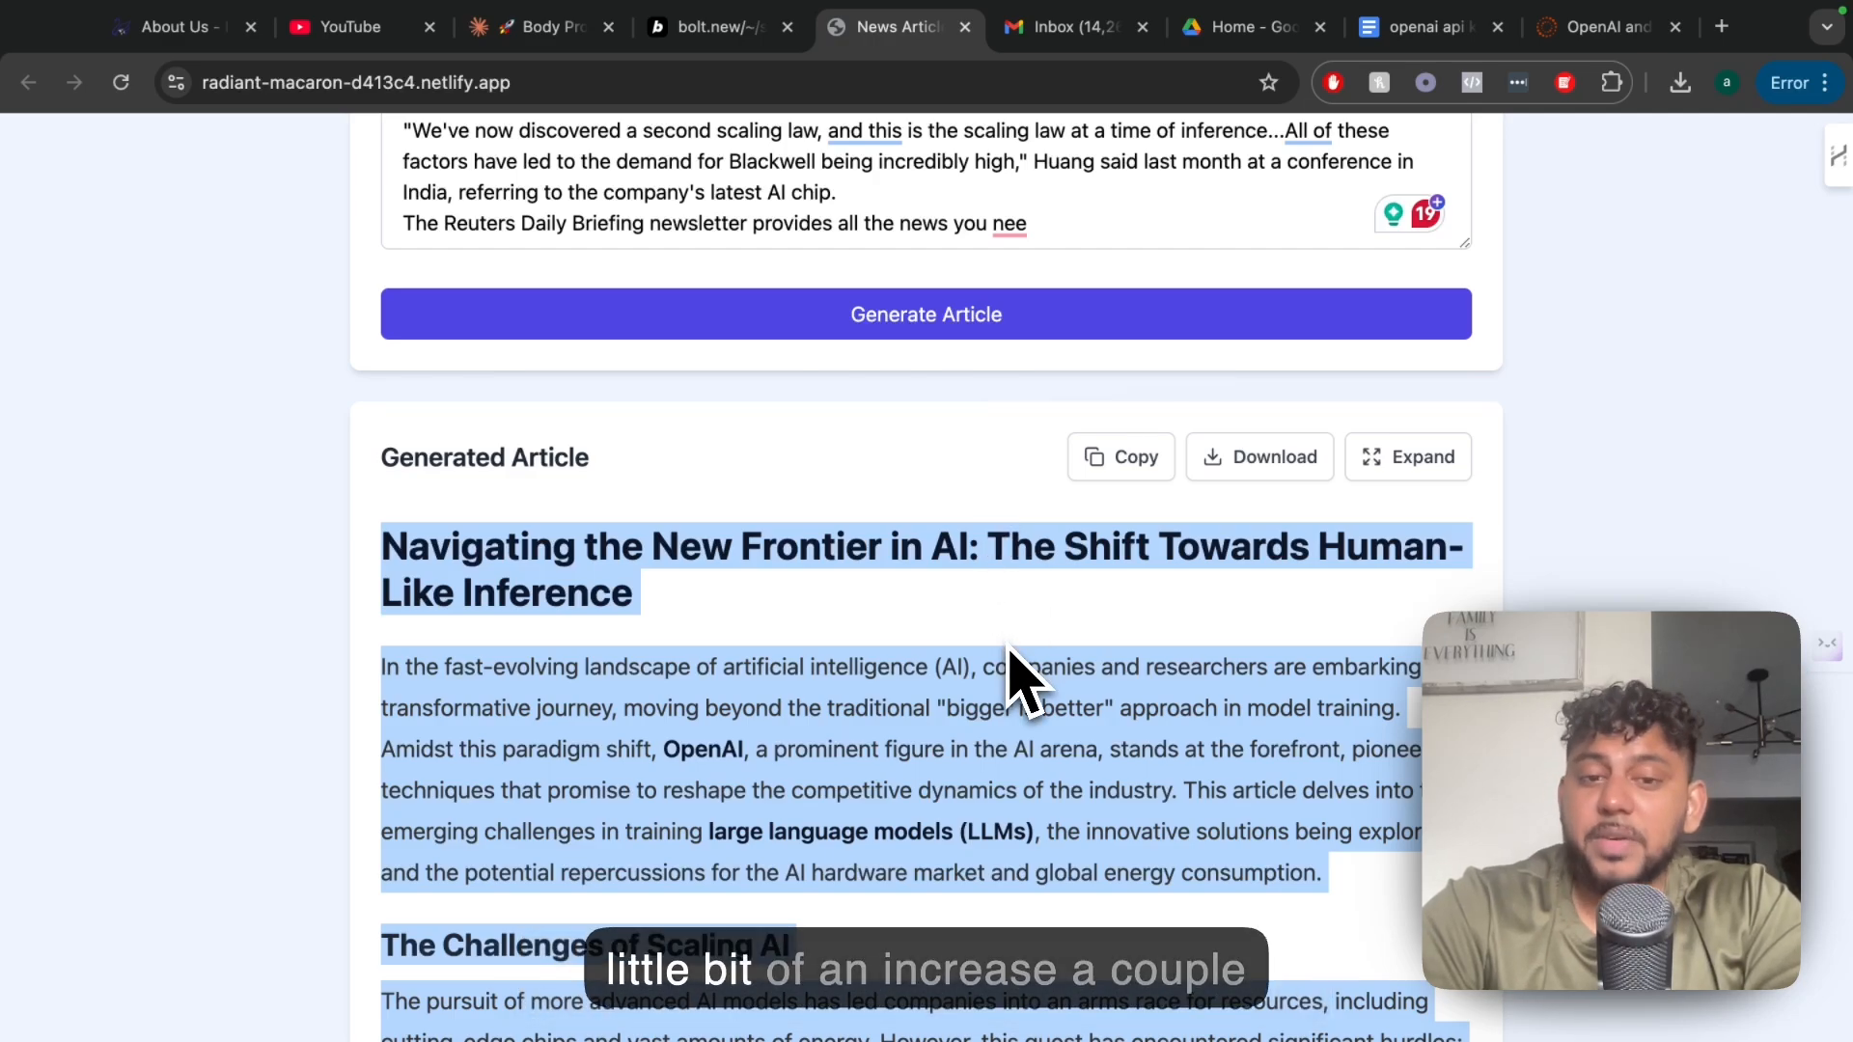
{"action": "scroll", "scroll_direction": "down", "scroll_amount": 3}
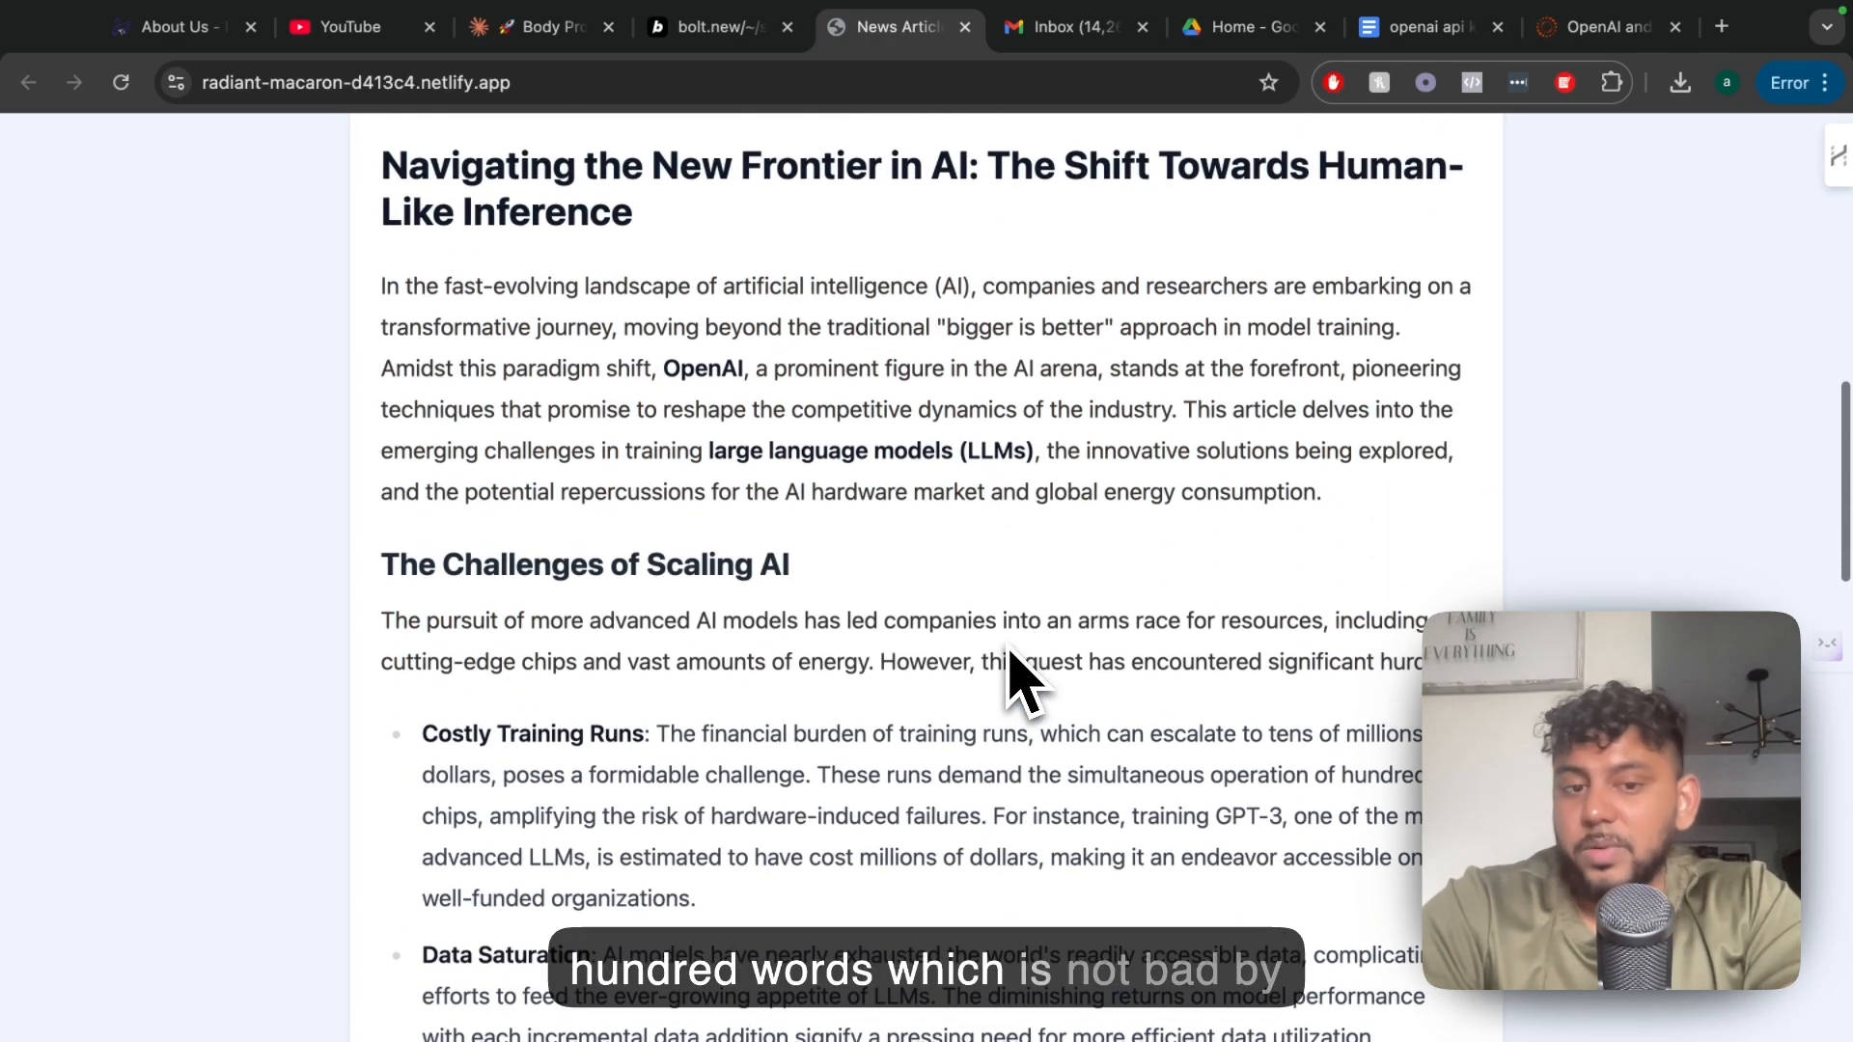
{"action": "scroll", "scroll_direction": "down", "scroll_amount": 3}
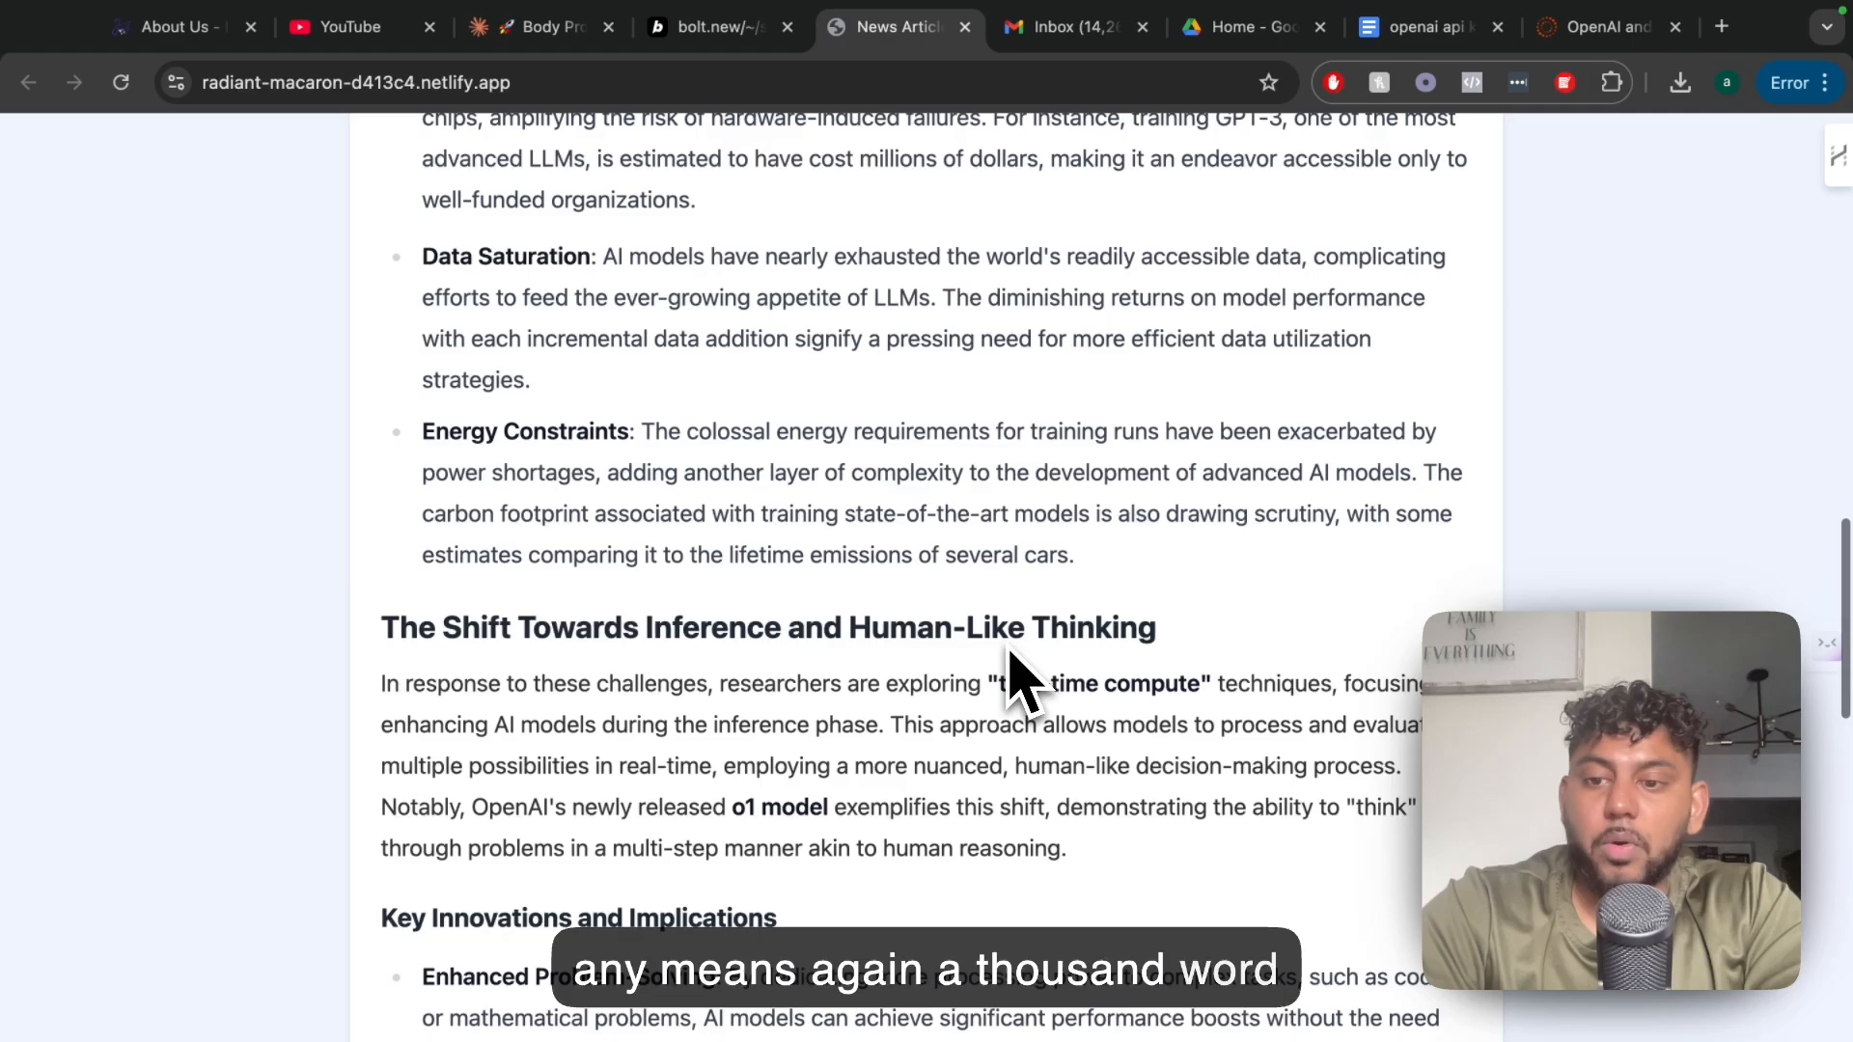
{"action": "scroll", "scroll_direction": "down", "scroll_amount": 3}
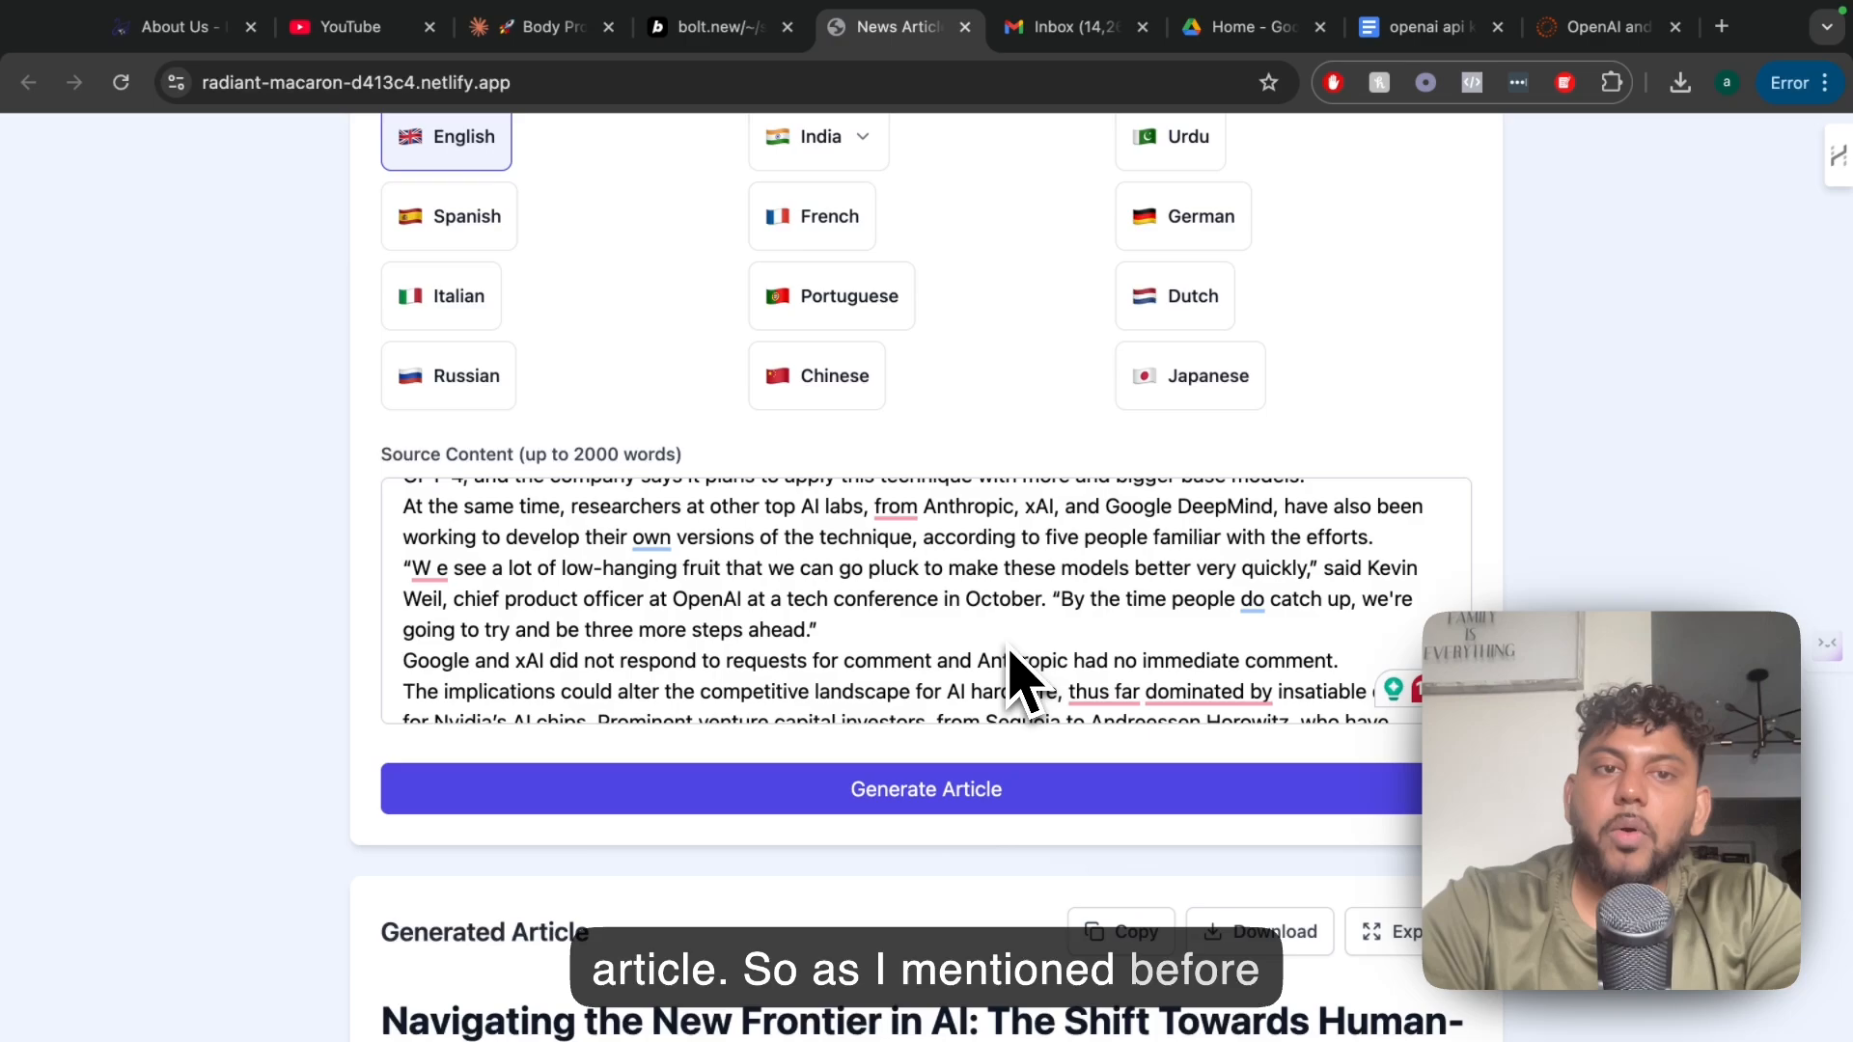
Scroll through the generated Spanish article to its conclusion and back up.
{"action": "scroll", "scroll_direction": "down", "scroll_amount": 3}
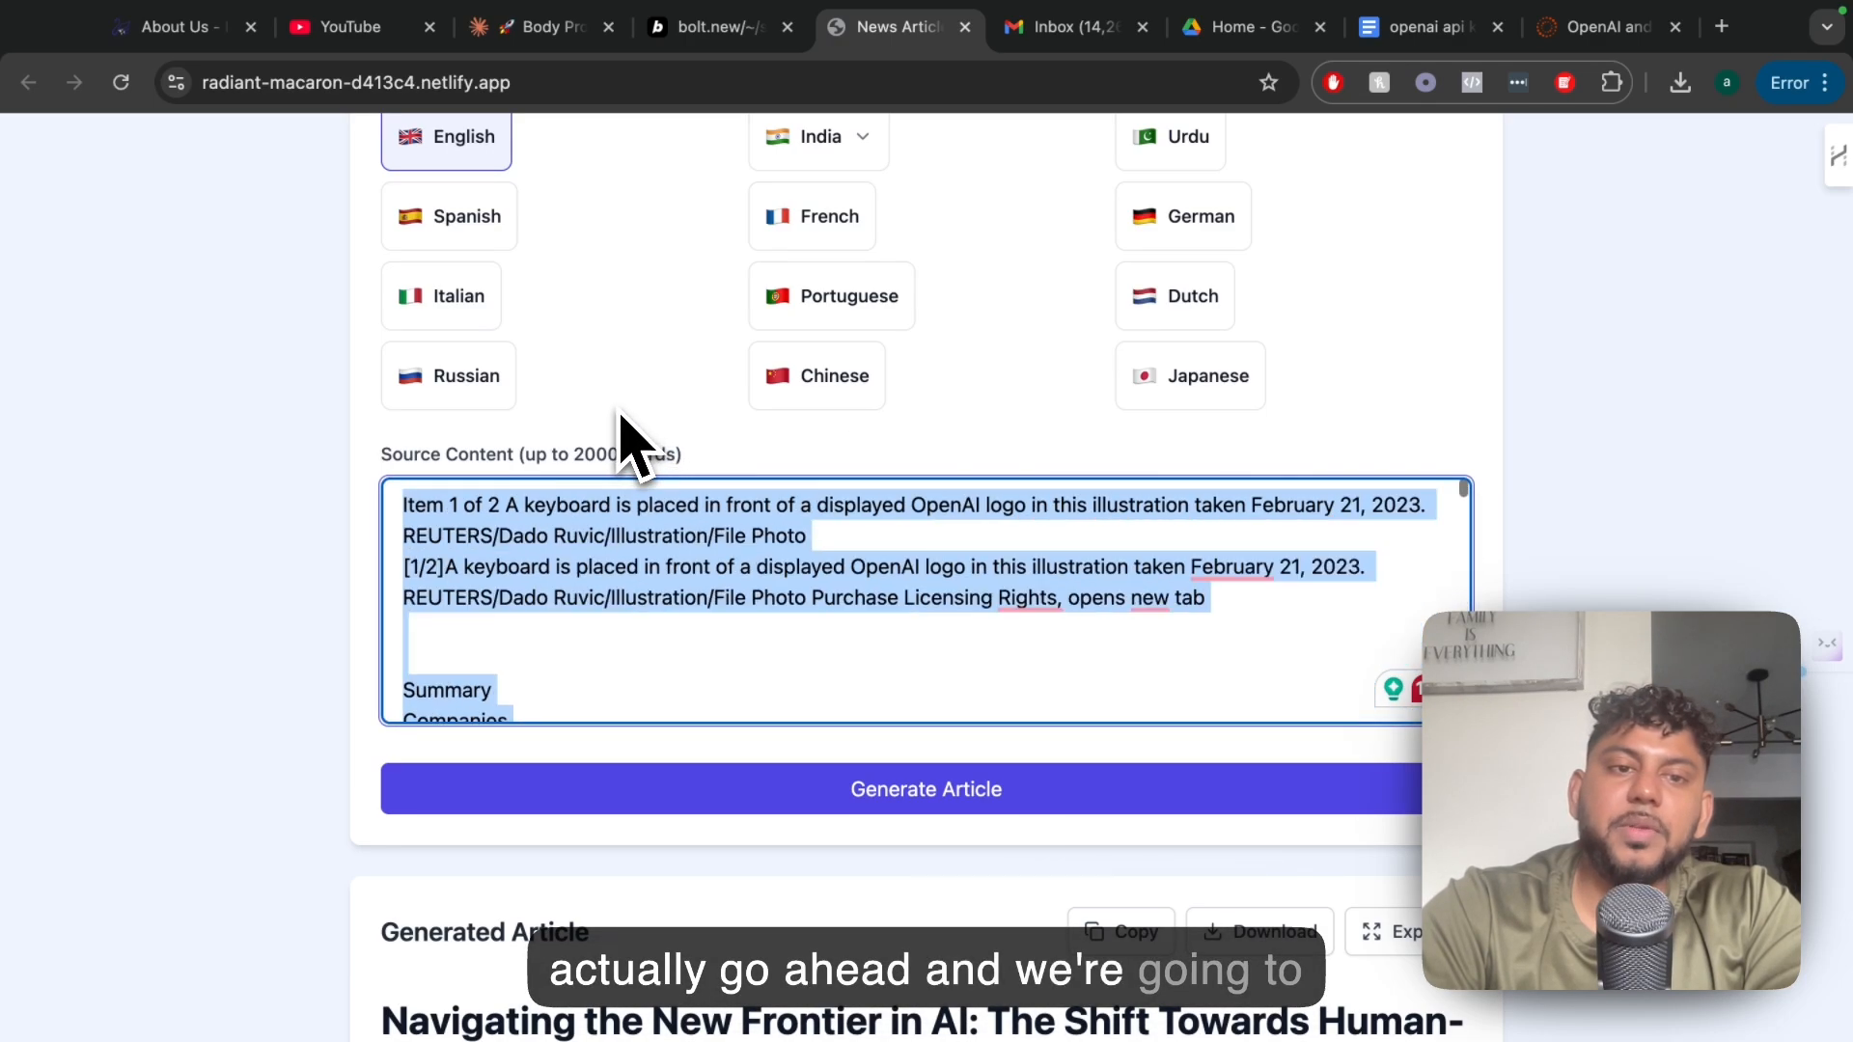
{"action": "mouse_move", "coordinate": [356, 272]}
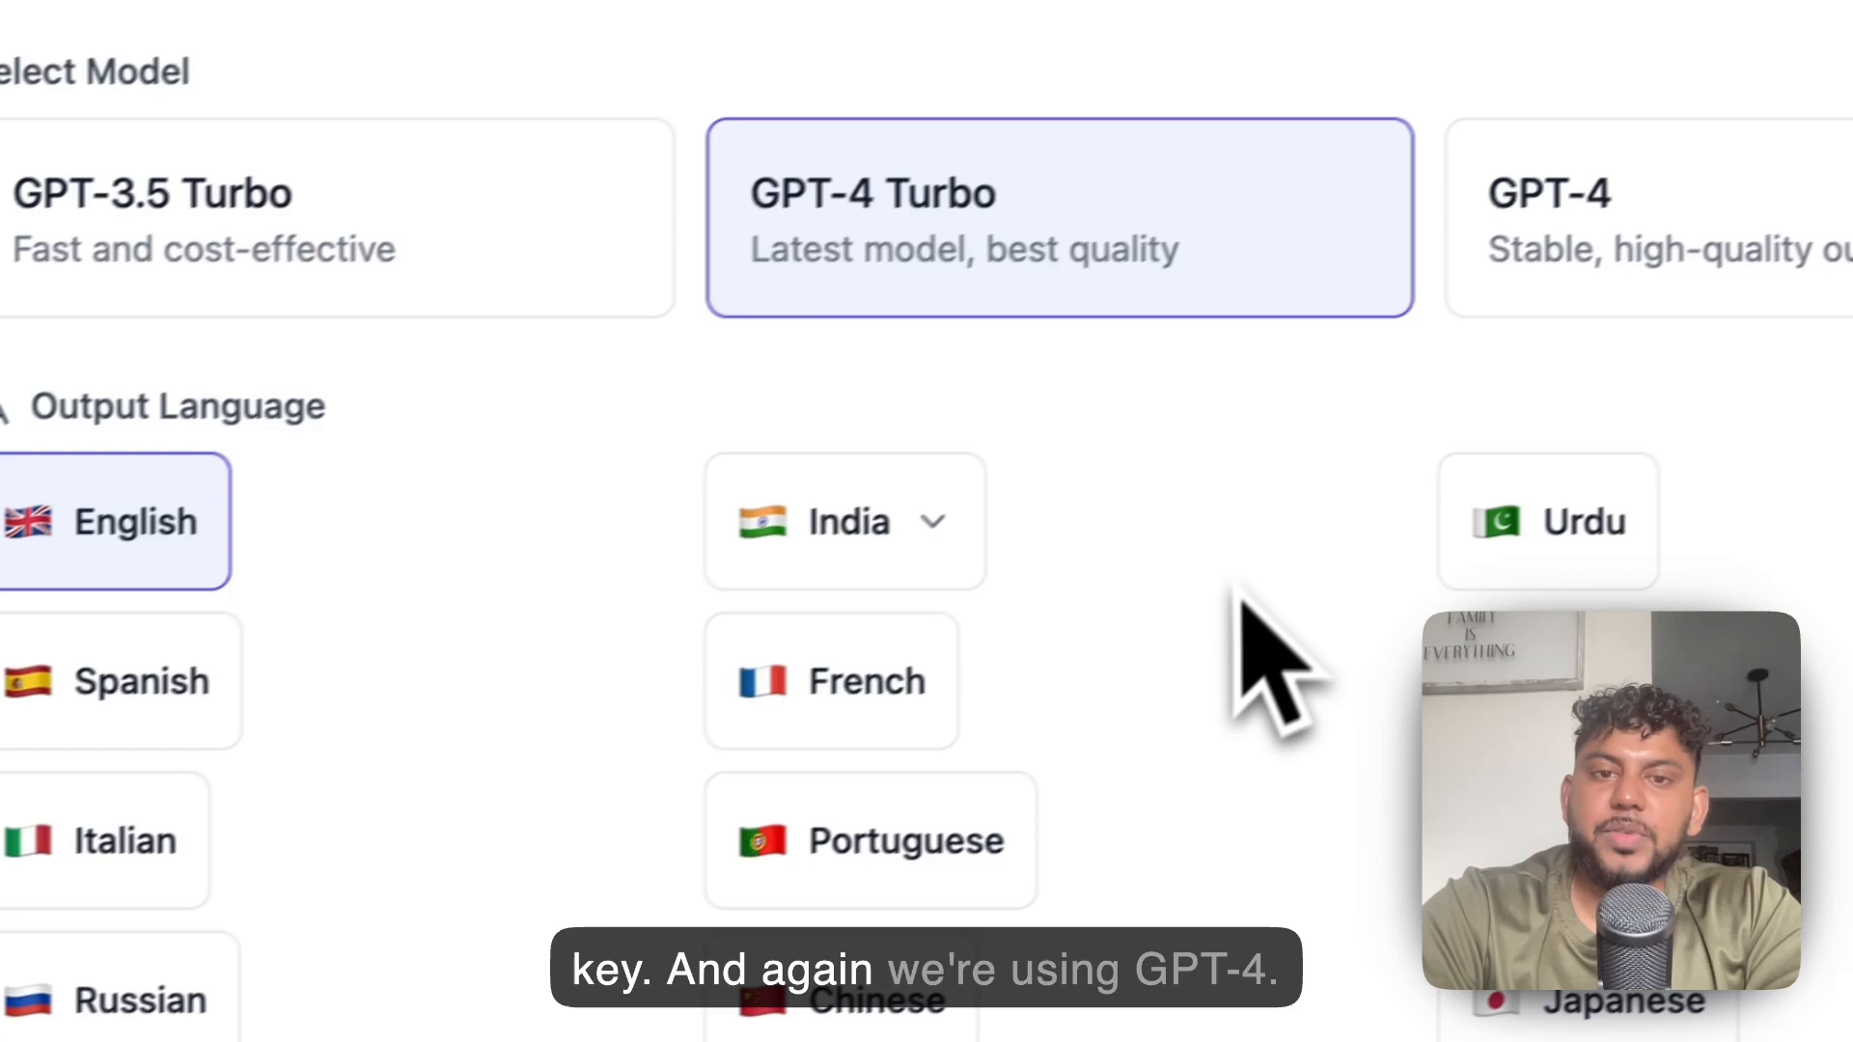
{"action": "scroll", "scroll_direction": "down", "scroll_amount": 3}
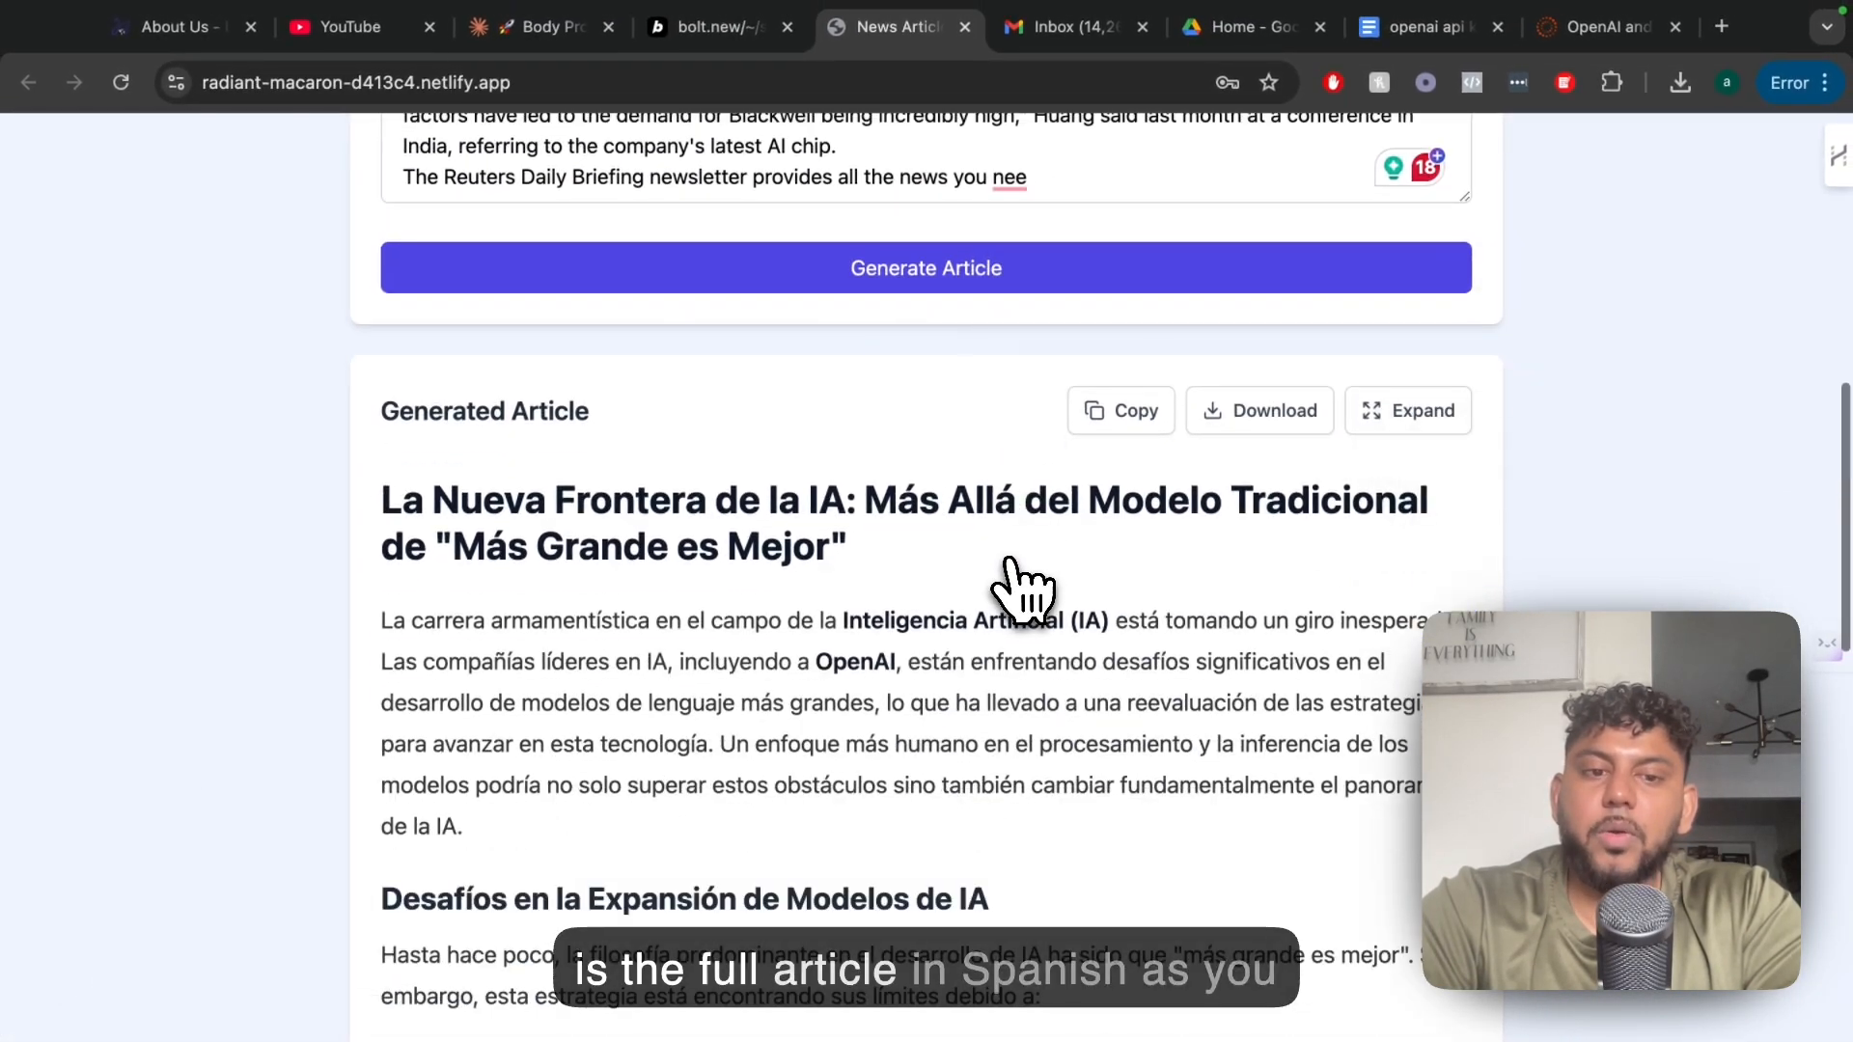
{"action": "scroll", "scroll_direction": "down", "scroll_amount": 3}
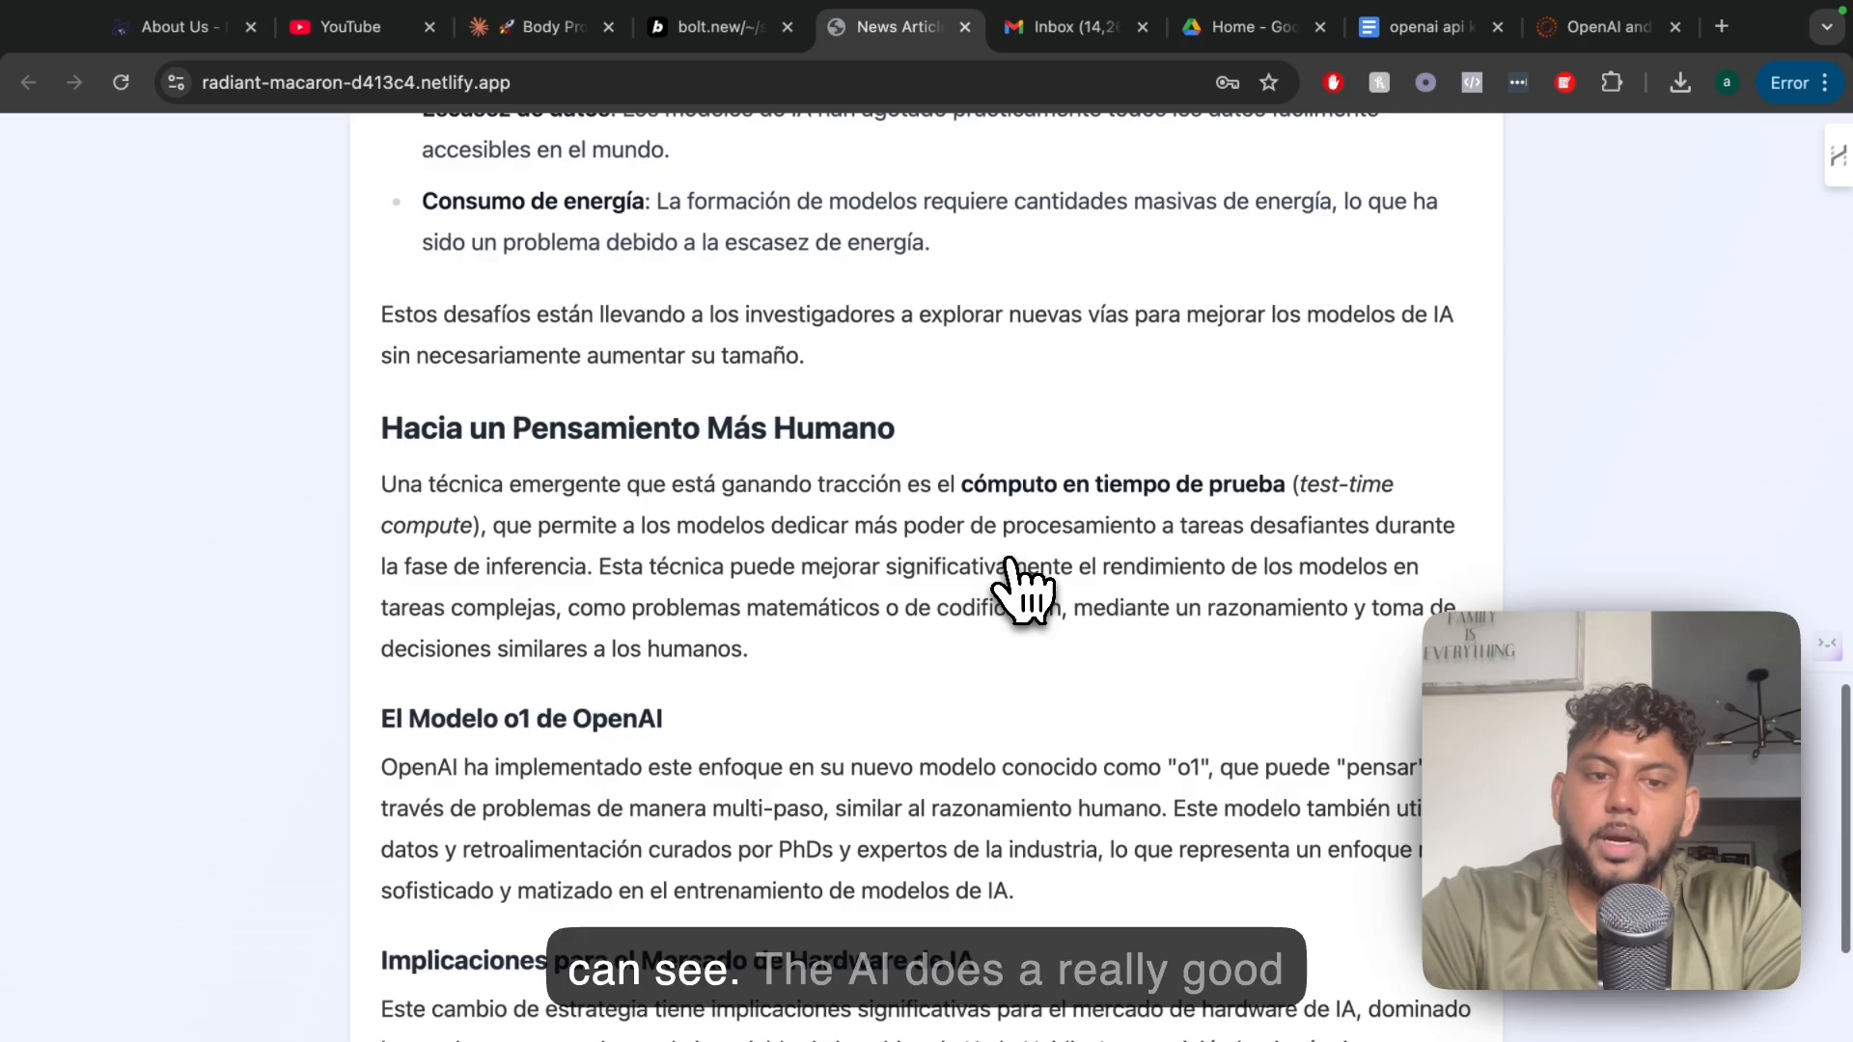
{"action": "scroll", "scroll_direction": "down", "scroll_amount": 3}
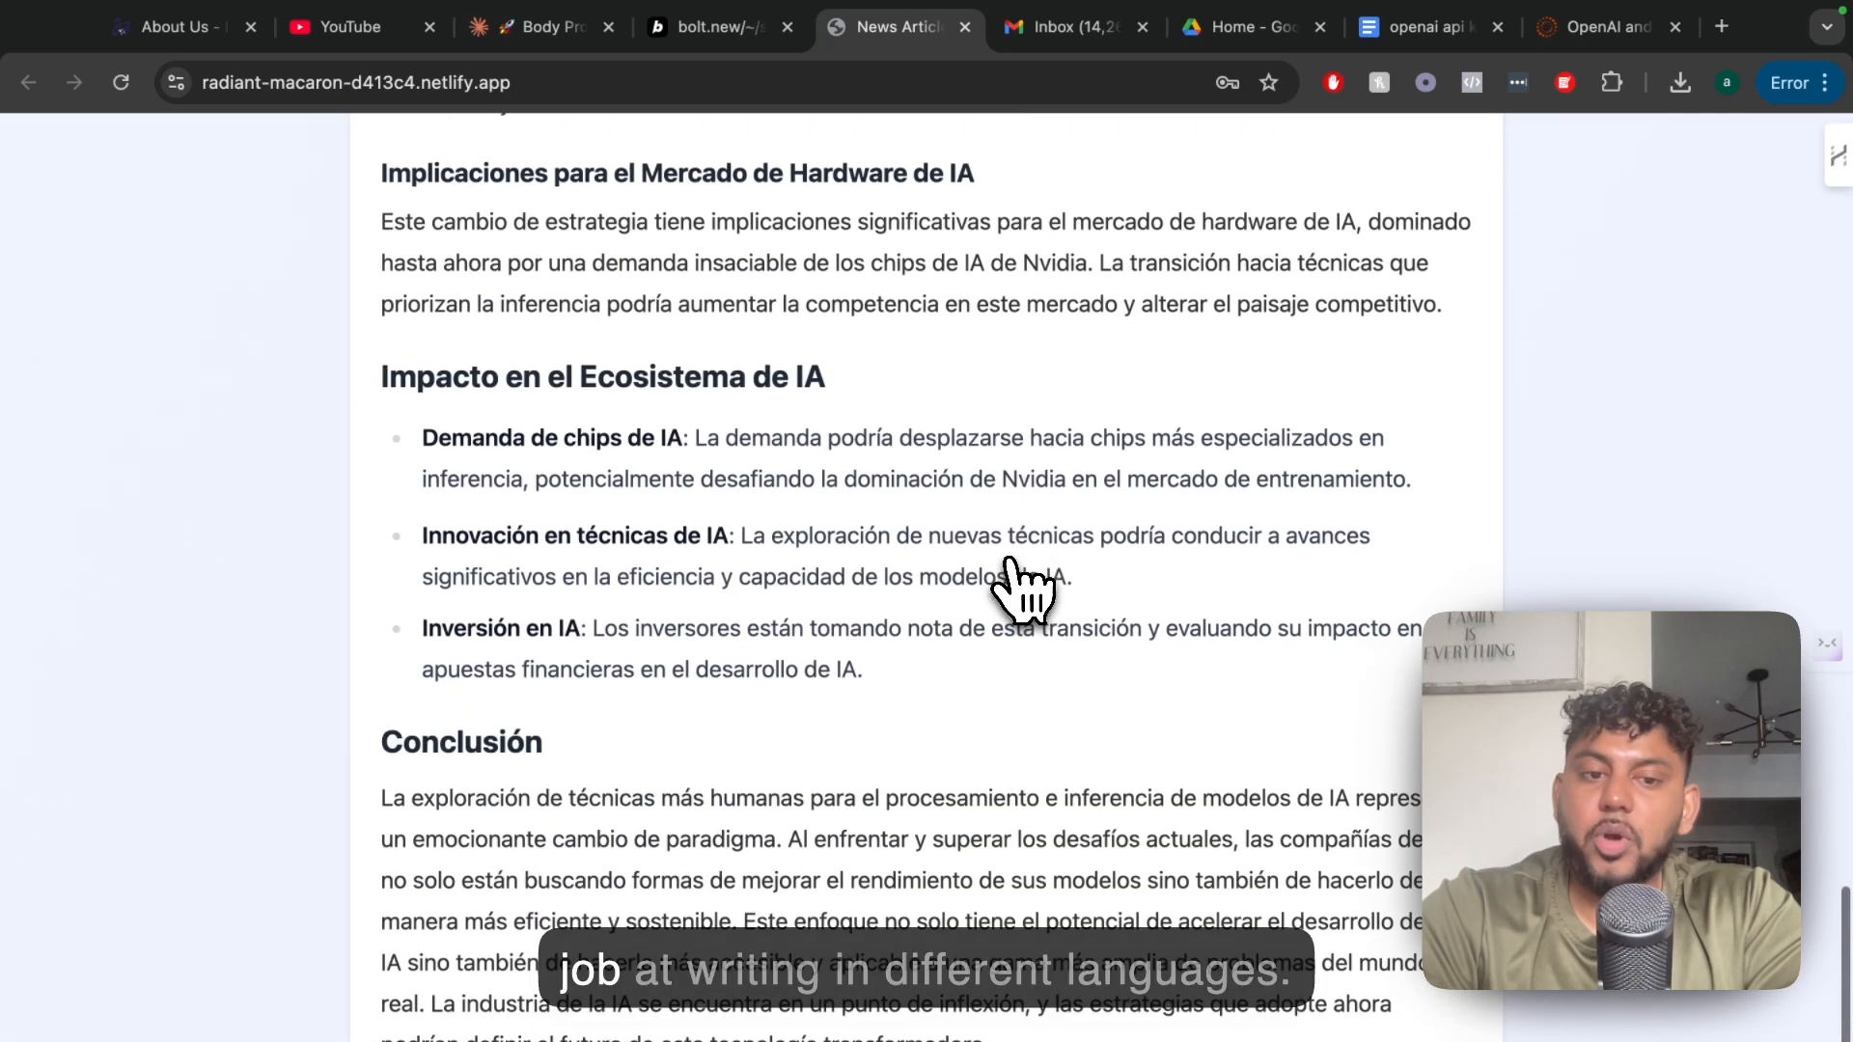
{"action": "scroll", "scroll_direction": "up", "scroll_amount": 3}
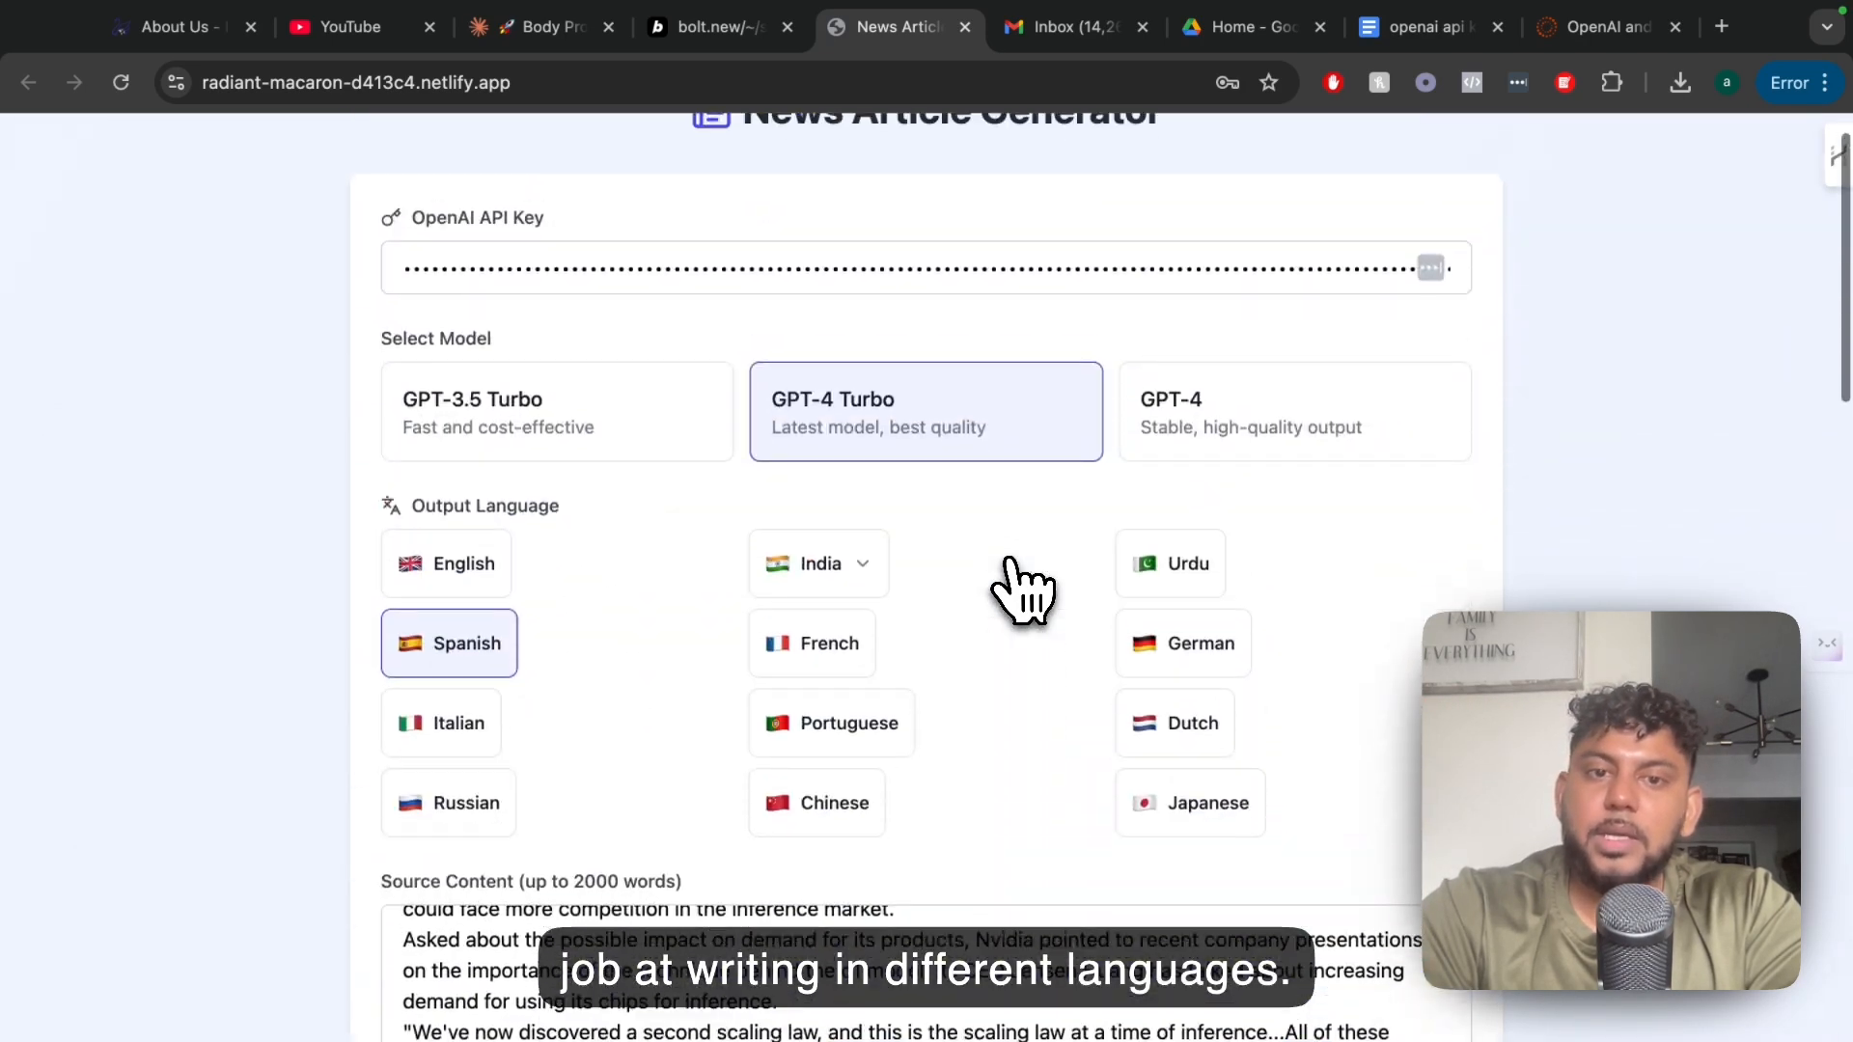
Choose Hindi as the output language, generate the article and scroll through it to the conclusion.
{"action": "left_click", "coordinate": [818, 561]}
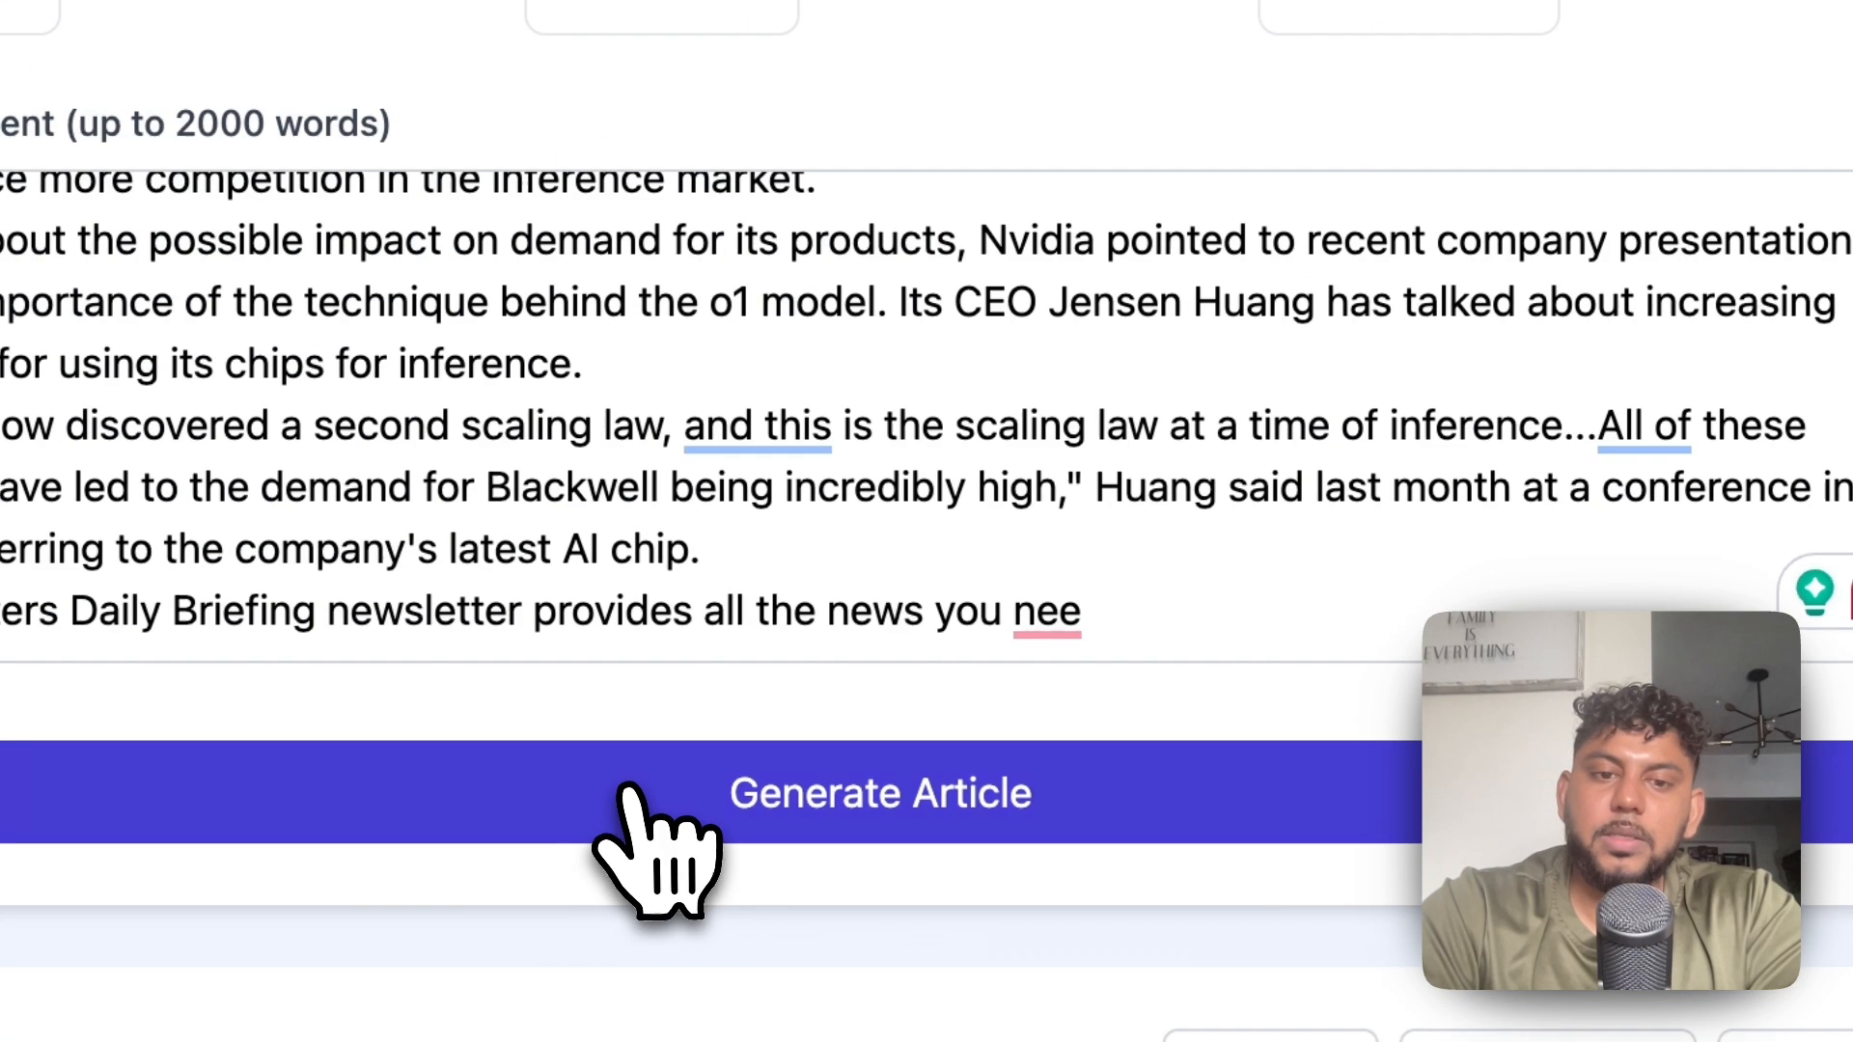
{"action": "left_click", "coordinate": [880, 794]}
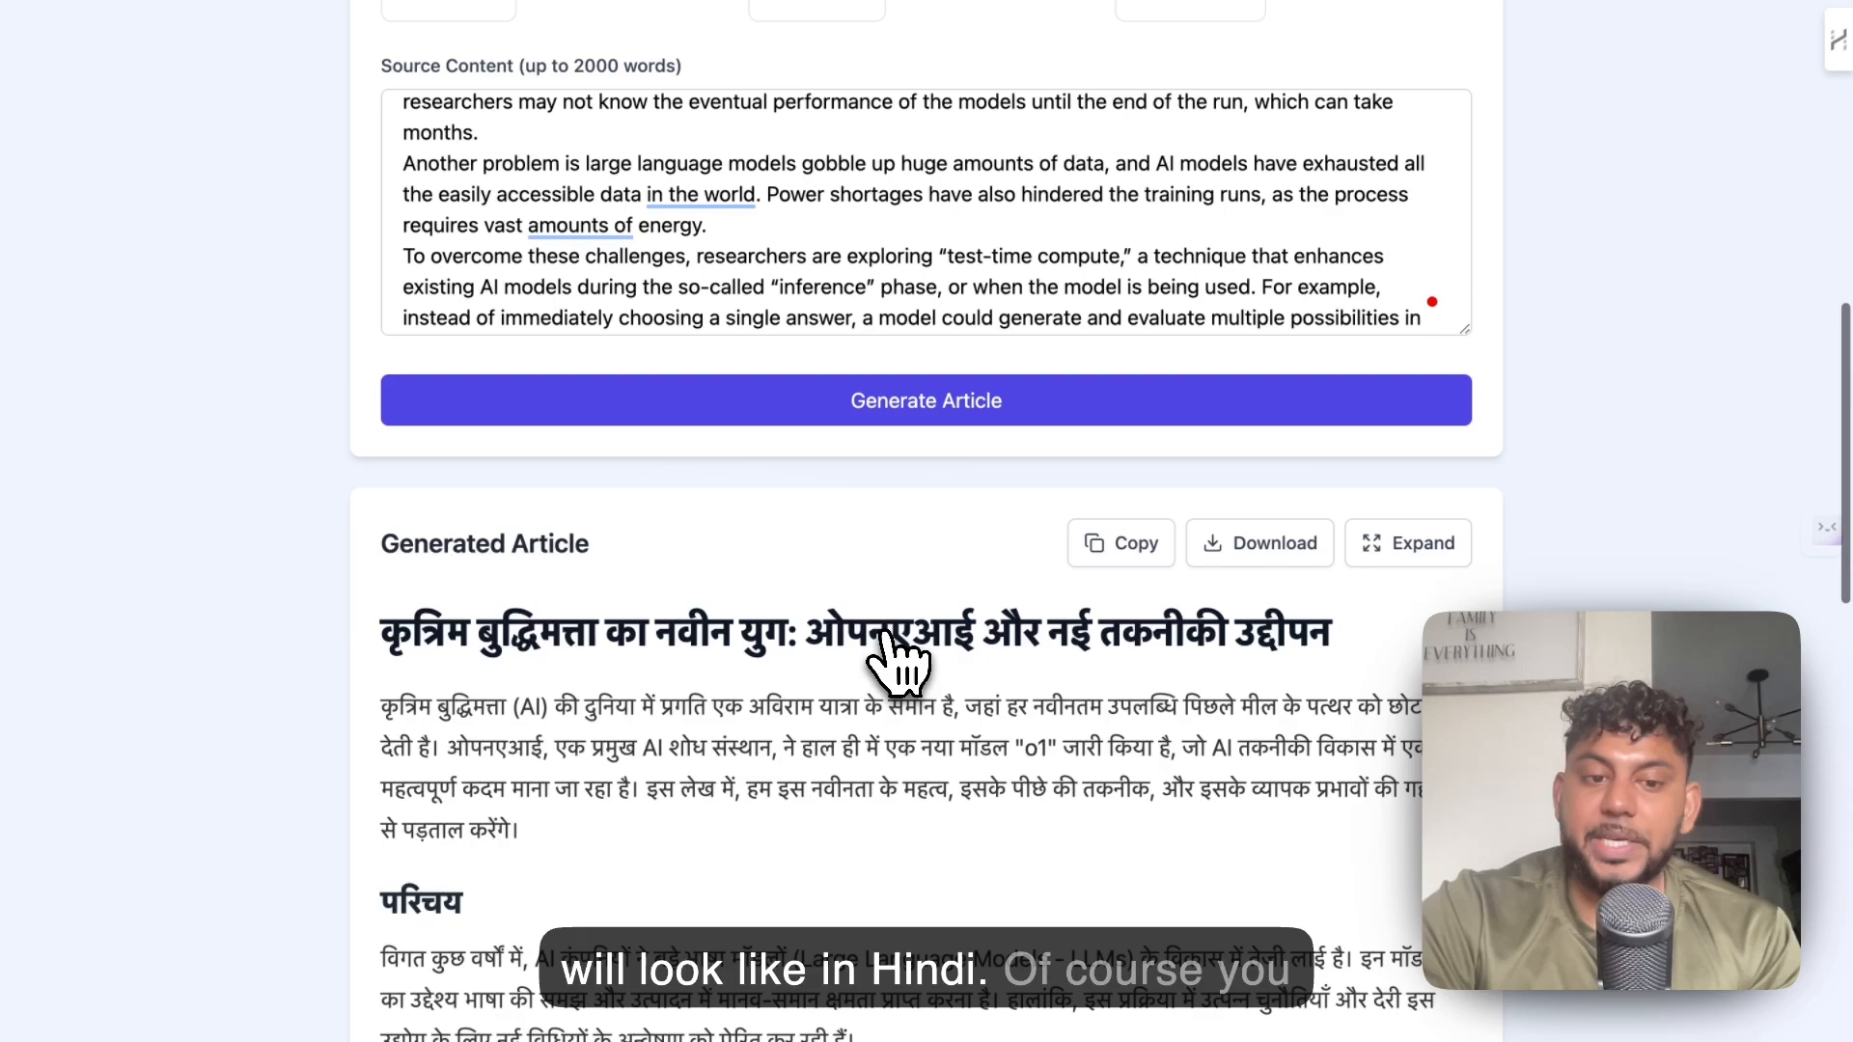
{"action": "scroll", "scroll_direction": "down", "scroll_amount": 3}
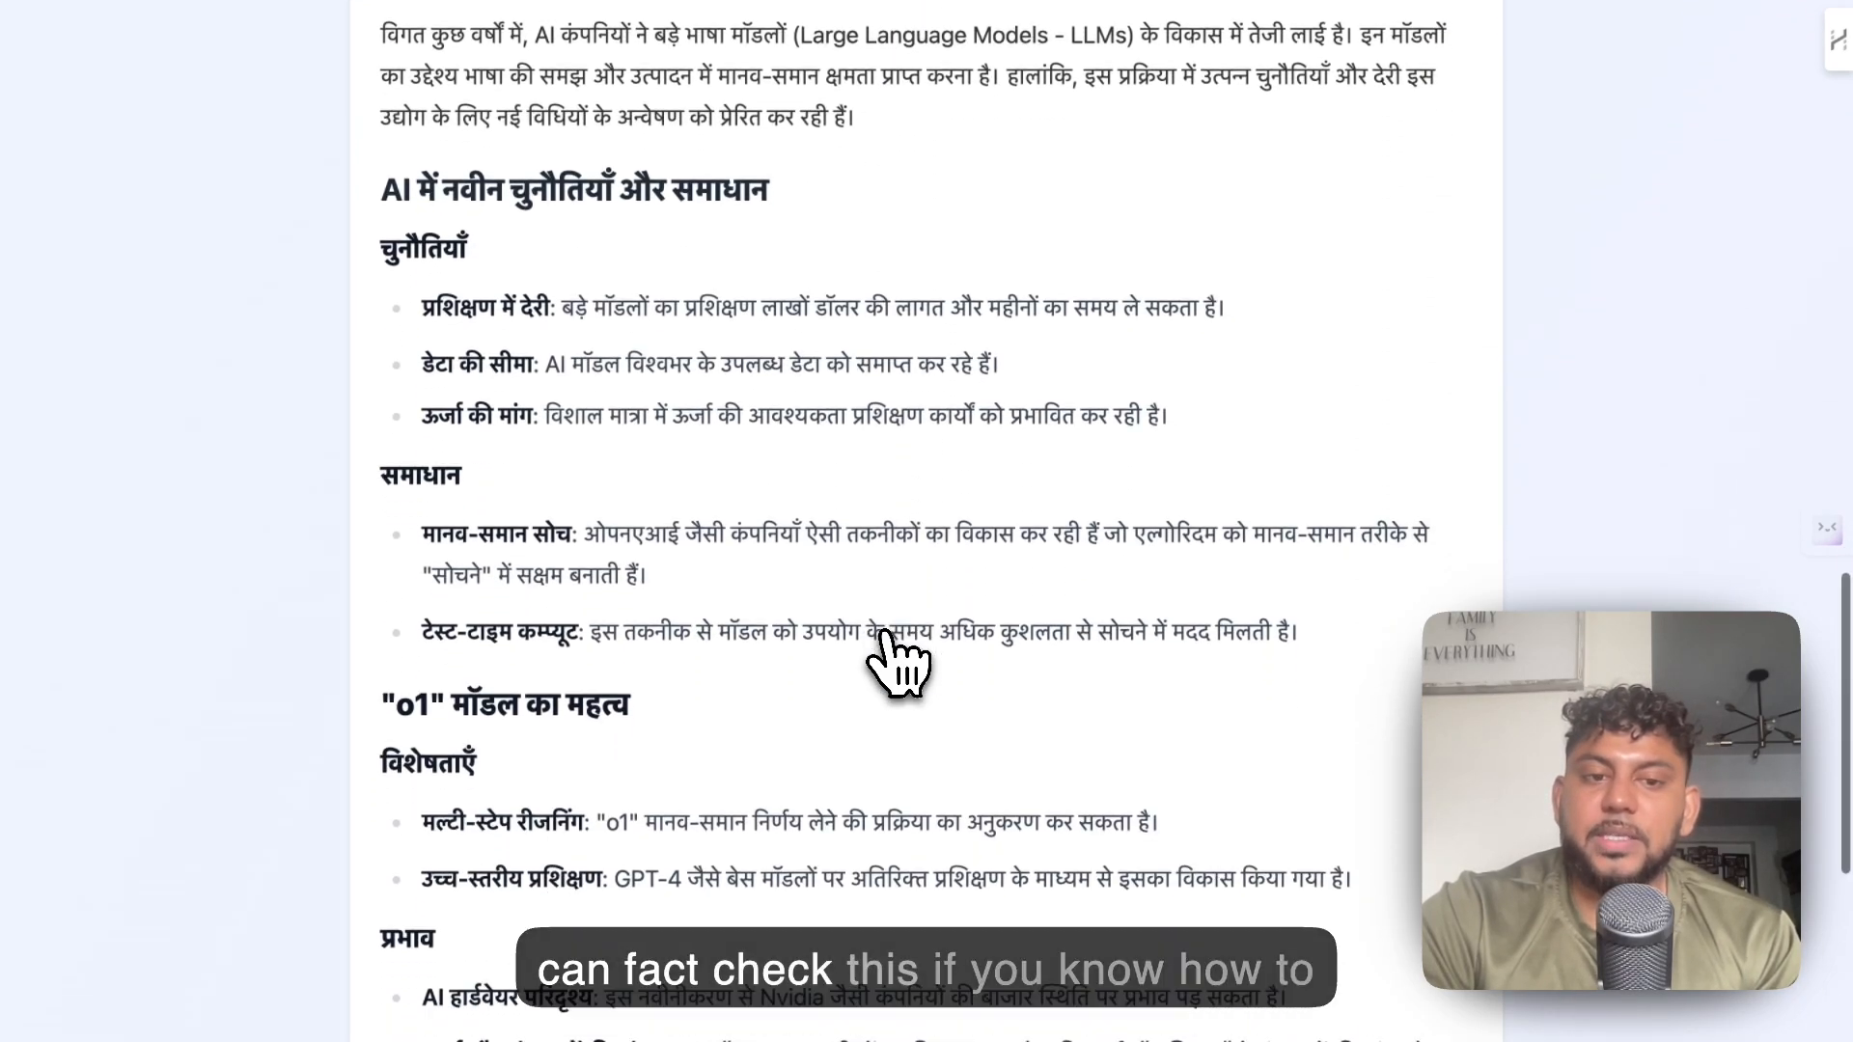
{"action": "scroll", "scroll_direction": "down", "scroll_amount": 3}
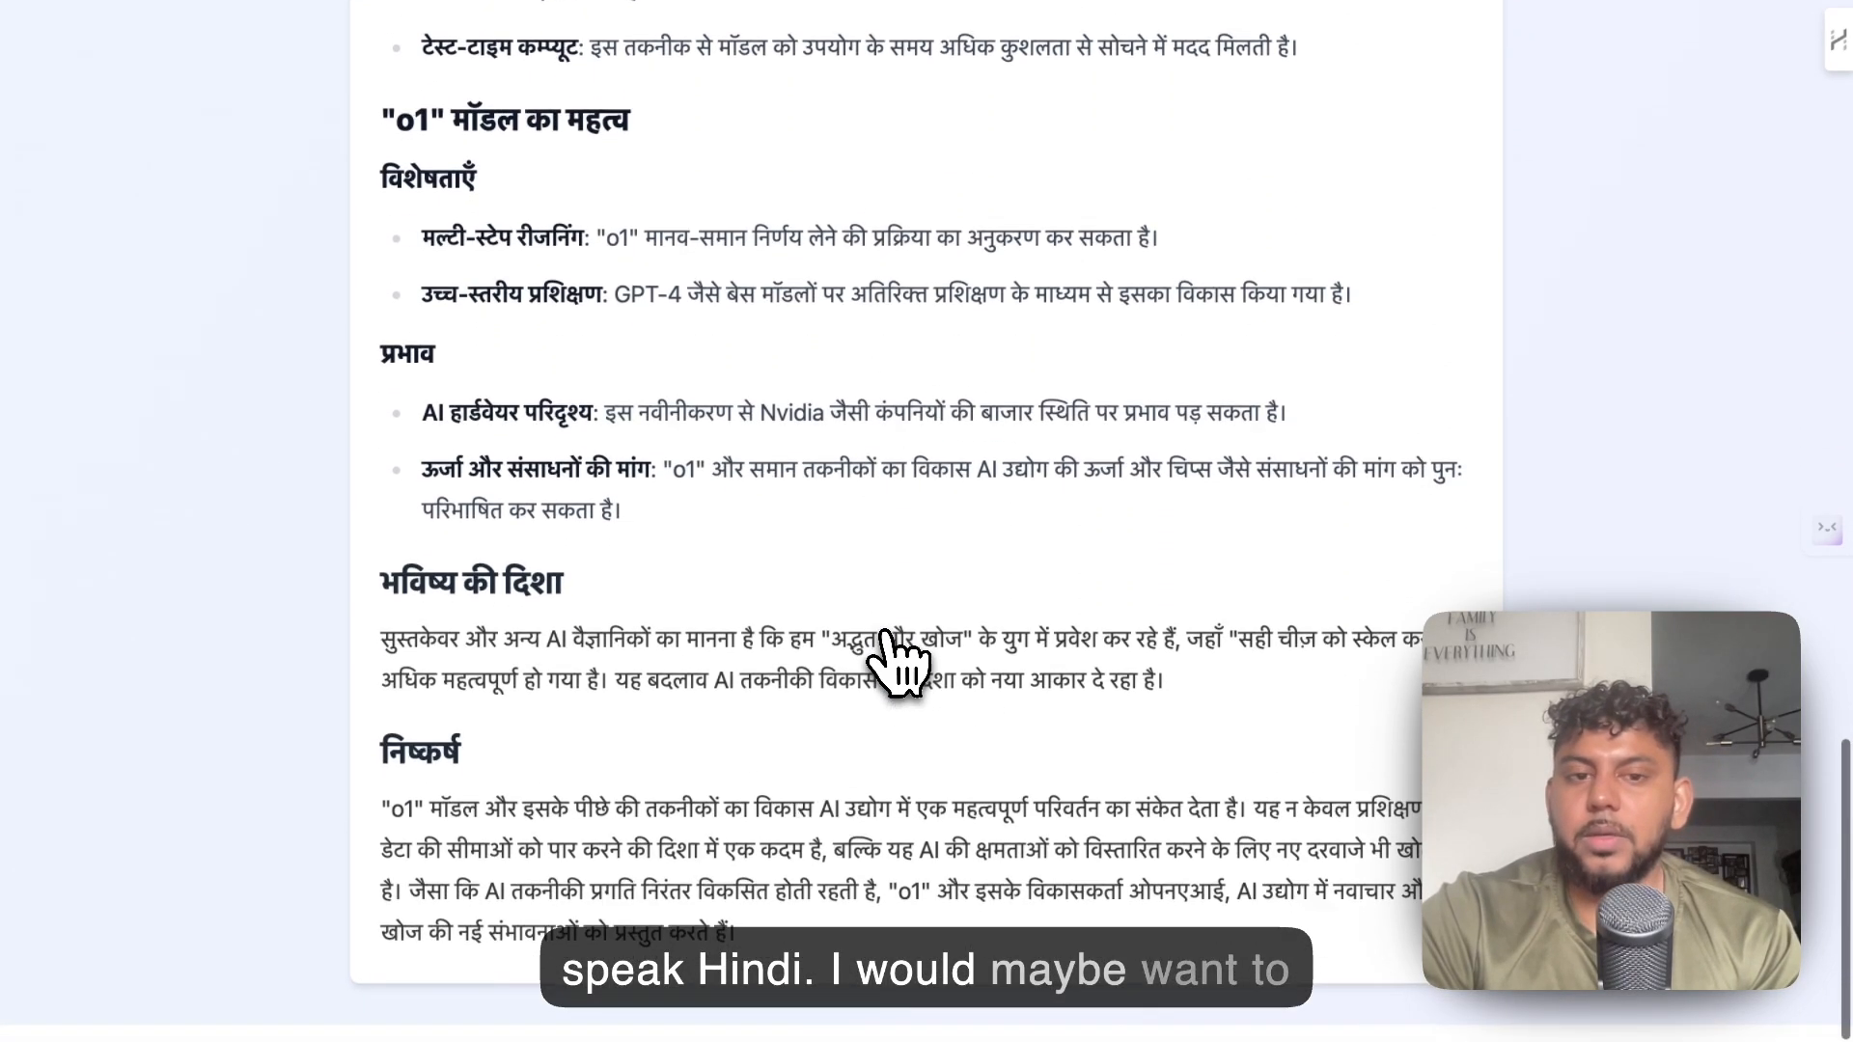
{"action": "scroll", "scroll_direction": "down", "scroll_amount": 3}
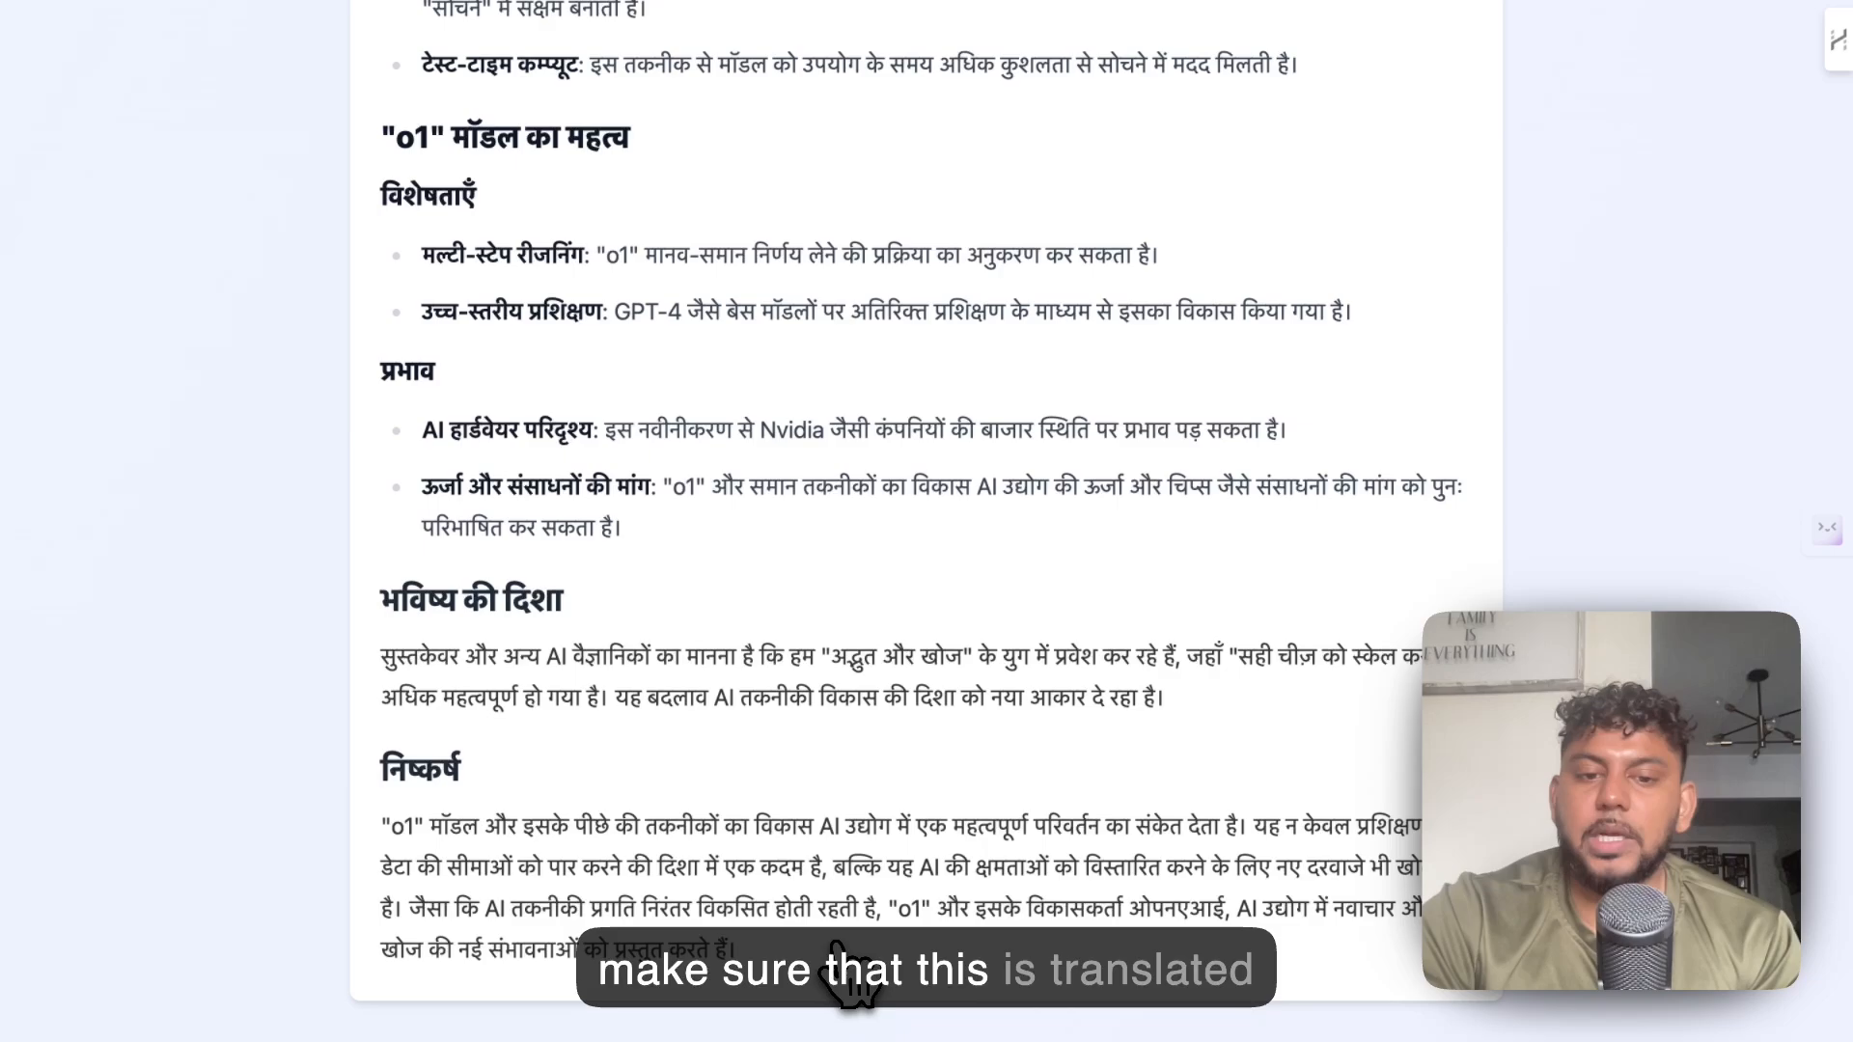
{"action": "scroll", "scroll_direction": "up", "scroll_amount": 3}
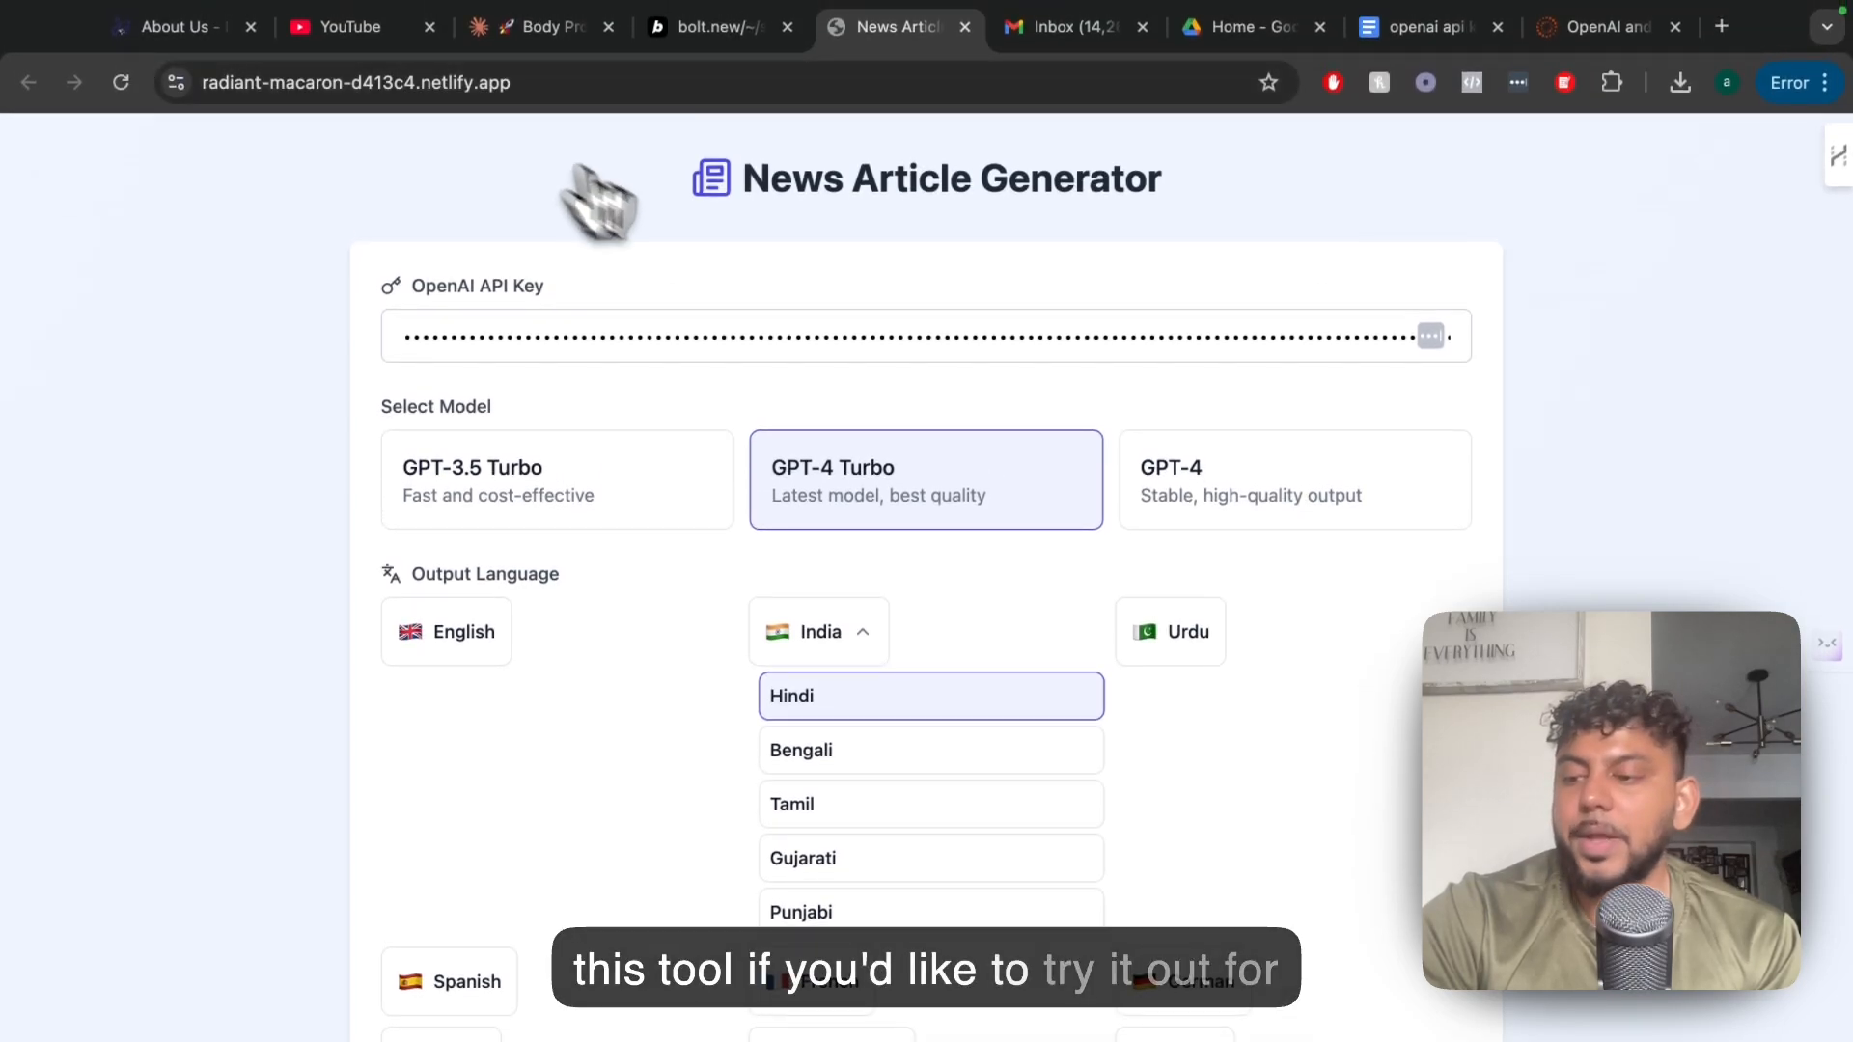
{"action": "mouse_move", "coordinate": [706, 266]}
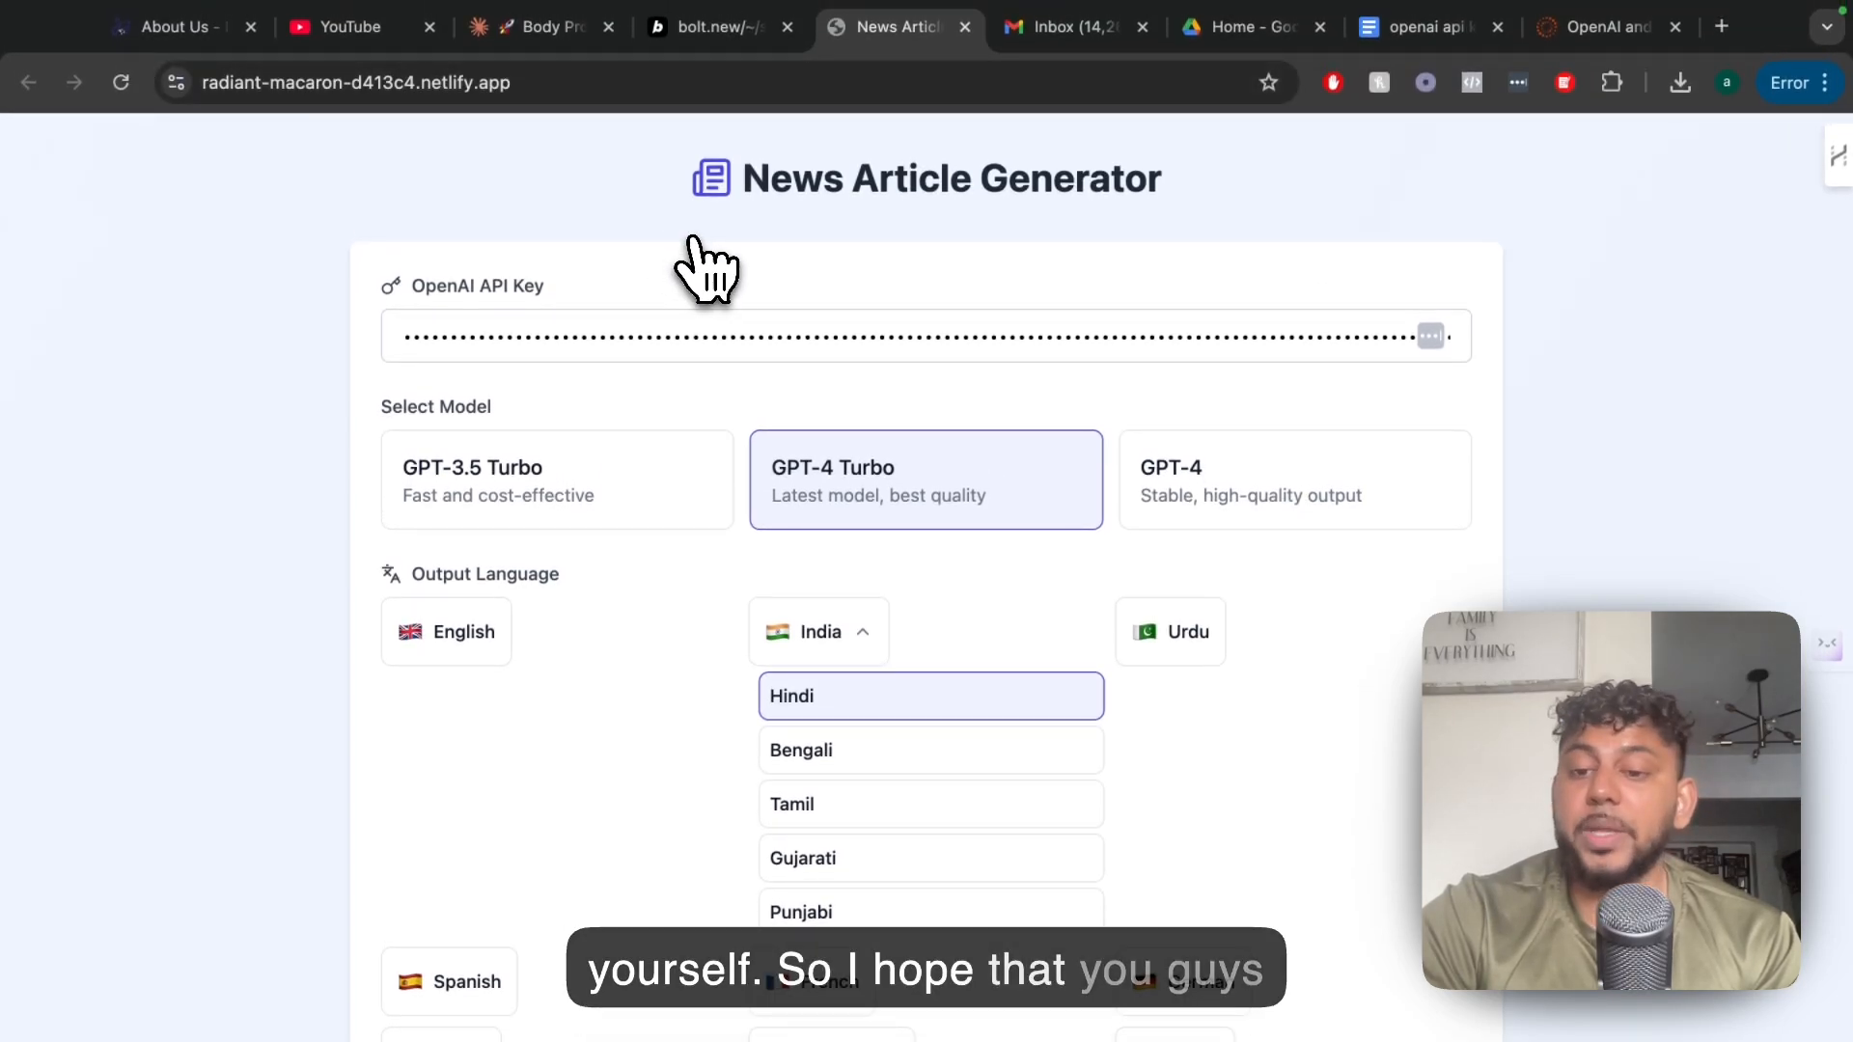